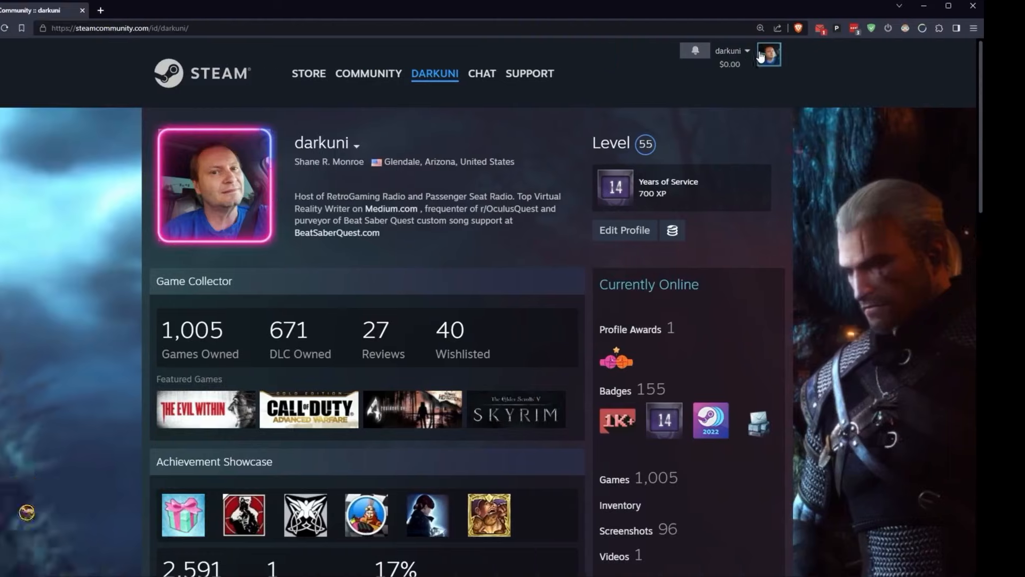
# Leave the Steam Community profile for Account details through the account name dropdown
pyautogui.scroll(-3)
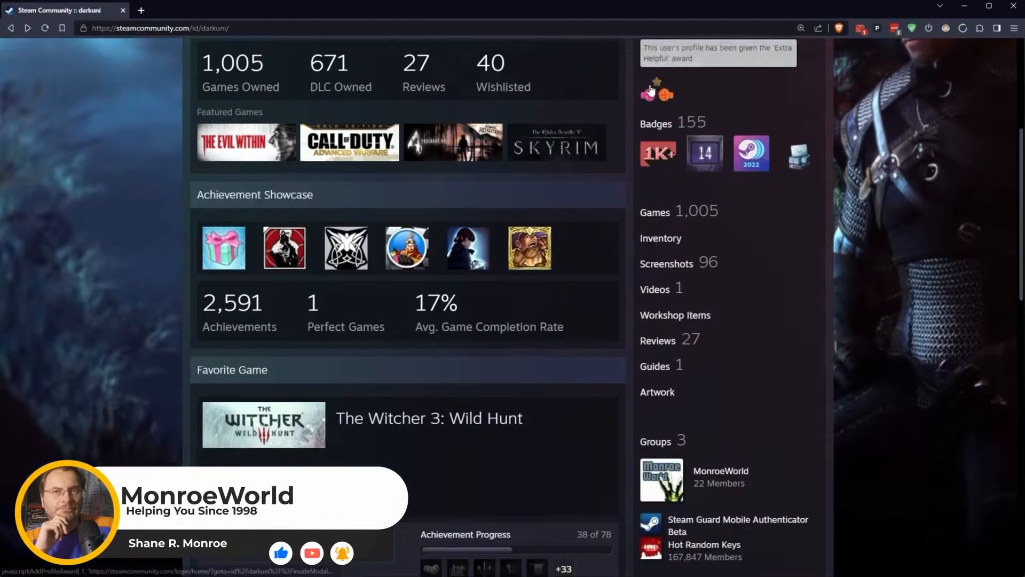
pyautogui.scroll(3)
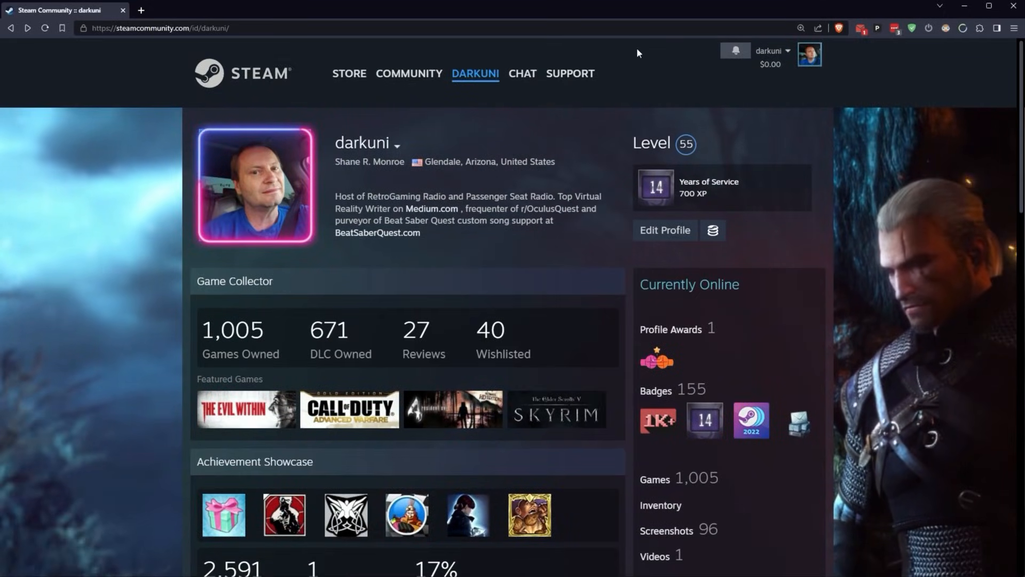
pyautogui.click(770, 52)
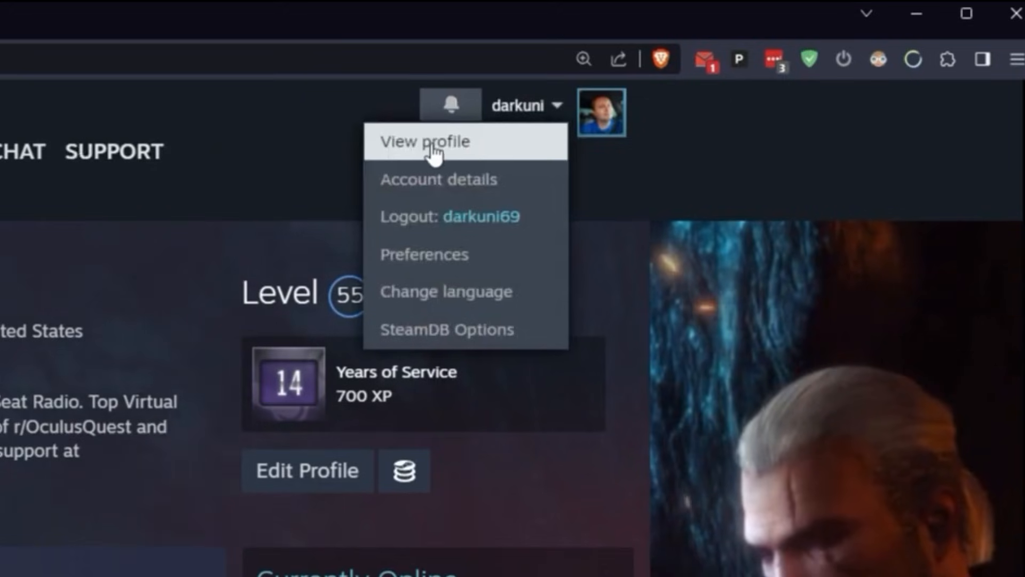
pyautogui.click(438, 179)
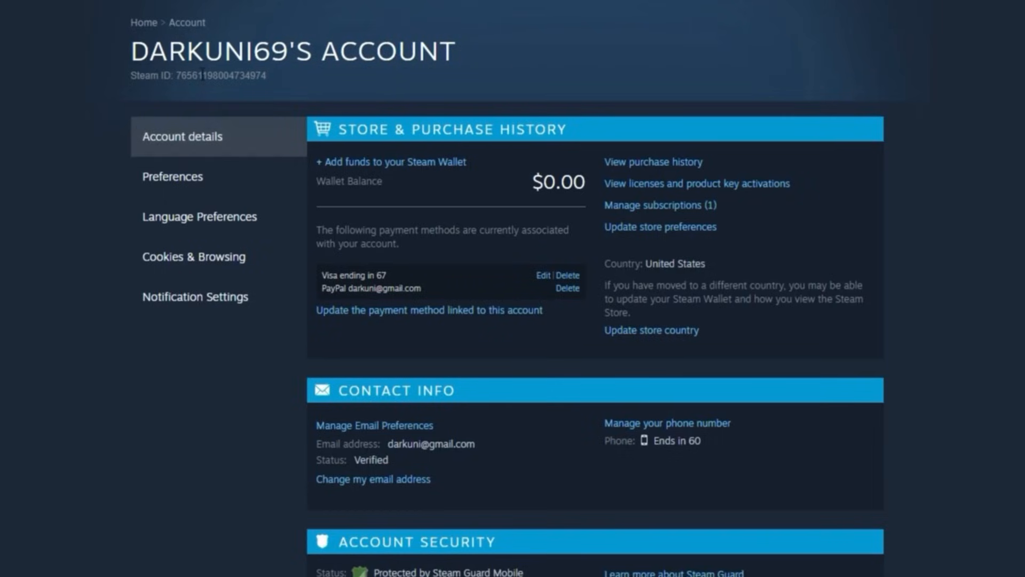
pyautogui.moveTo(822, 230)
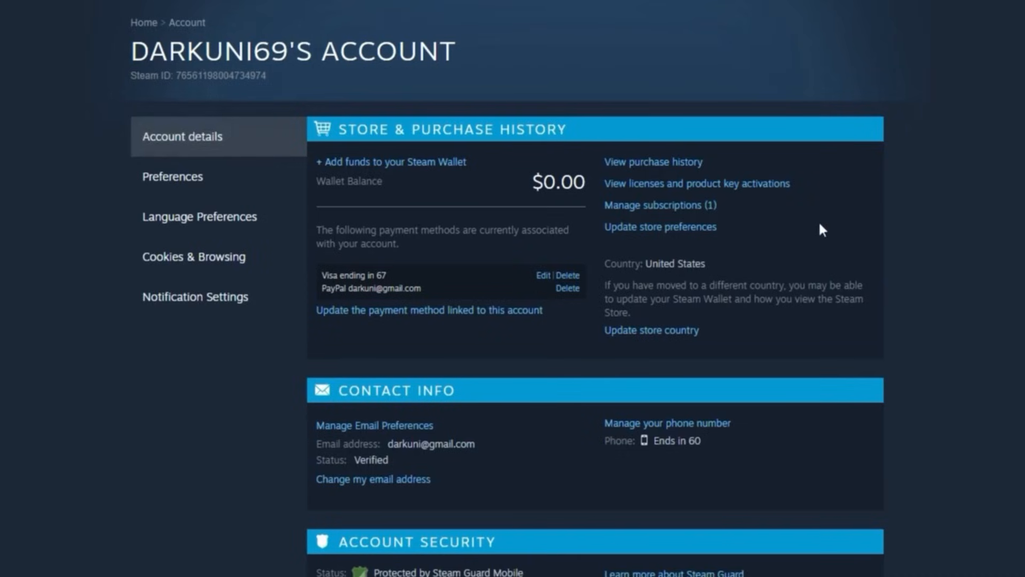
pyautogui.moveTo(653, 161)
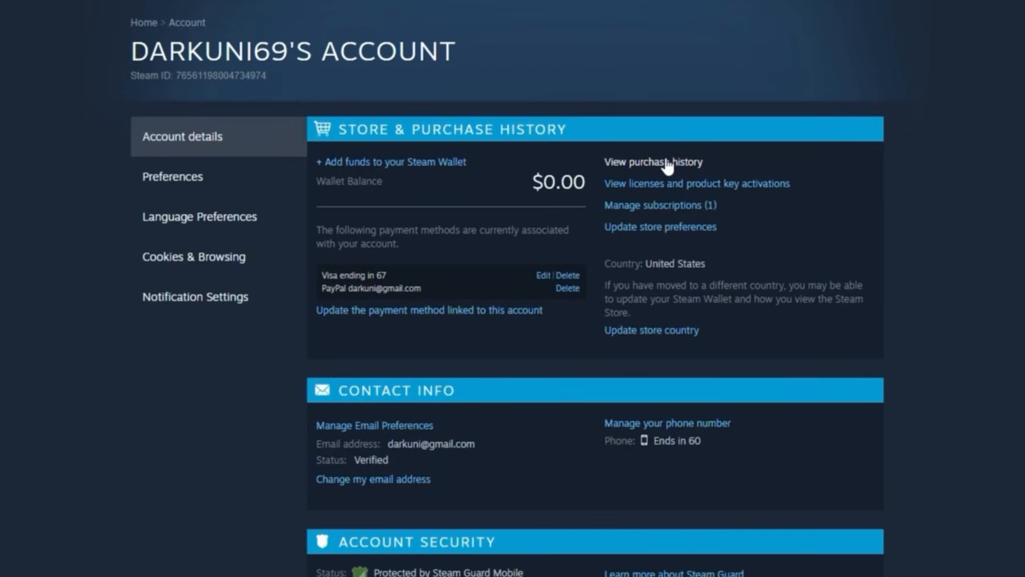
pyautogui.scroll(-3)
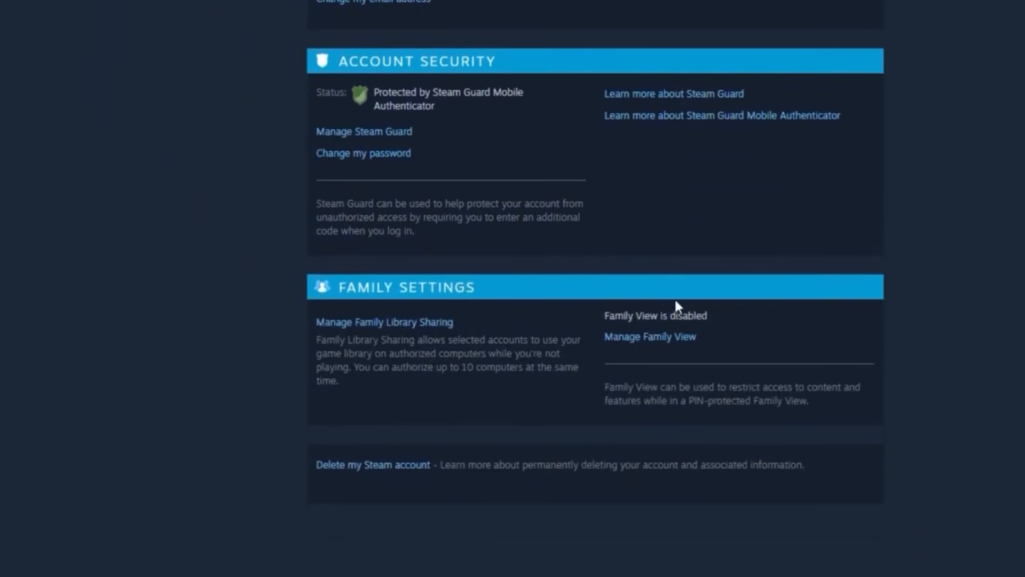
pyautogui.scroll(3)
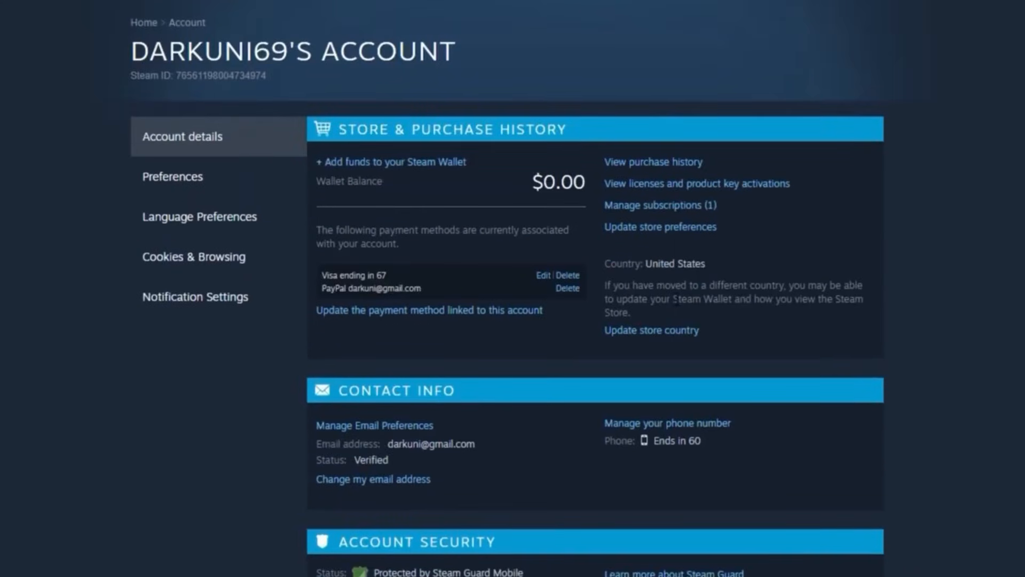
pyautogui.moveTo(716, 298)
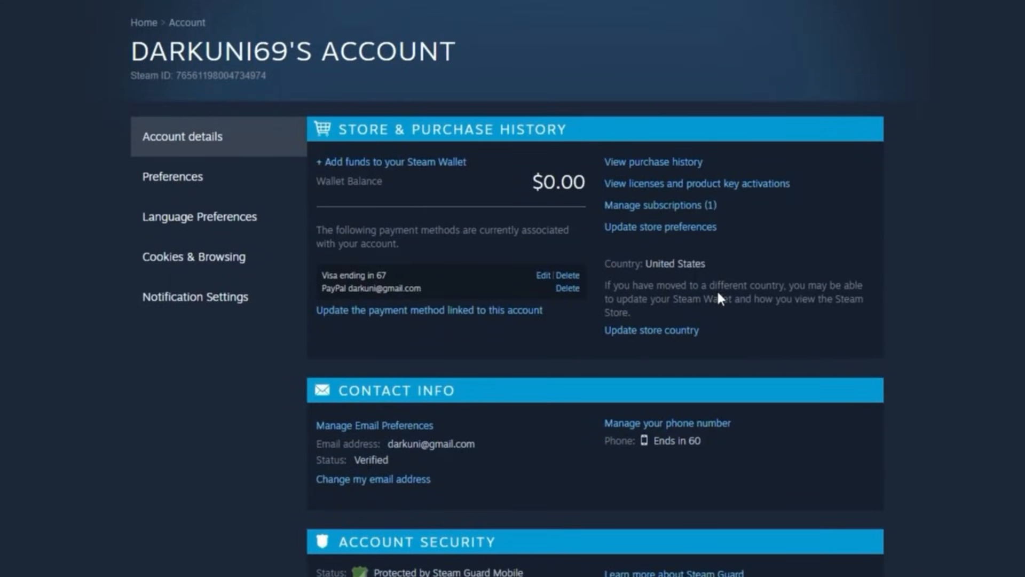
pyautogui.moveTo(485, 96)
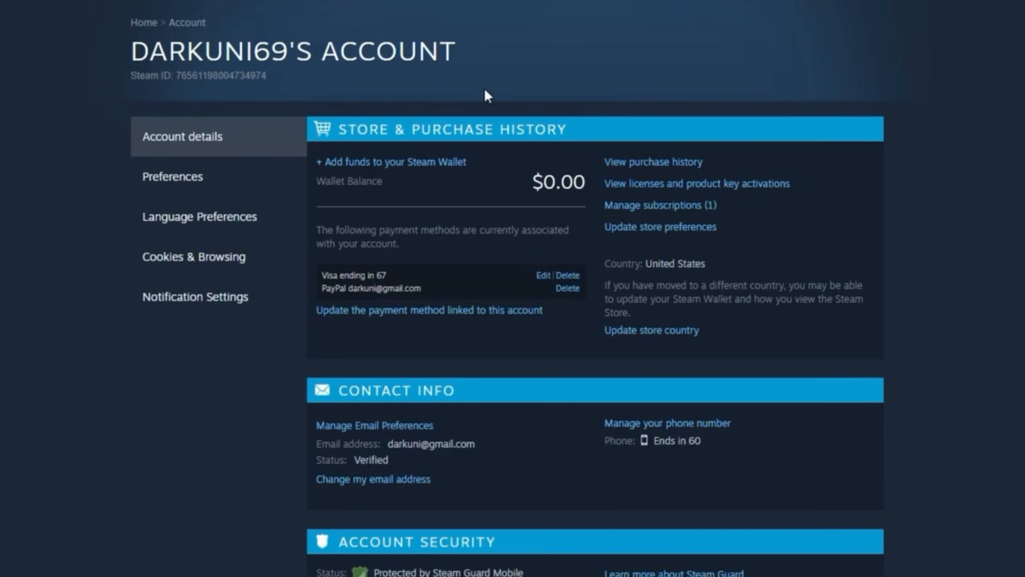
pyautogui.moveTo(85, 61)
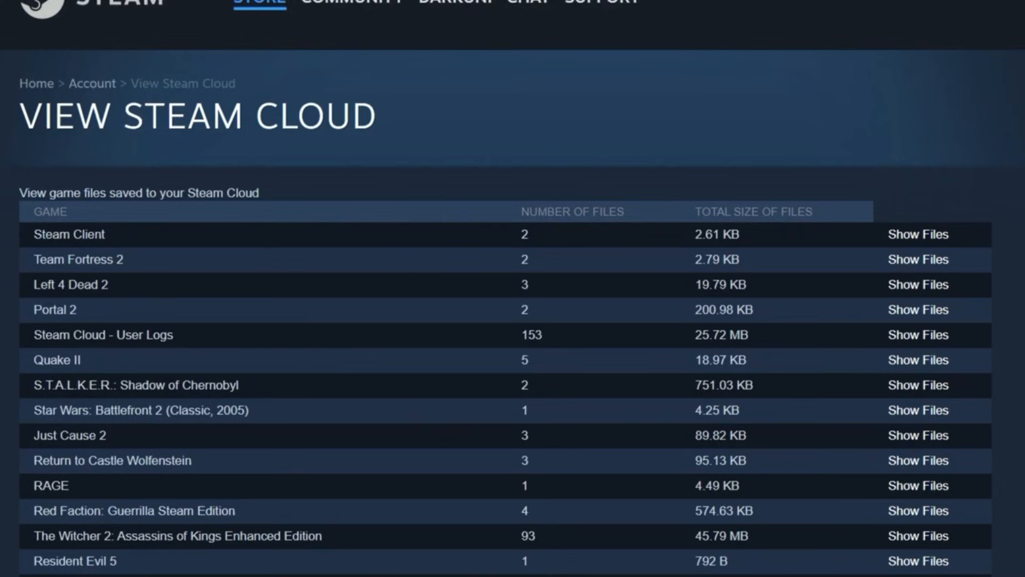
pyautogui.scroll(-3)
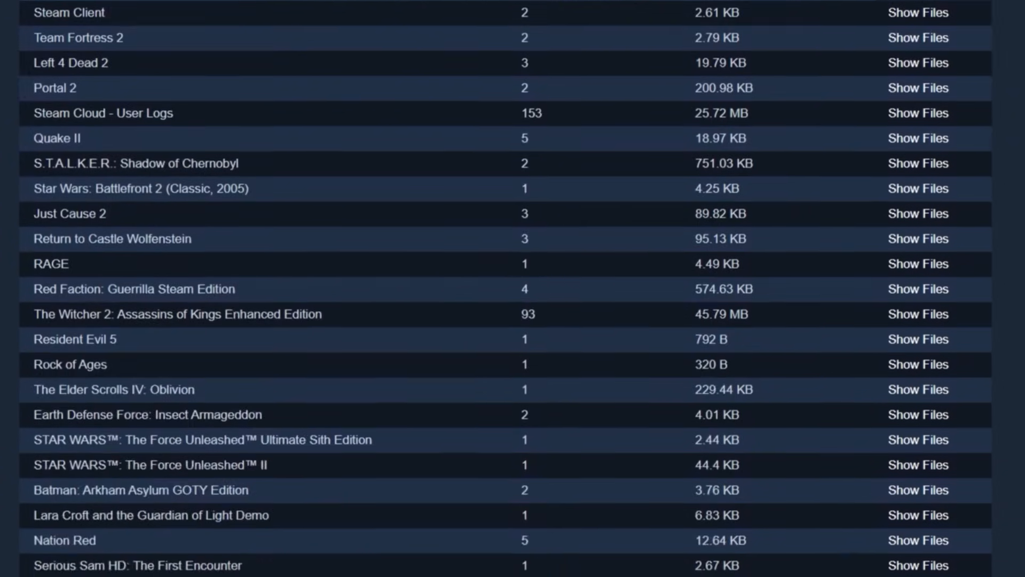
pyautogui.scroll(-3)
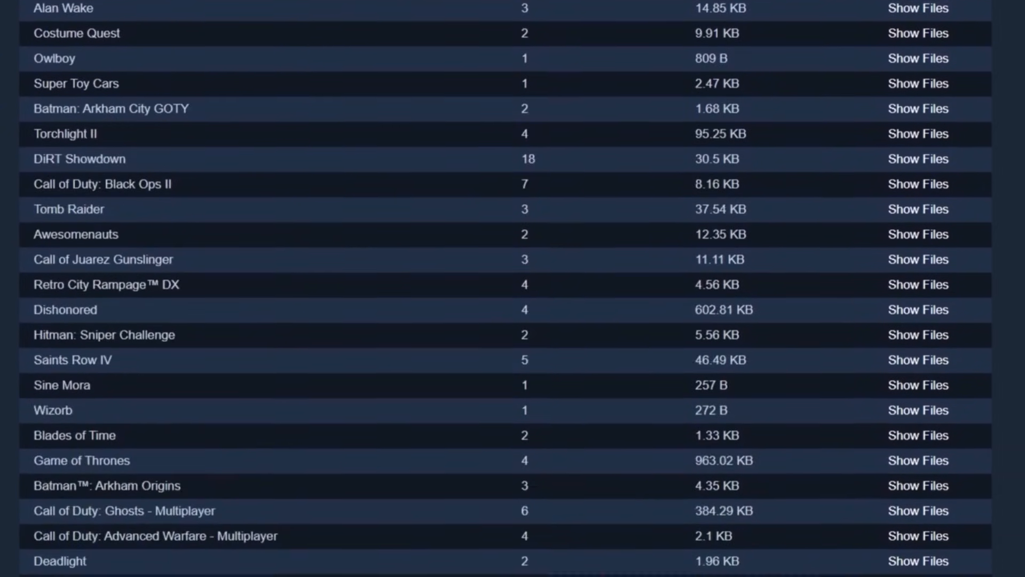
pyautogui.scroll(3)
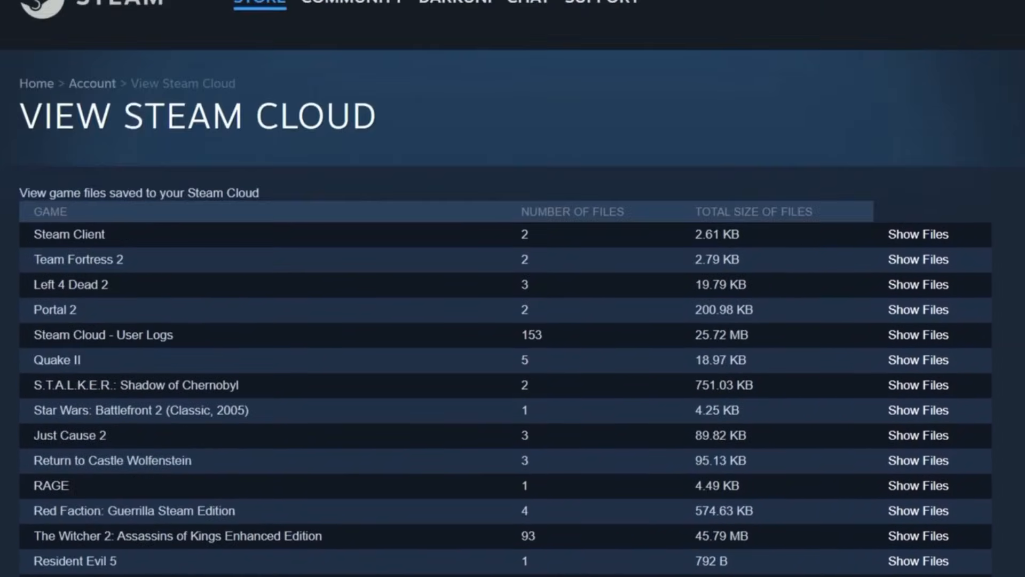
pyautogui.moveTo(189, 216)
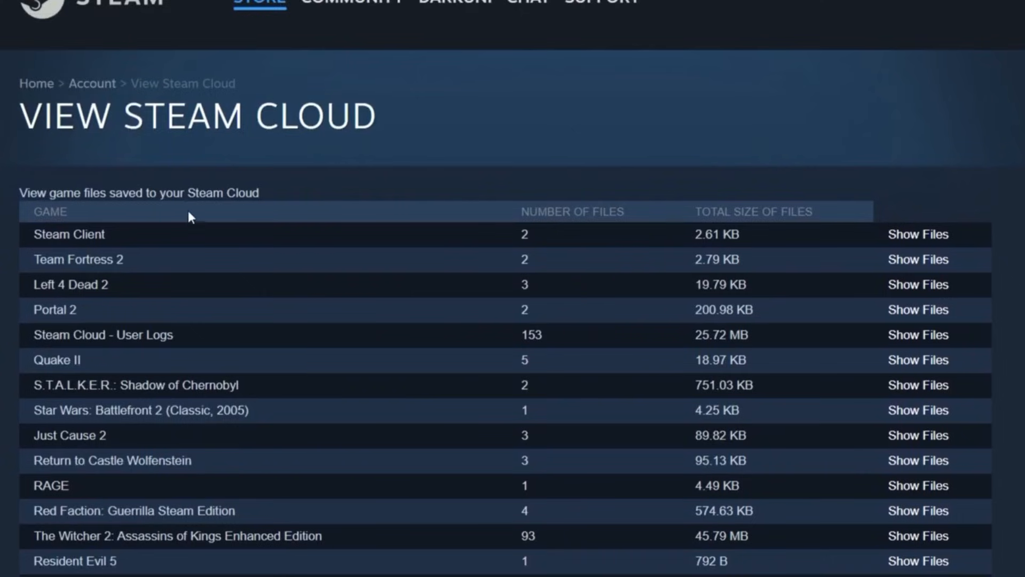
pyautogui.moveTo(126, 239)
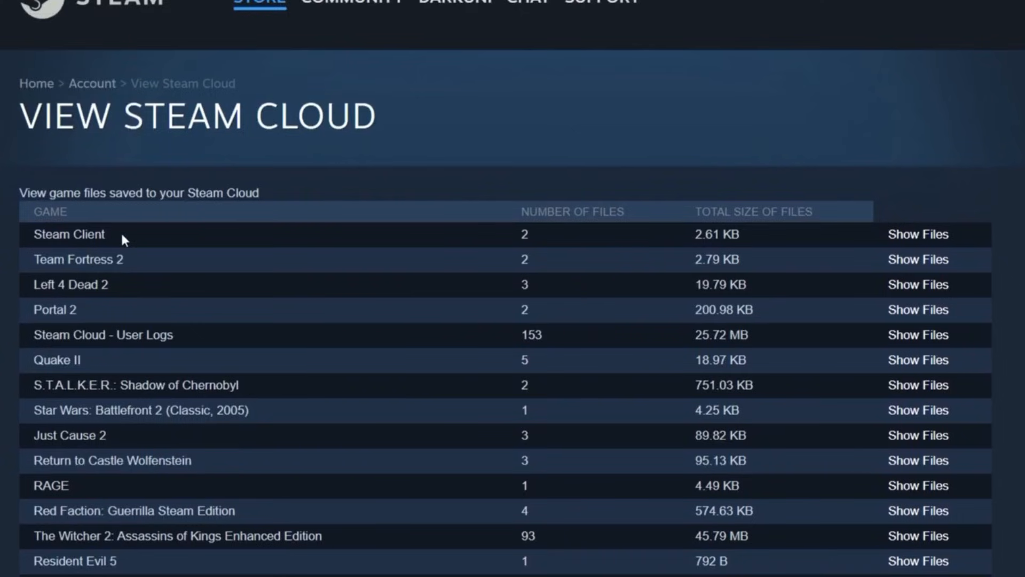
pyautogui.scroll(-3)
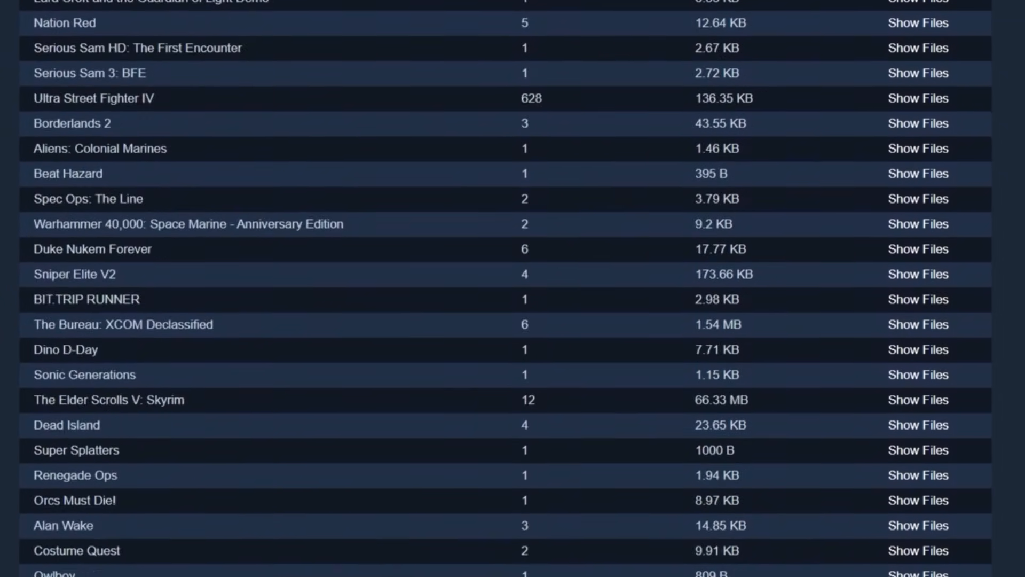
pyautogui.scroll(3)
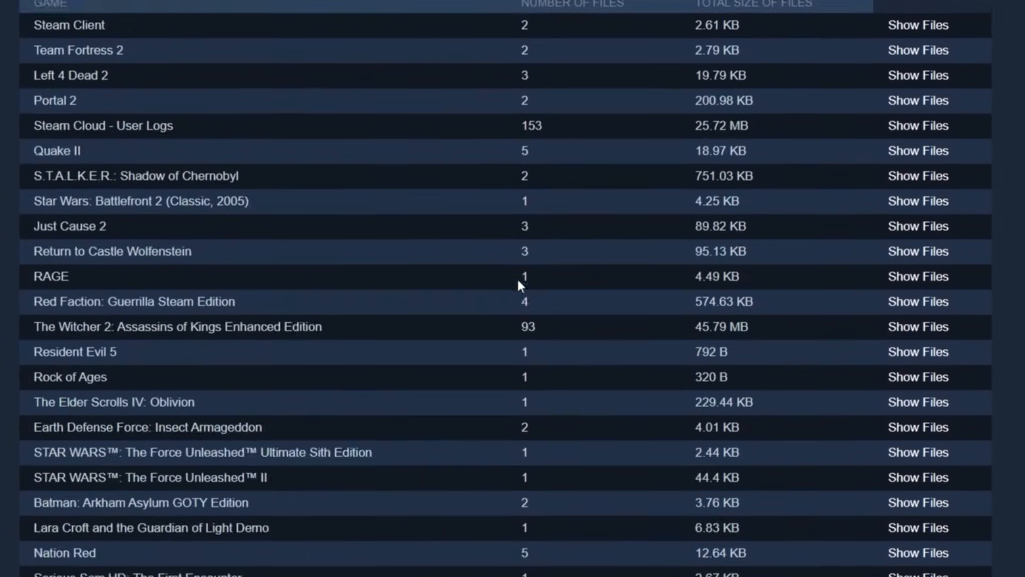
pyautogui.scroll(3)
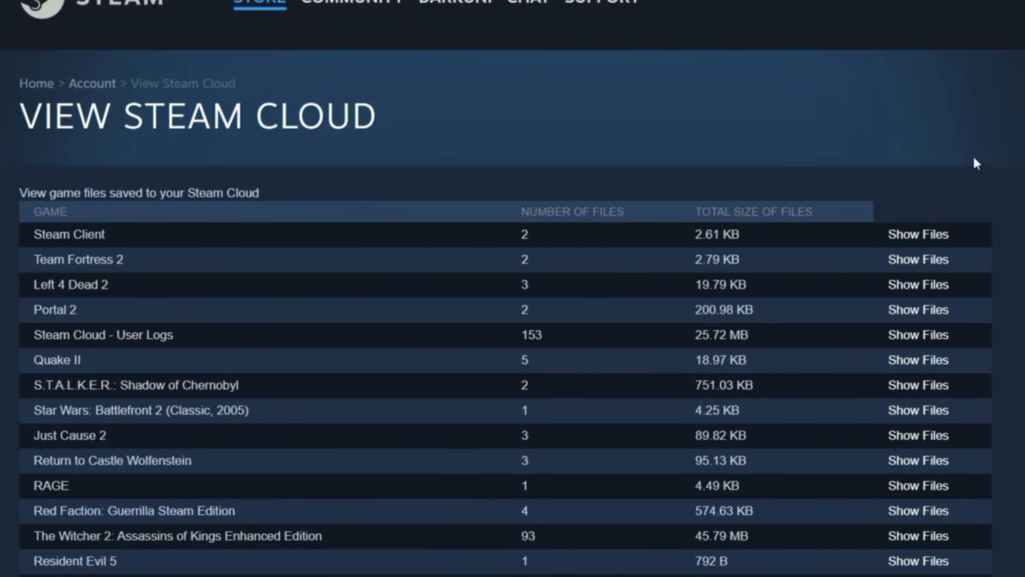
pyautogui.moveTo(646, 153)
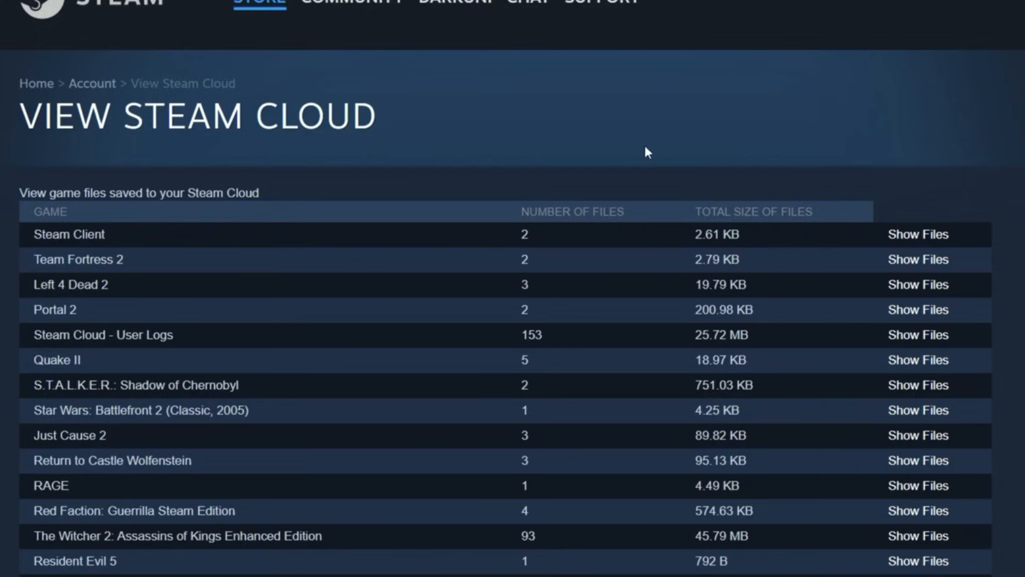
pyautogui.moveTo(864, 215)
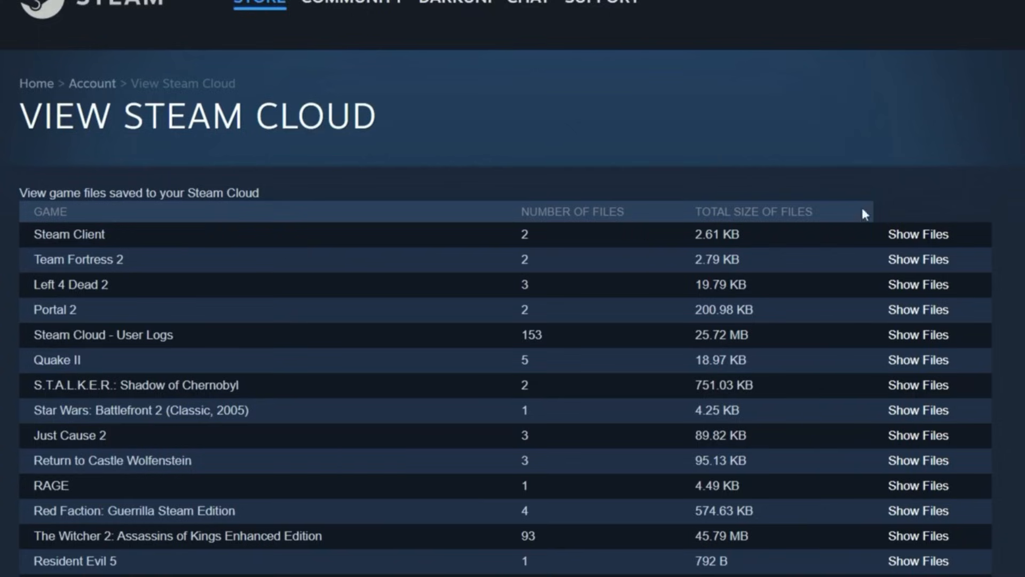
pyautogui.moveTo(830, 180)
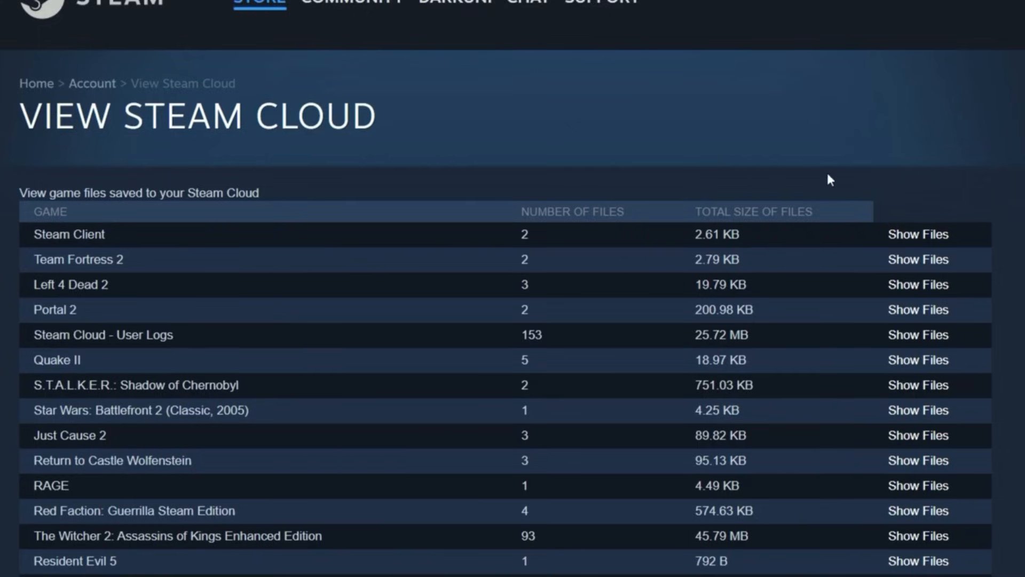
pyautogui.moveTo(515, 433)
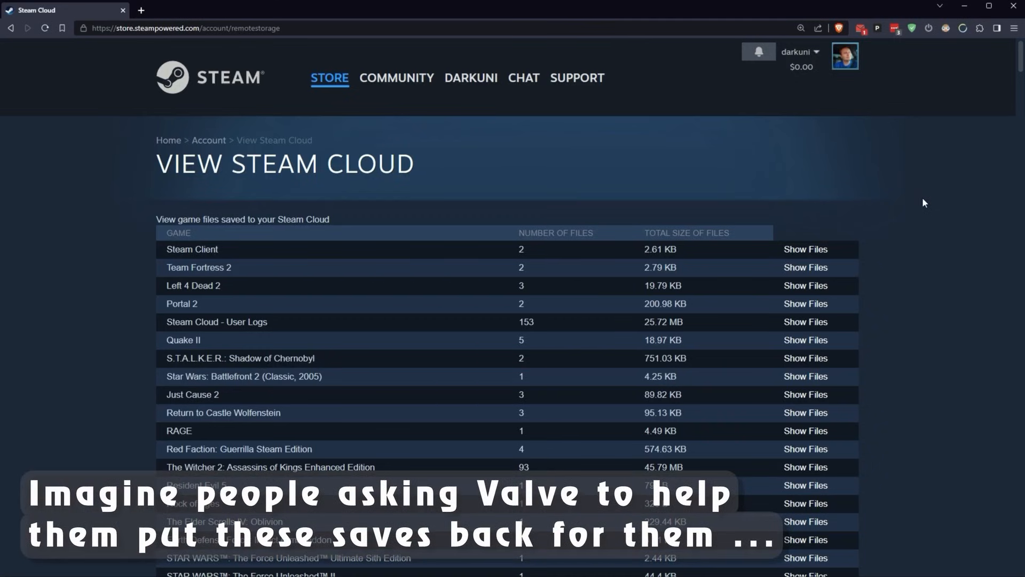
pyautogui.scroll(-3)
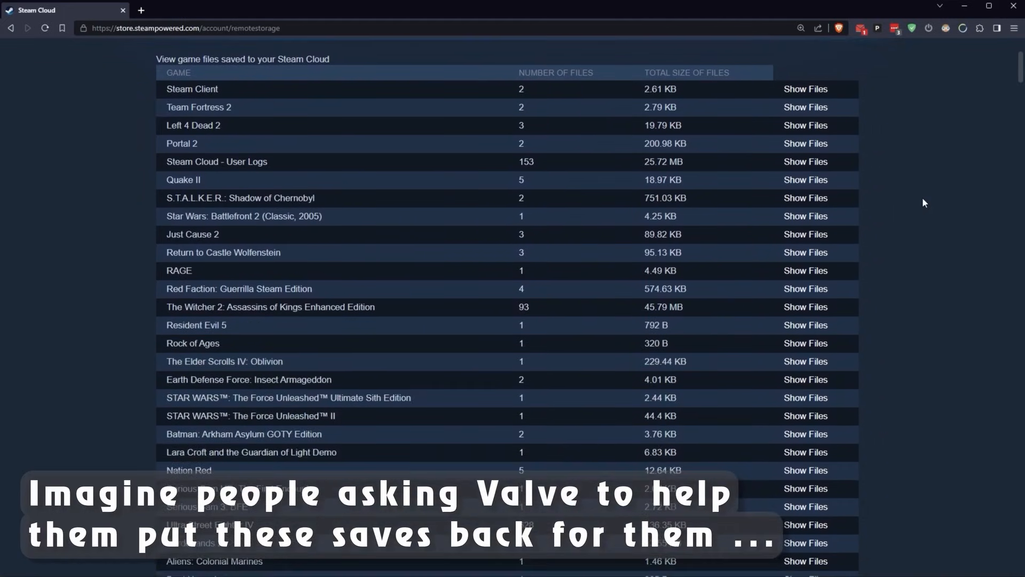
pyautogui.scroll(3)
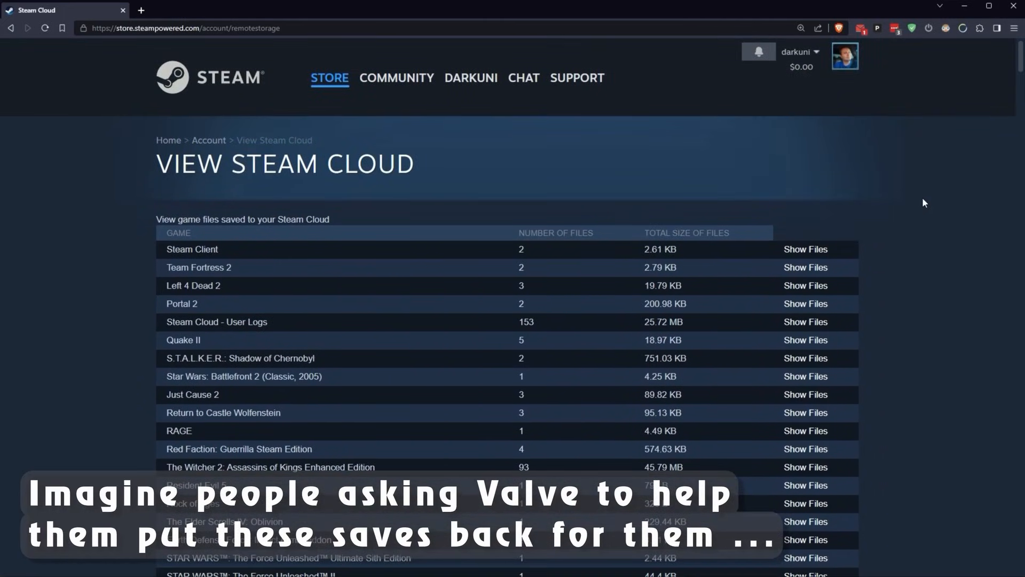
pyautogui.moveTo(377, 207)
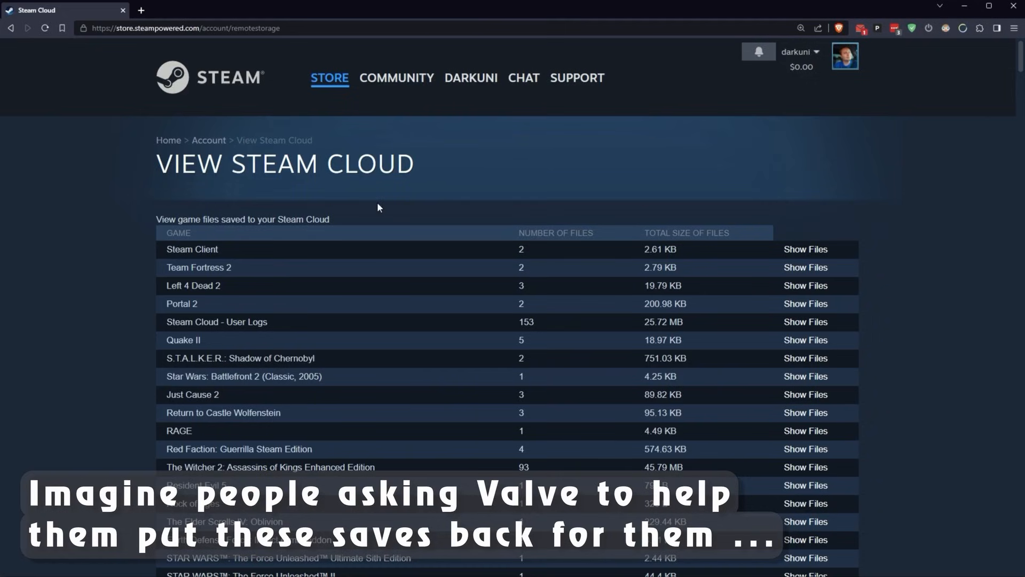
pyautogui.moveTo(919, 181)
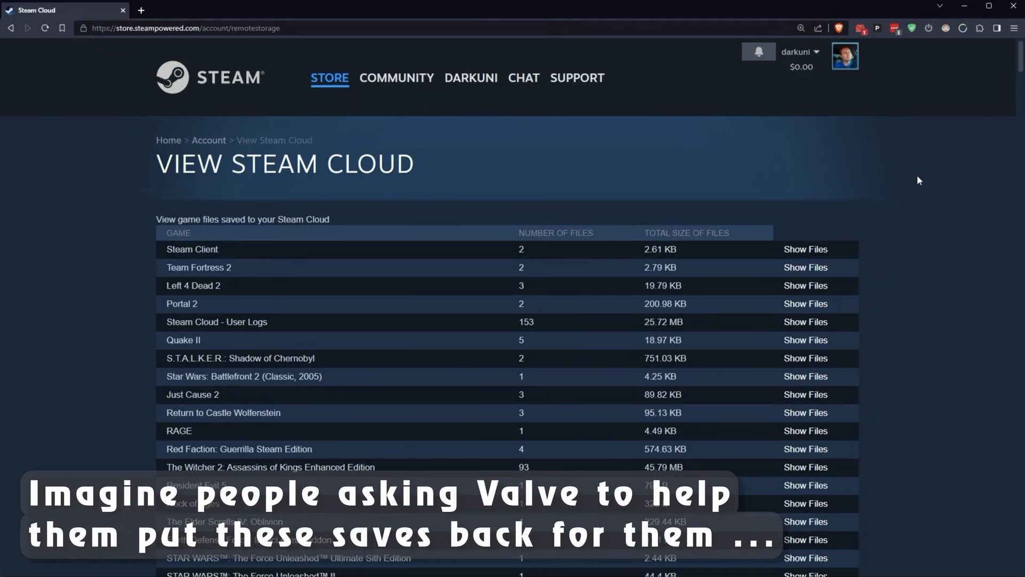
pyautogui.scroll(-3)
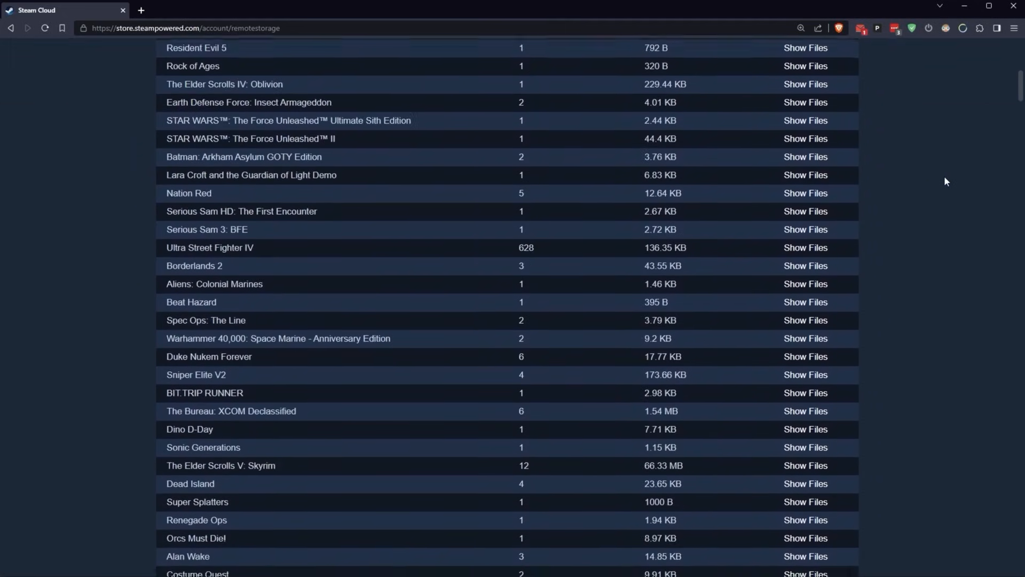
pyautogui.scroll(-3)
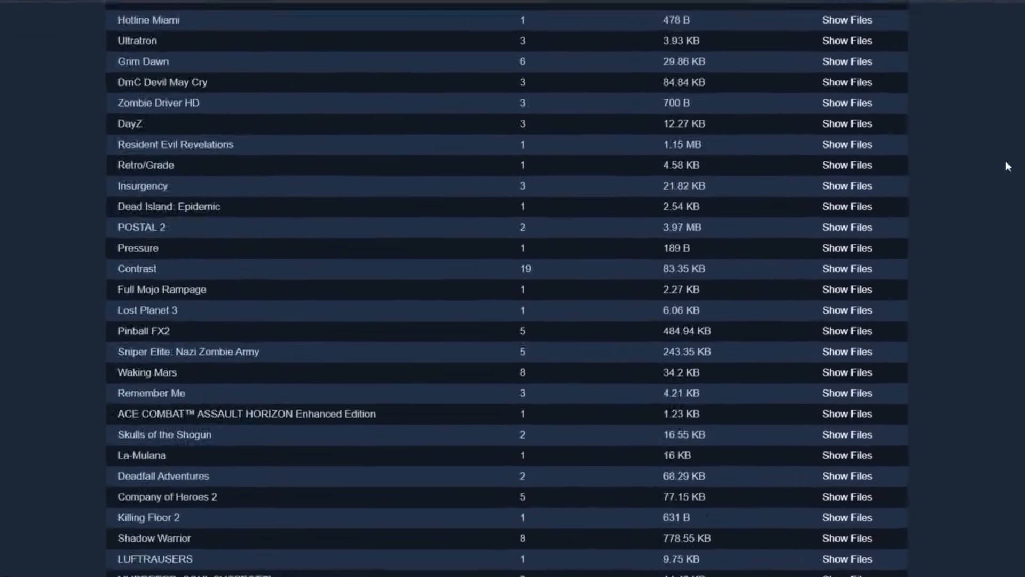
pyautogui.scroll(-3)
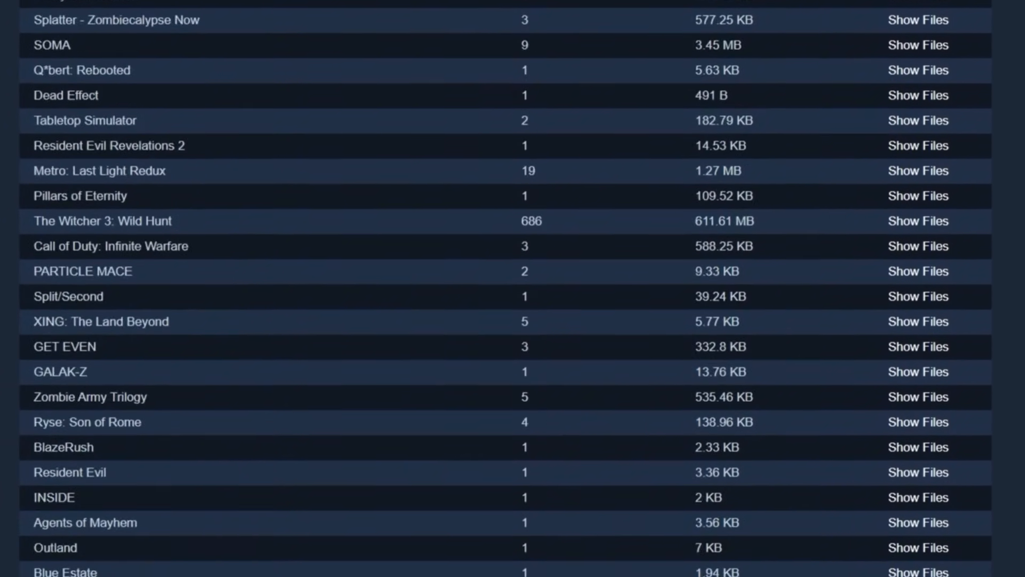
pyautogui.scroll(-3)
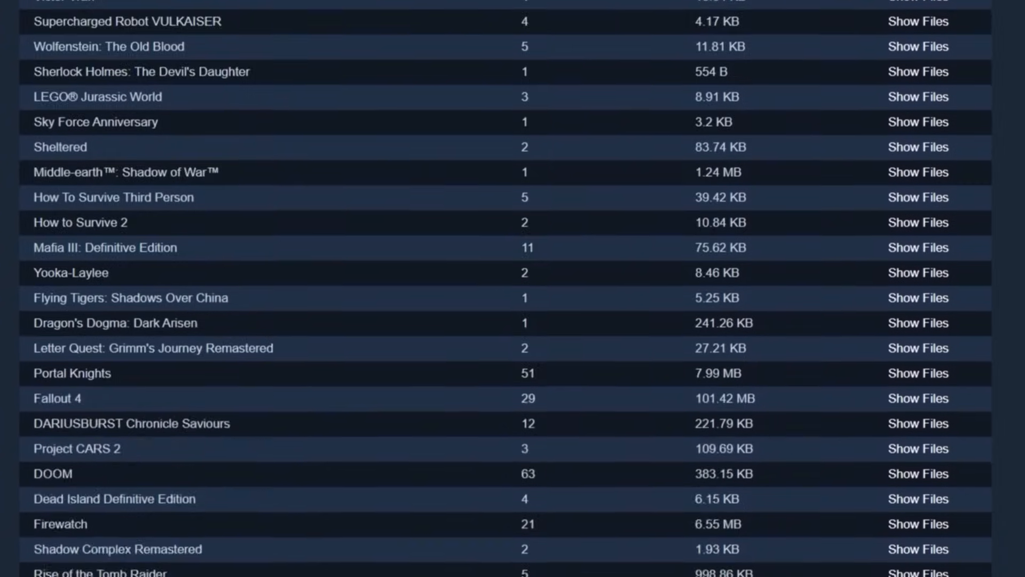
pyautogui.scroll(-3)
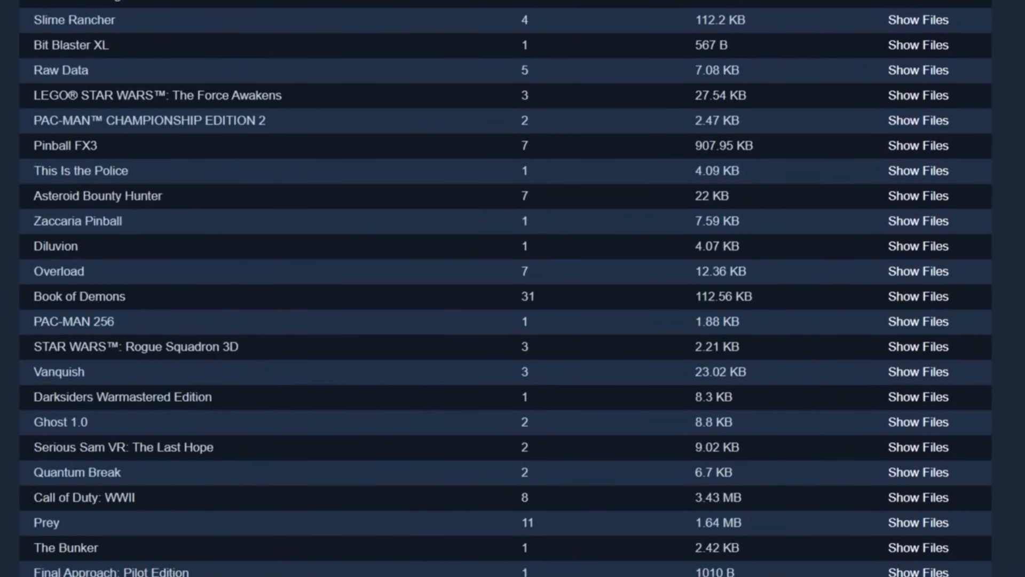
pyautogui.scroll(-3)
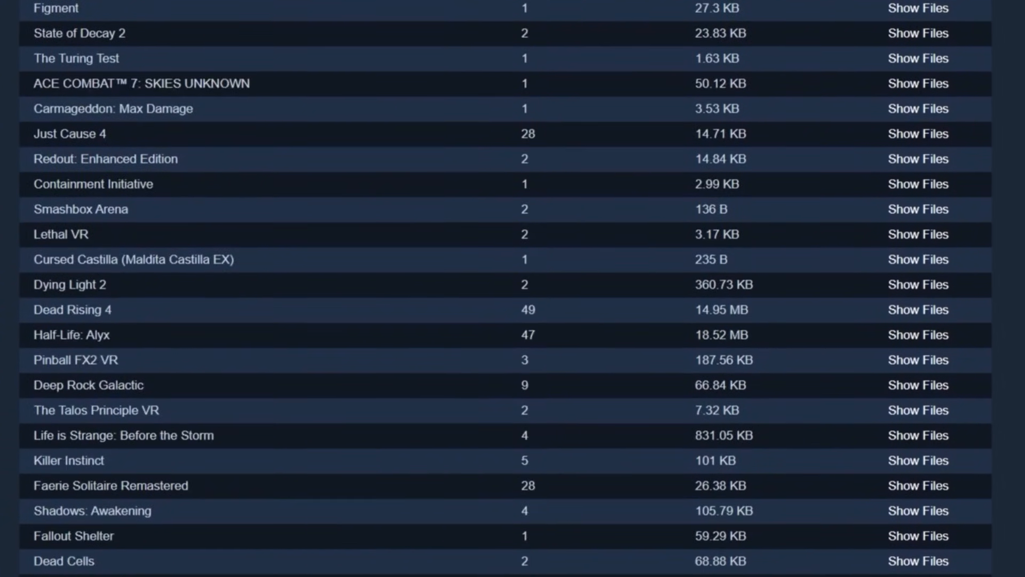
pyautogui.scroll(-3)
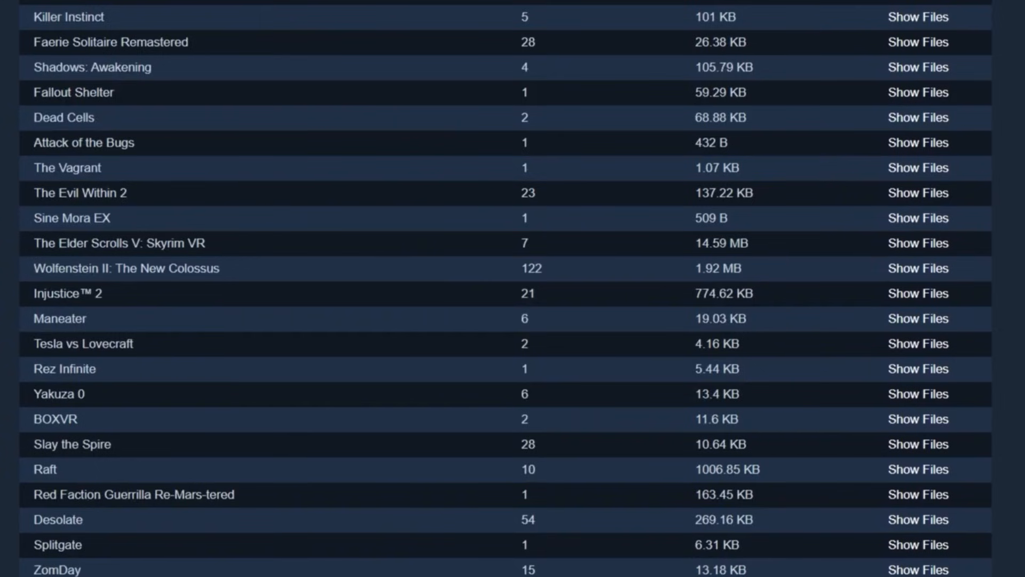
pyautogui.scroll(-3)
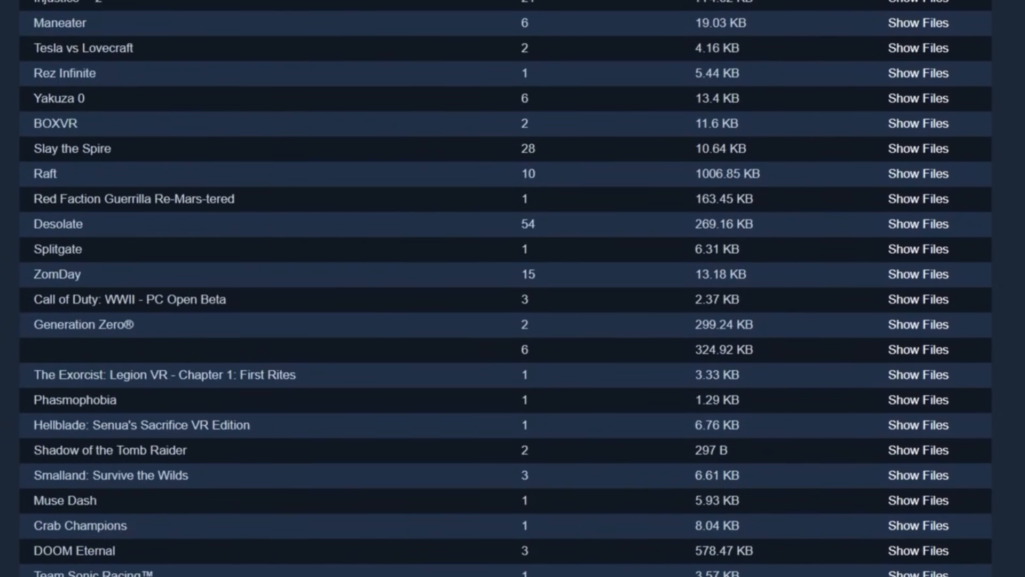
pyautogui.scroll(-3)
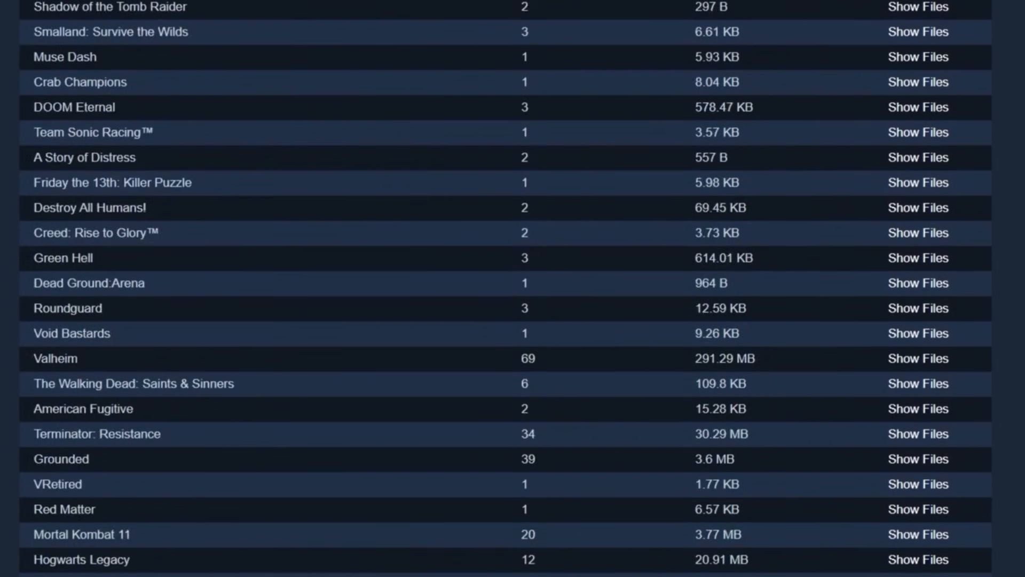
pyautogui.scroll(-3)
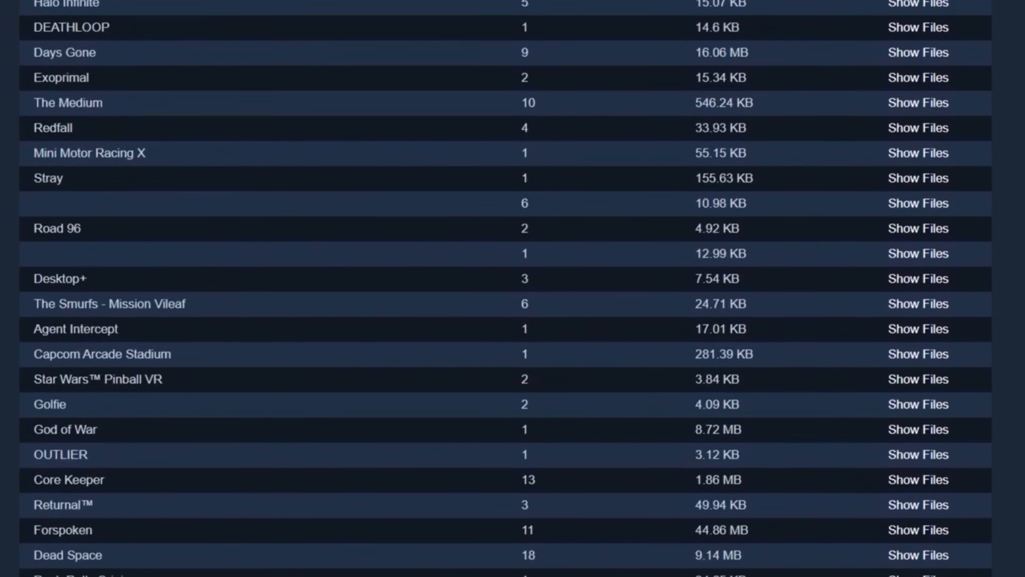
pyautogui.scroll(-3)
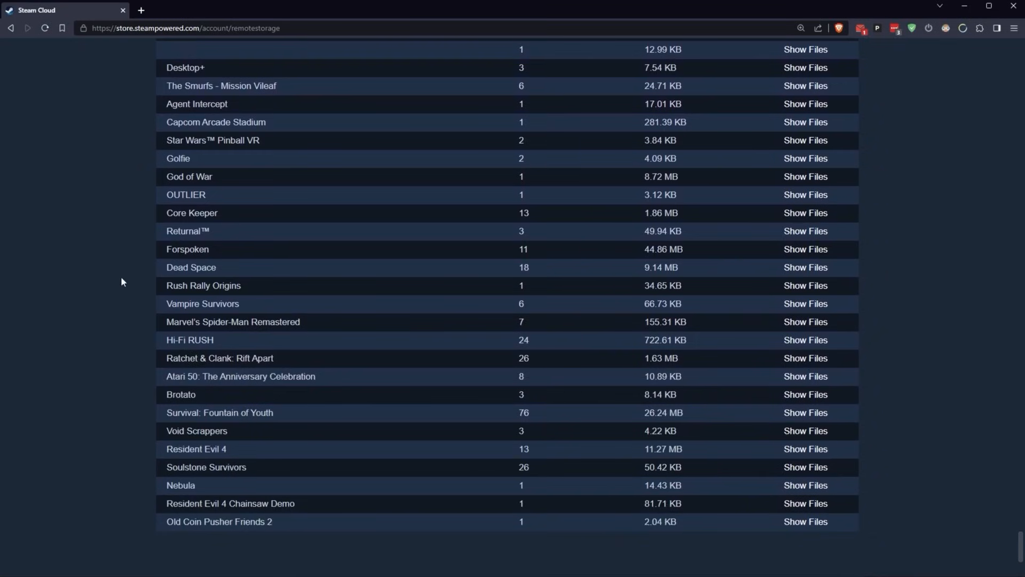
pyautogui.moveTo(106, 265)
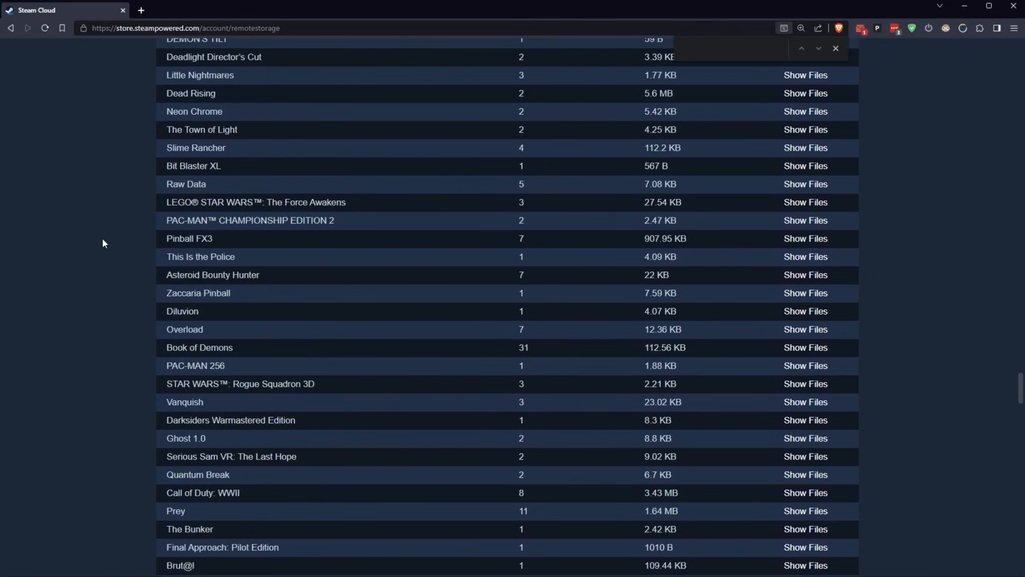
# Search the Steam Cloud page for Forspoken, finding 11 files totalling 44.86 MB
pyautogui.write('forsaken')
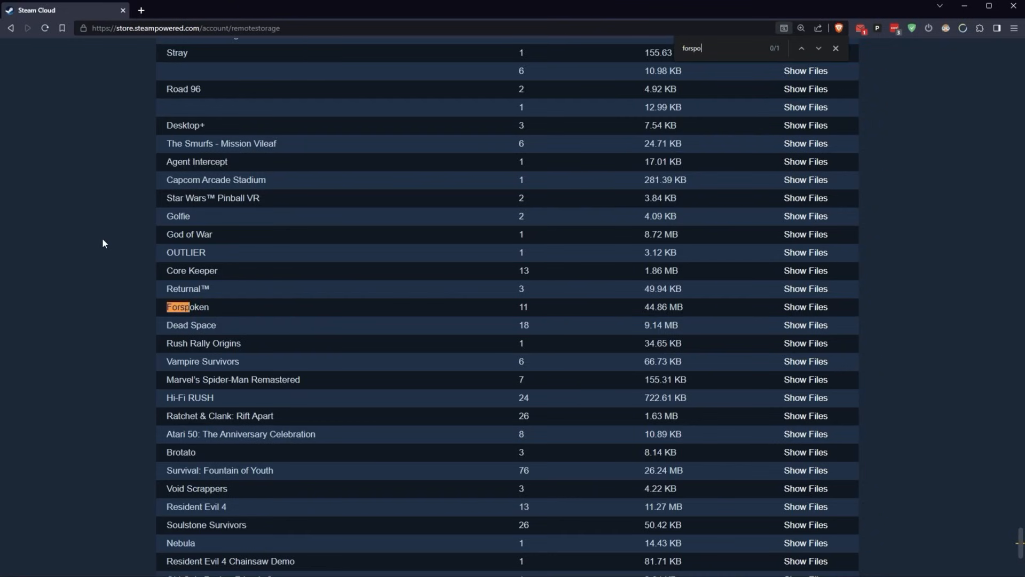
pyautogui.write('ken')
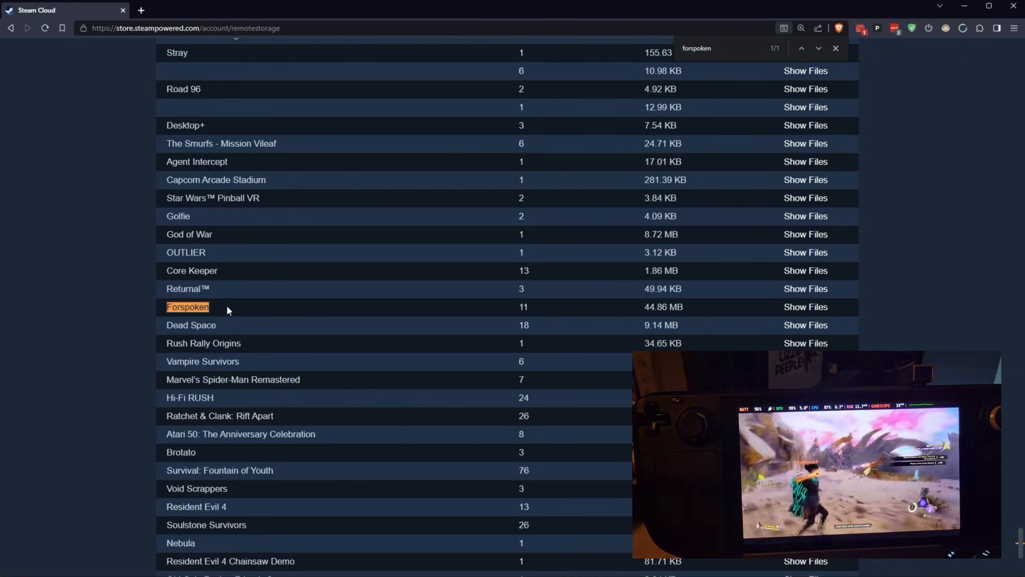
pyautogui.moveTo(384, 300)
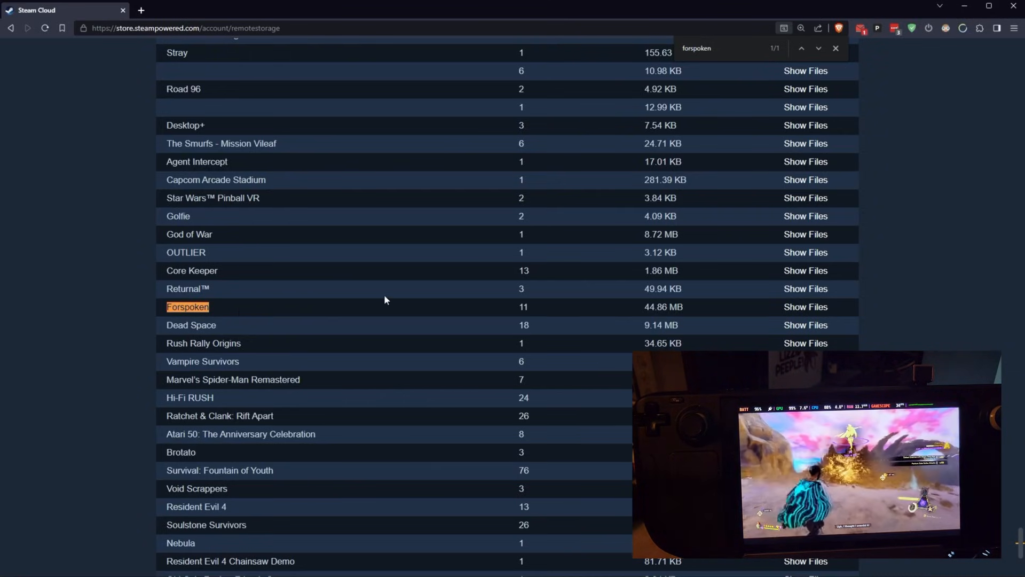
pyautogui.moveTo(233, 311)
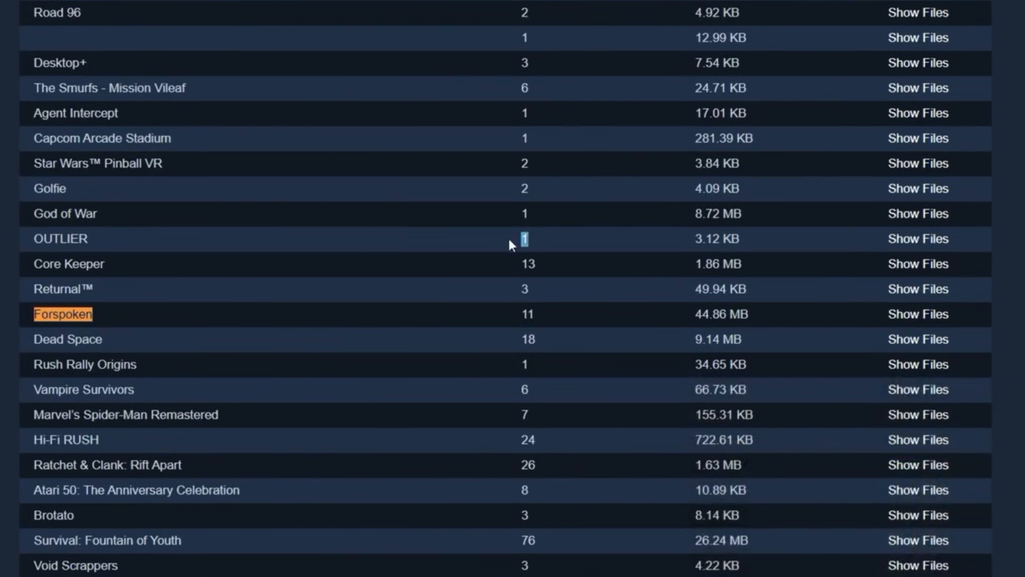
pyautogui.moveTo(536, 244)
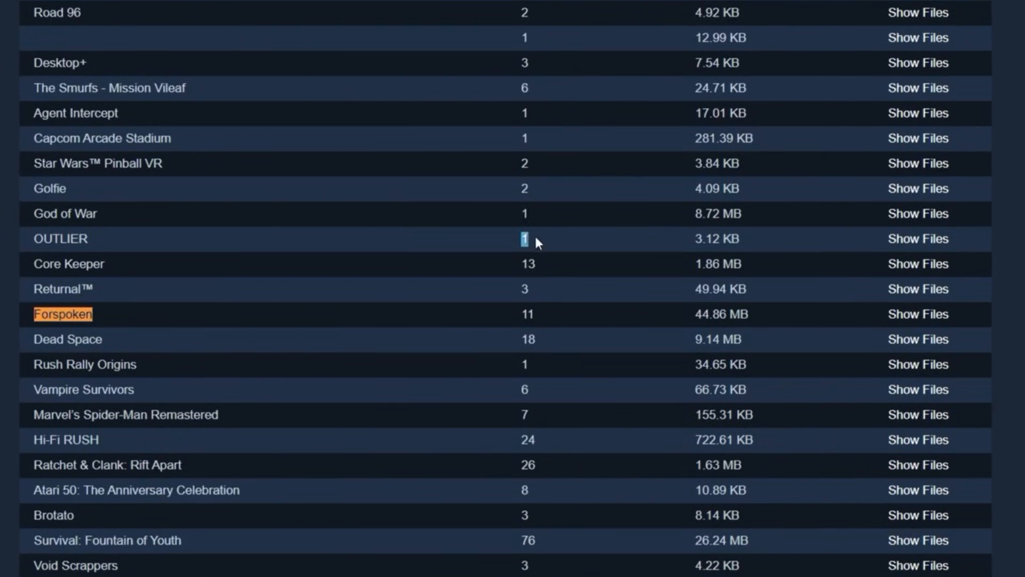
pyautogui.moveTo(572, 359)
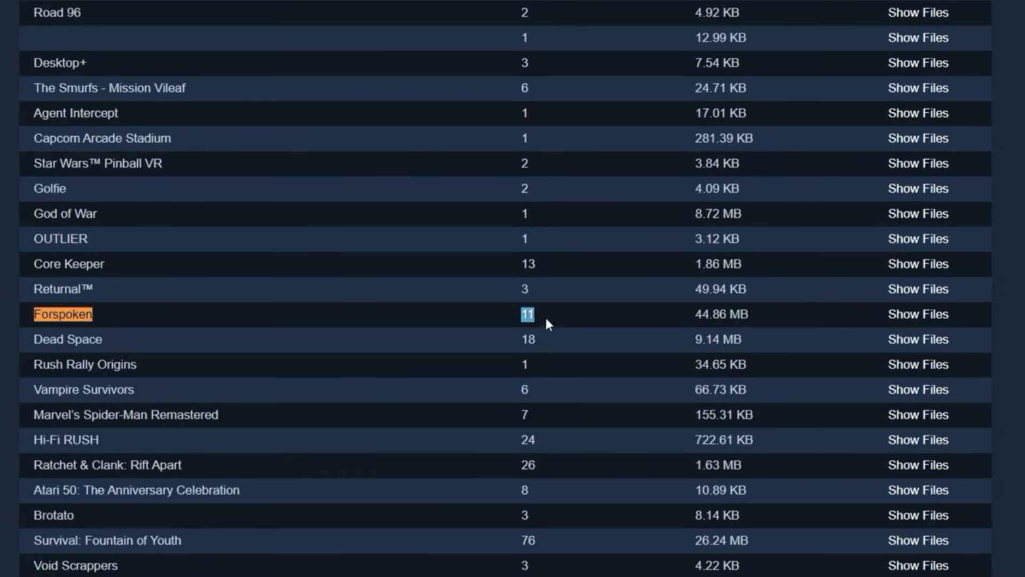
pyautogui.moveTo(917, 314)
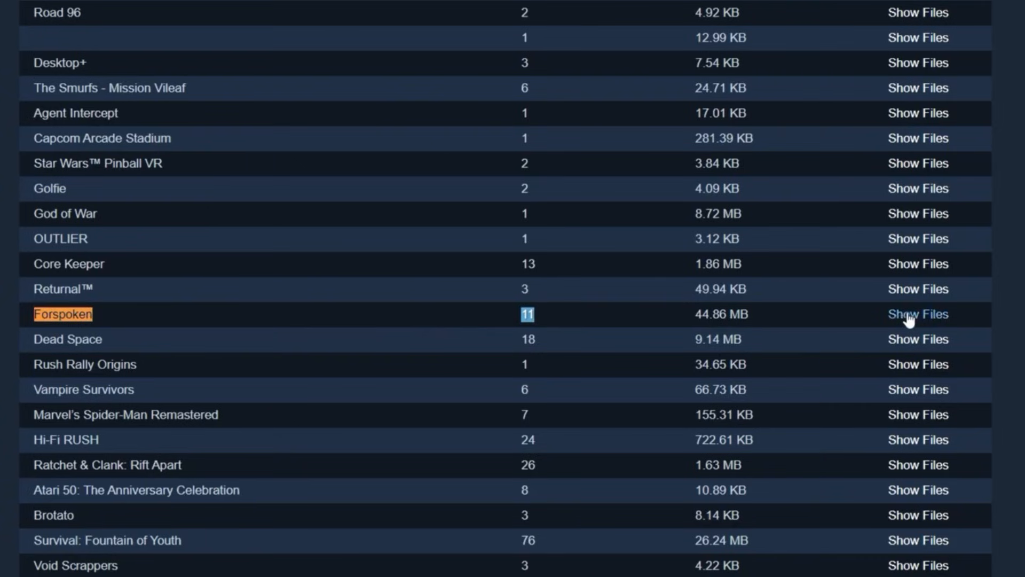
# Open Forspoken's Steam Cloud file list and highlight the gameplay/auto.save file name
pyautogui.click(917, 314)
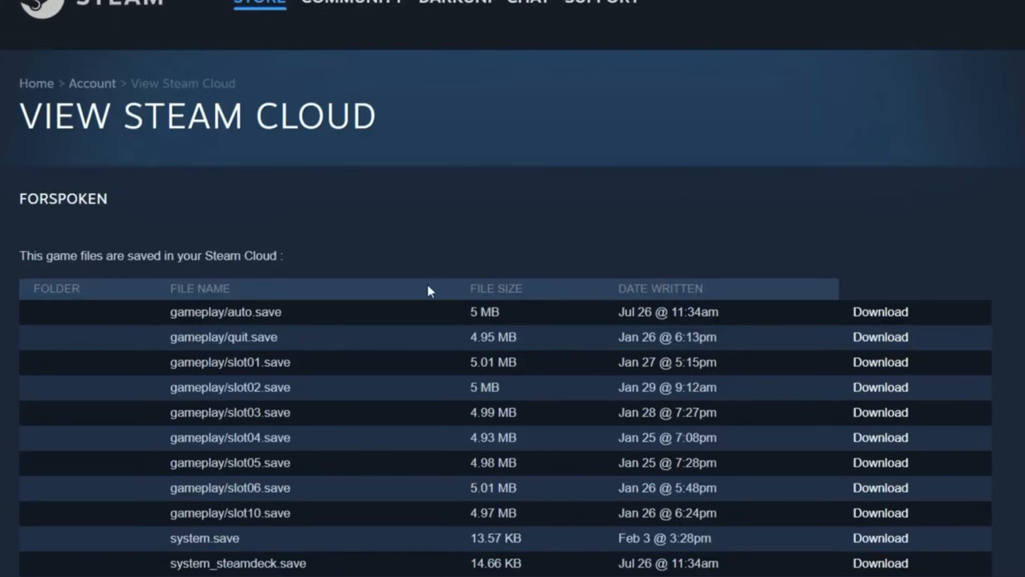
pyautogui.doubleClick(261, 311)
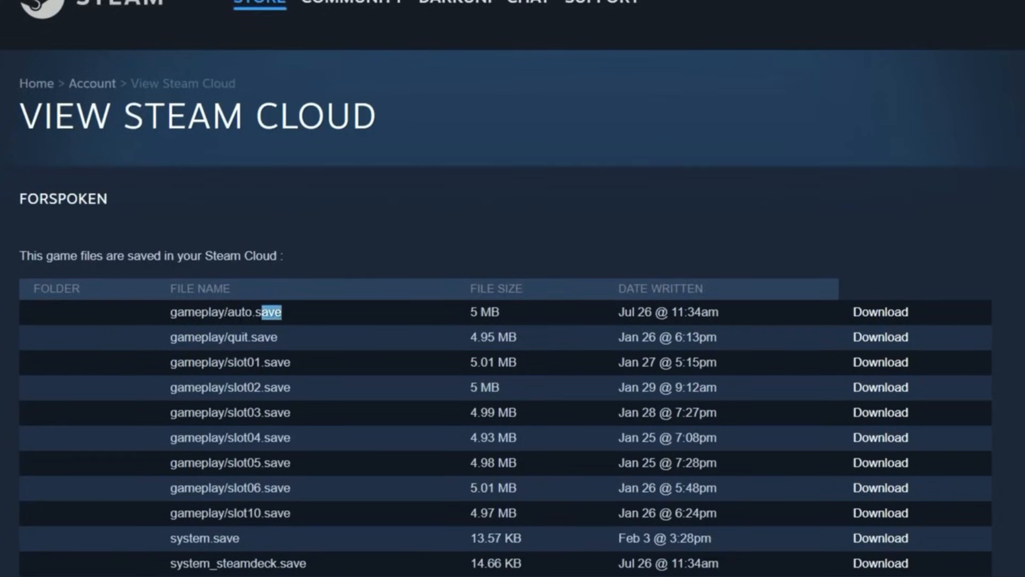
pyautogui.doubleClick(223, 337)
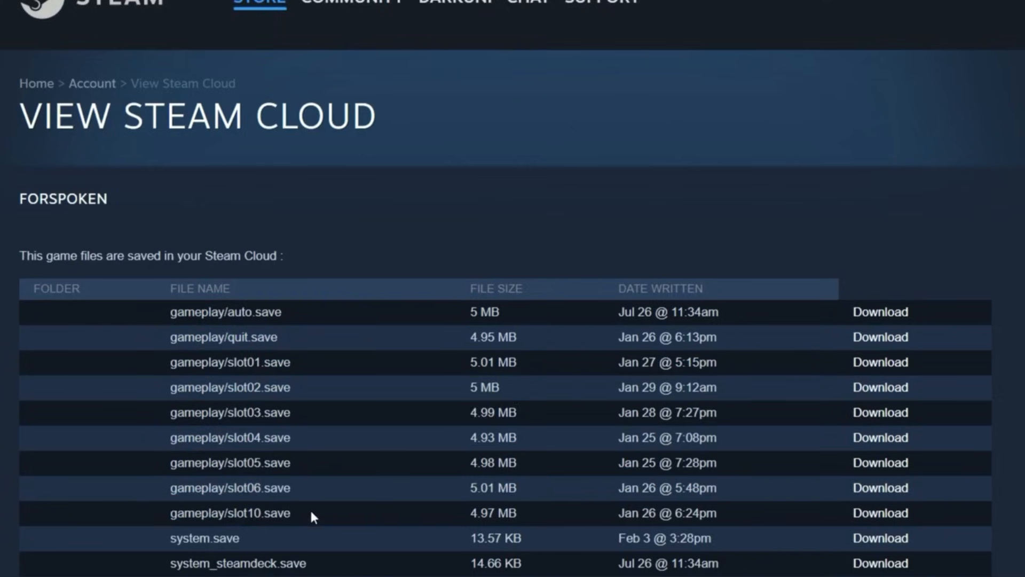
pyautogui.doubleClick(230, 513)
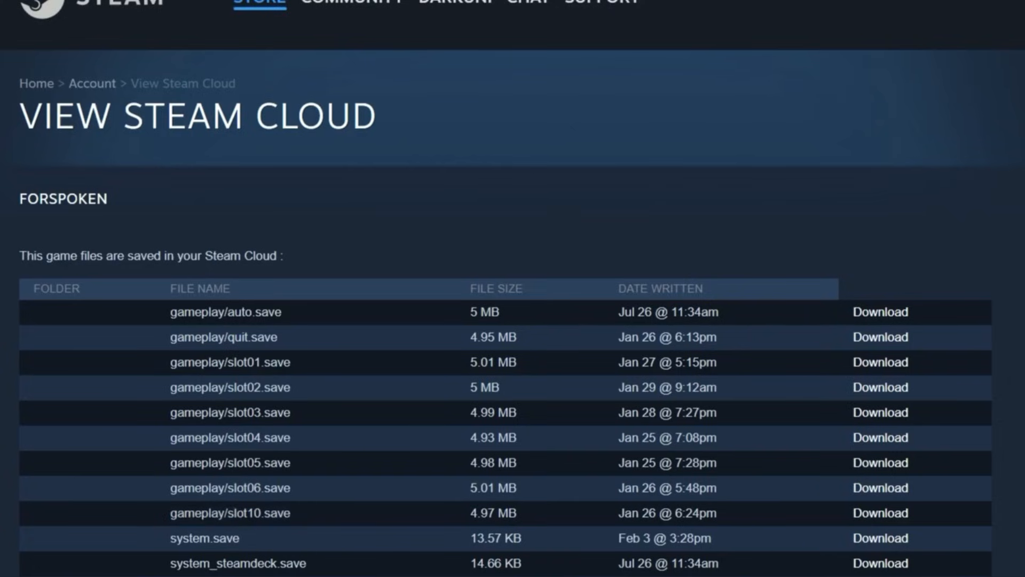
pyautogui.moveTo(389, 572)
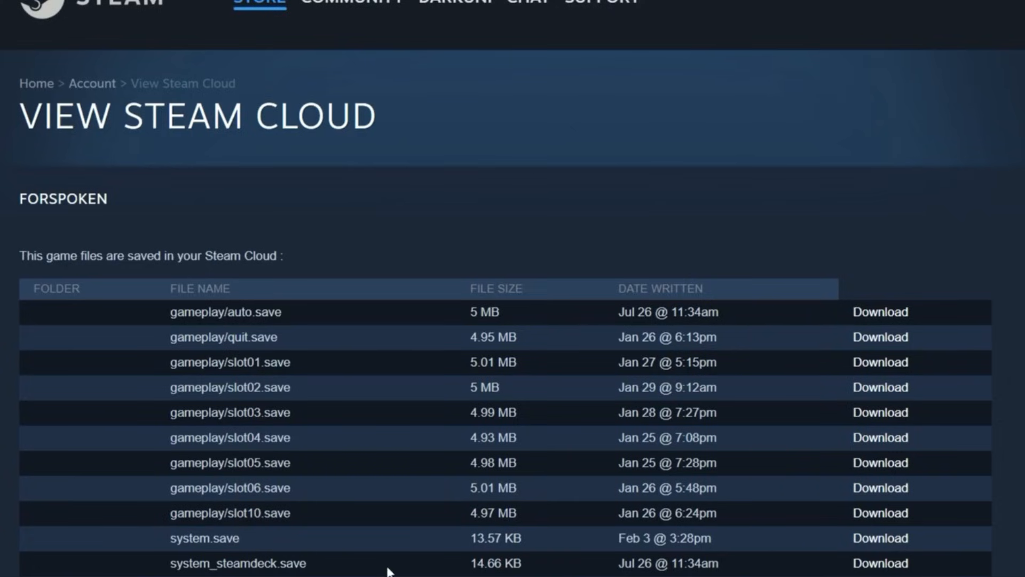
pyautogui.moveTo(363, 274)
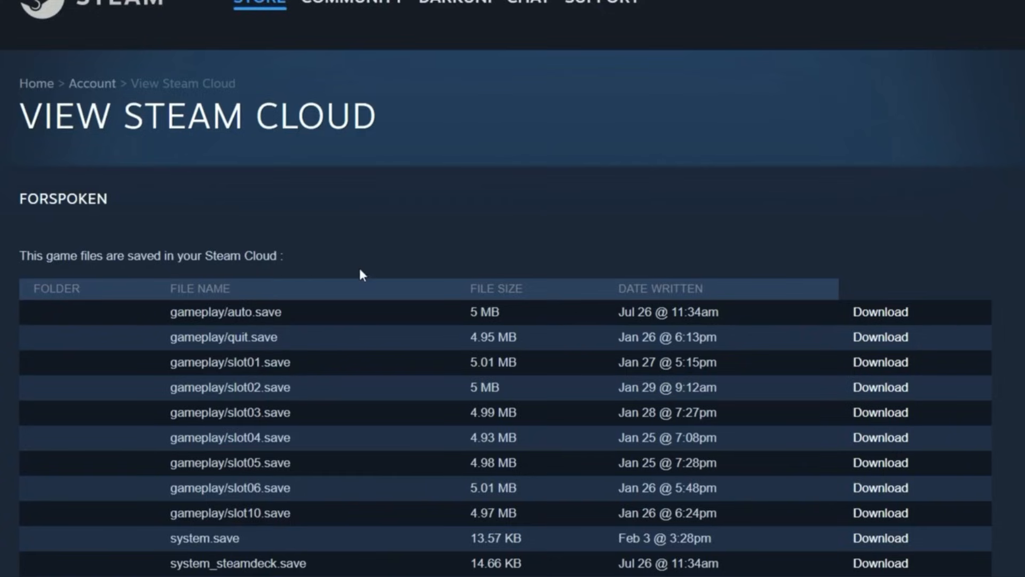
pyautogui.moveTo(305, 315)
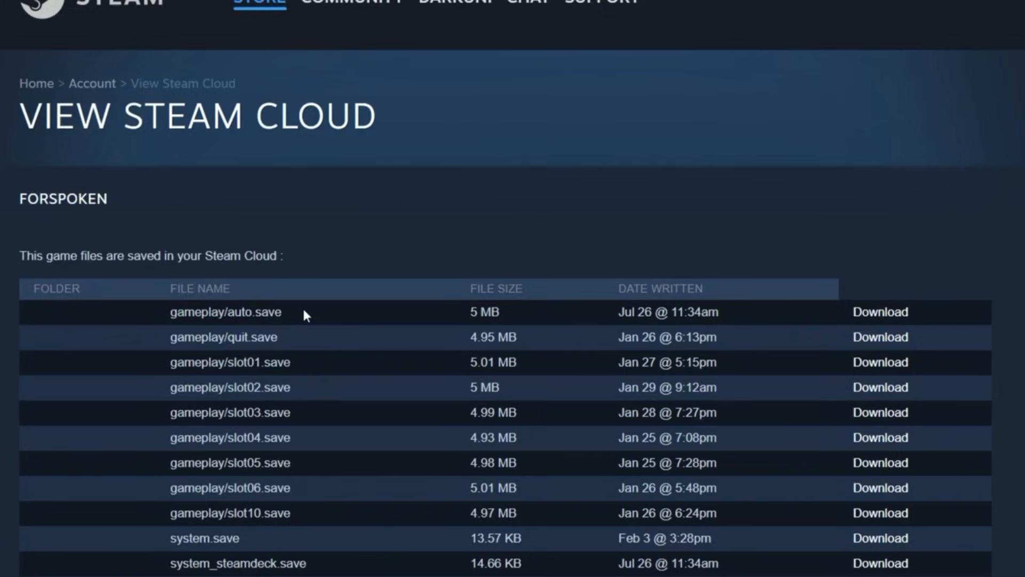
# Mark the auto.save and slot01.save entries and highlight the slot10 save's size
pyautogui.doubleClick(225, 312)
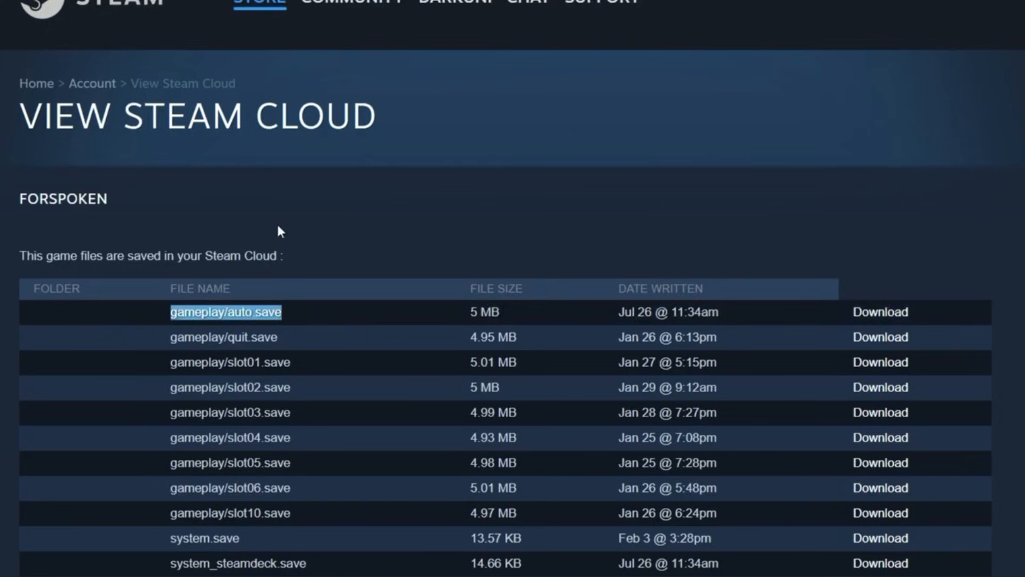
pyautogui.moveTo(468, 202)
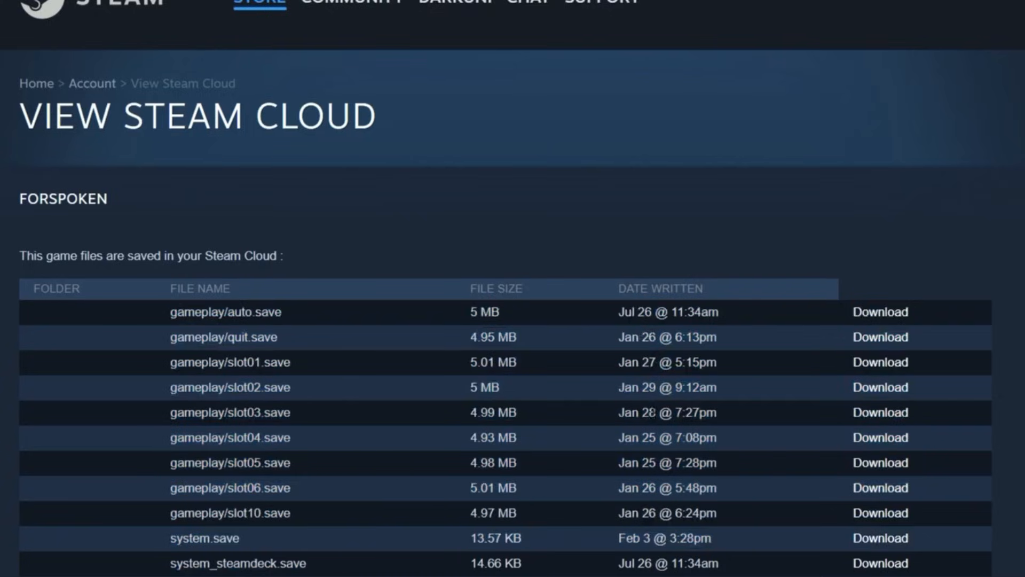
pyautogui.doubleClick(676, 289)
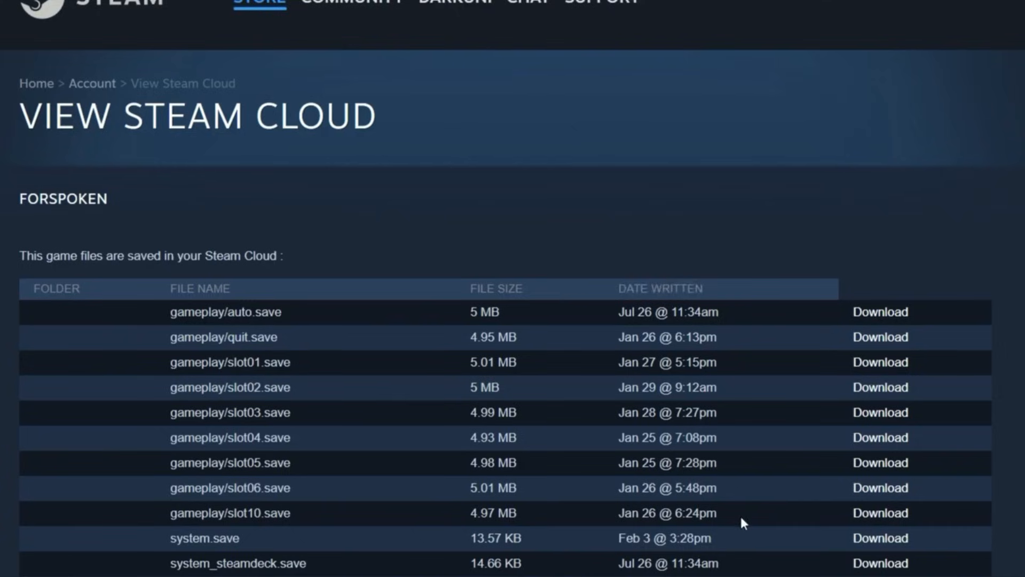
pyautogui.moveTo(242, 554)
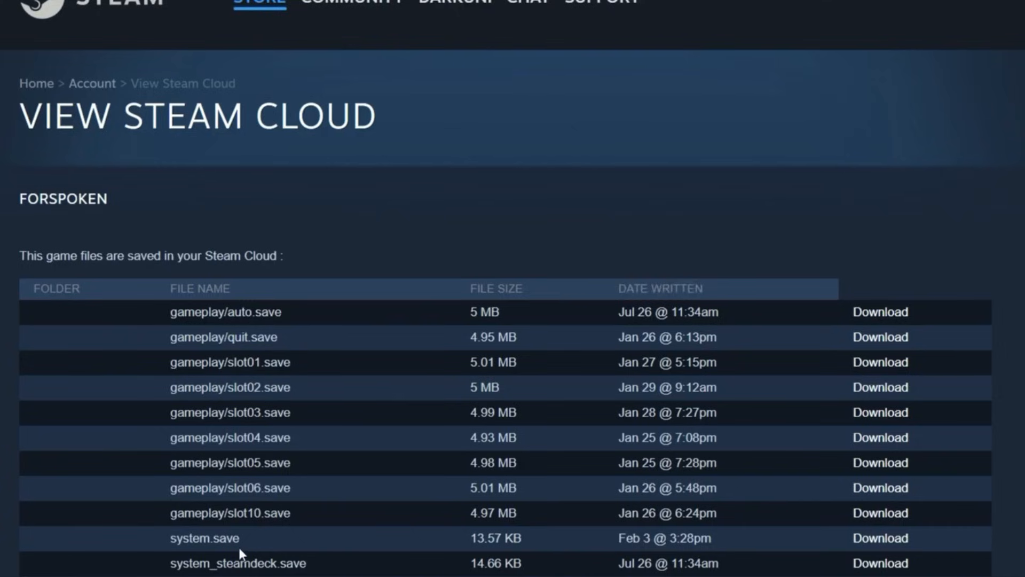
pyautogui.moveTo(248, 379)
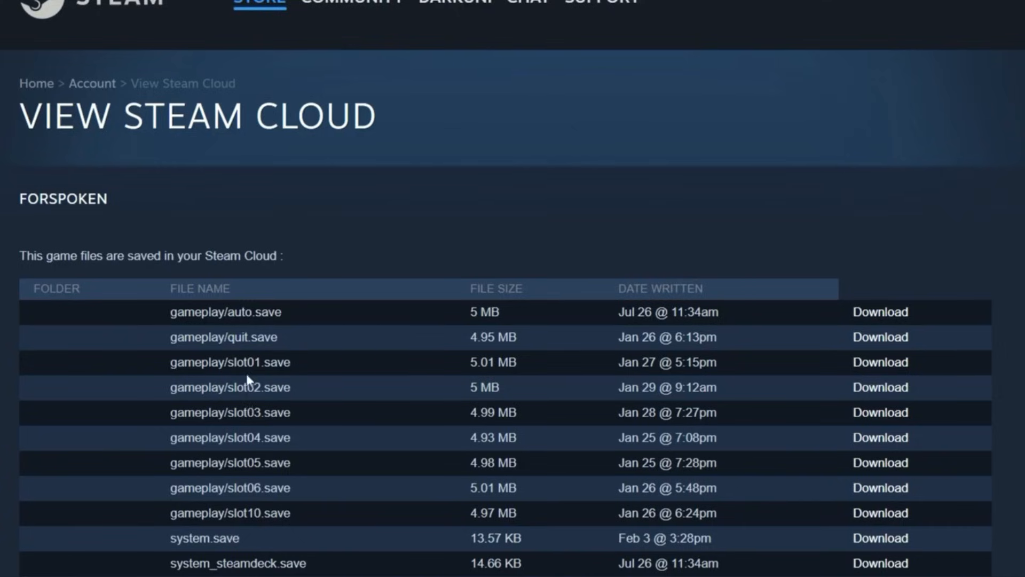
pyautogui.doubleClick(225, 312)
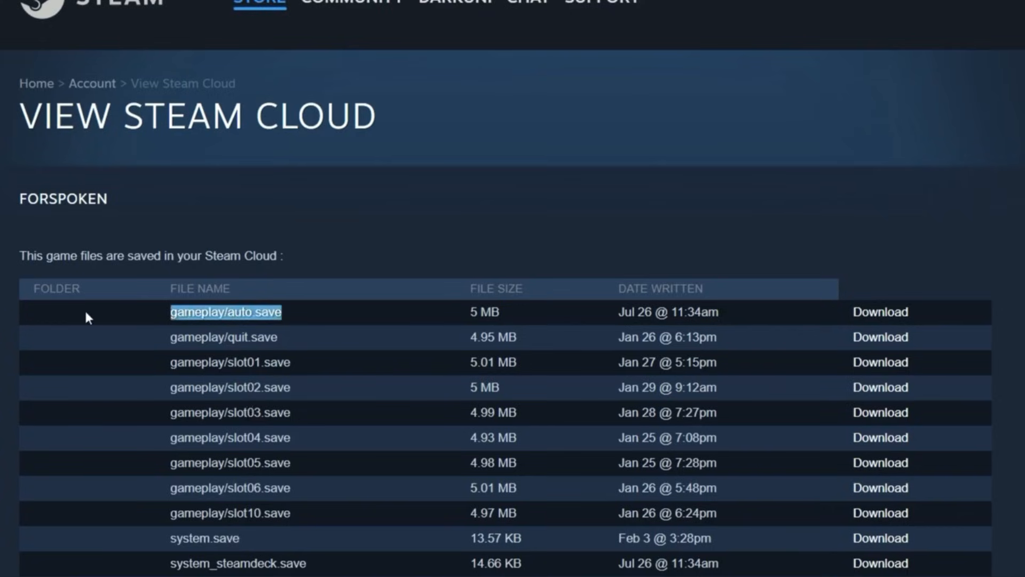
pyautogui.moveTo(338, 381)
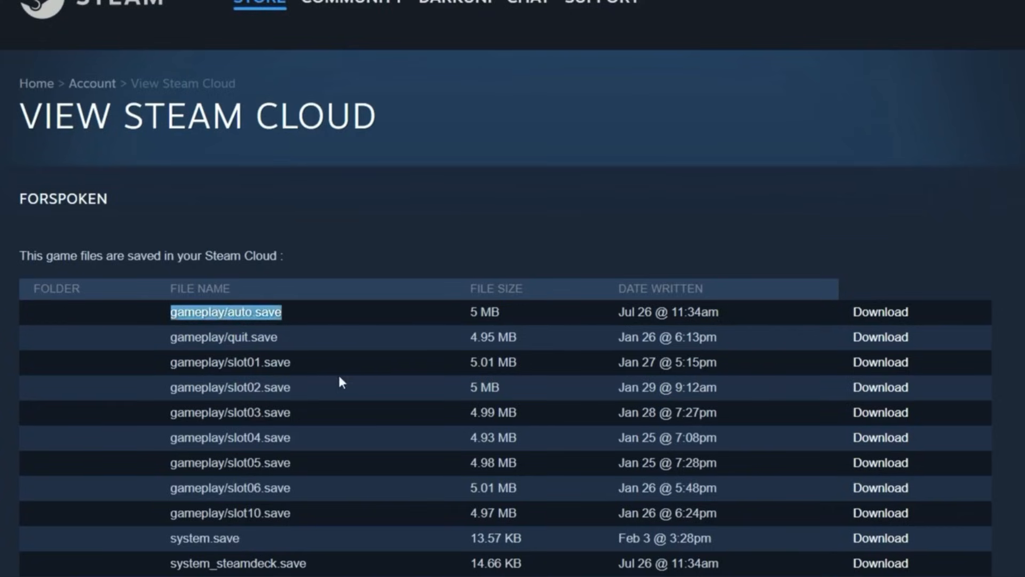
pyautogui.doubleClick(229, 362)
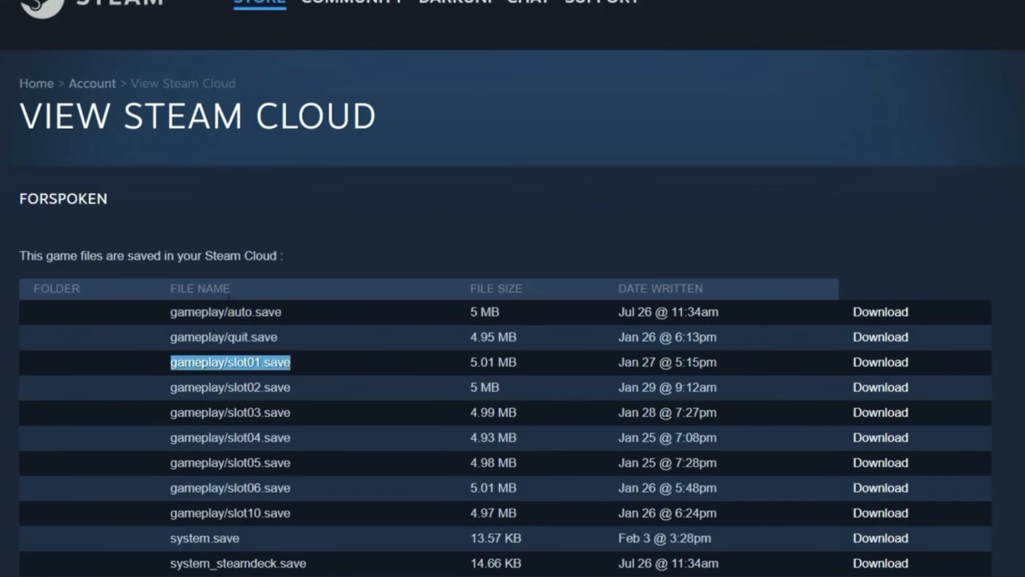
pyautogui.moveTo(432, 284)
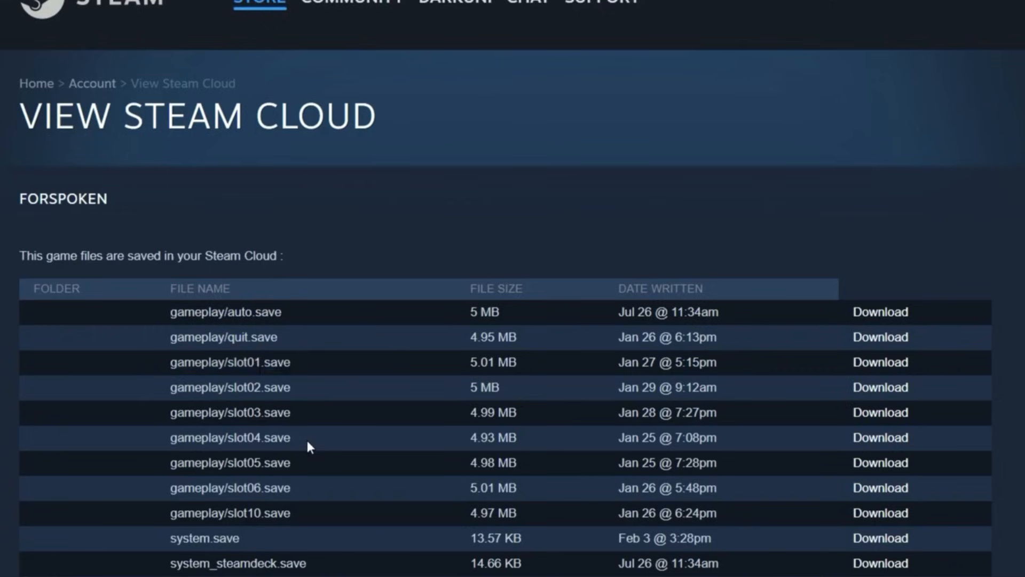
pyautogui.doubleClick(666, 437)
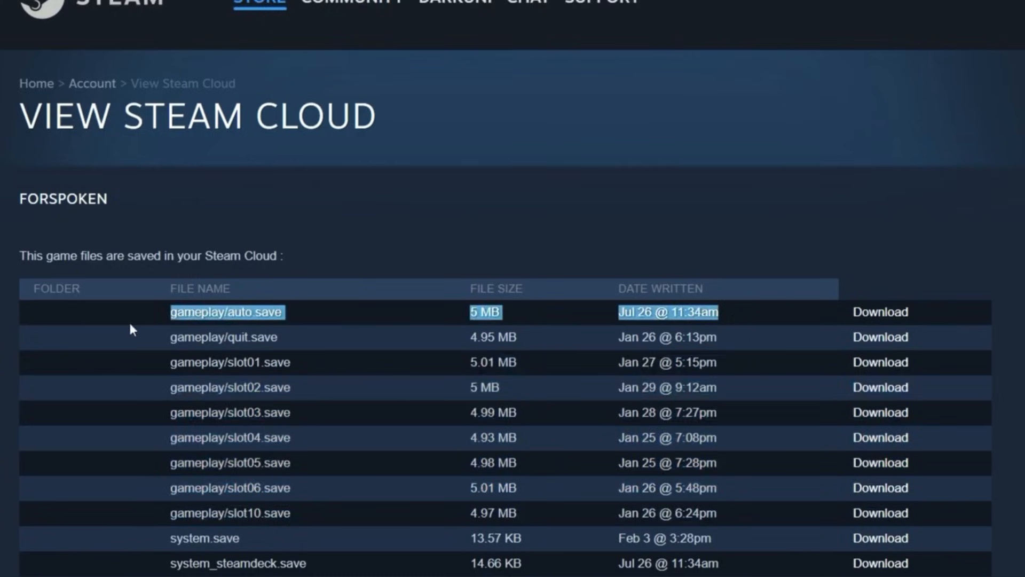
pyautogui.click(131, 321)
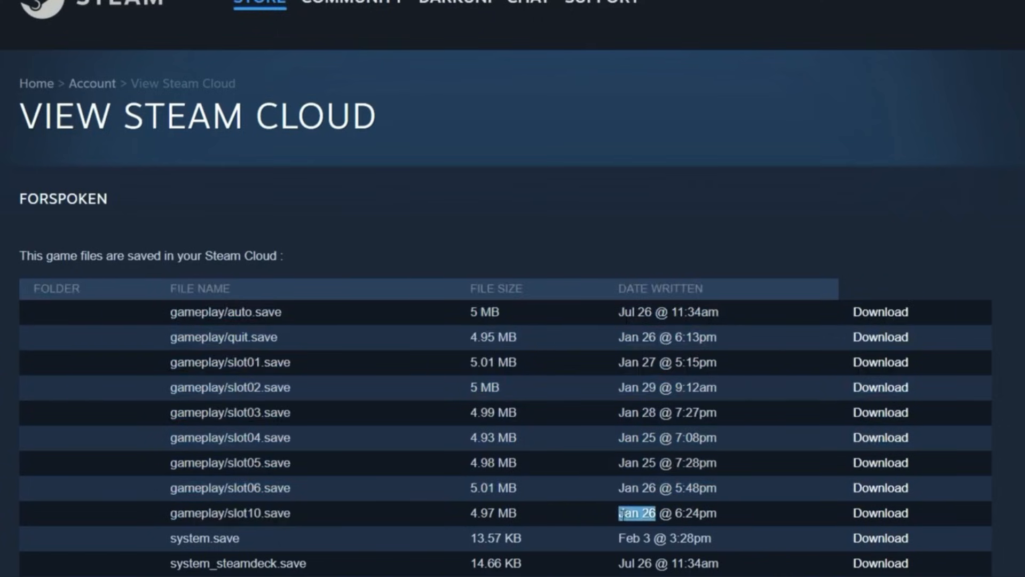
pyautogui.doubleClick(493, 512)
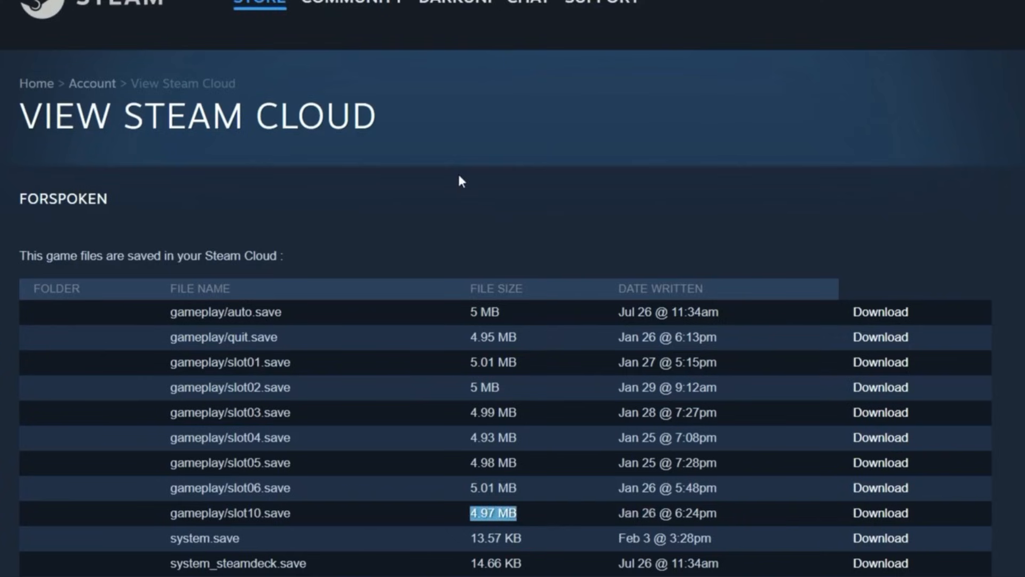
pyautogui.moveTo(3, 9)
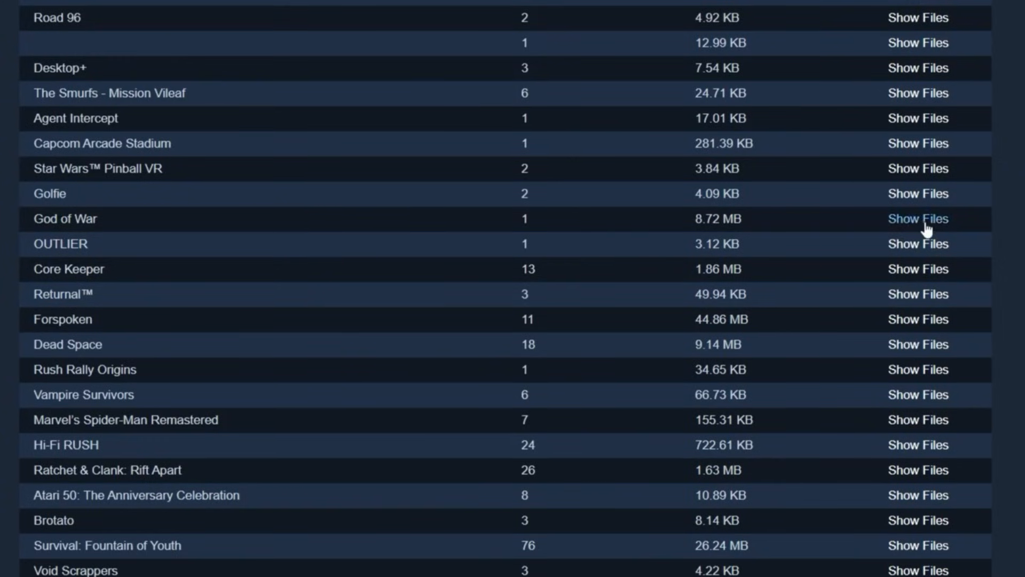
pyautogui.click(916, 218)
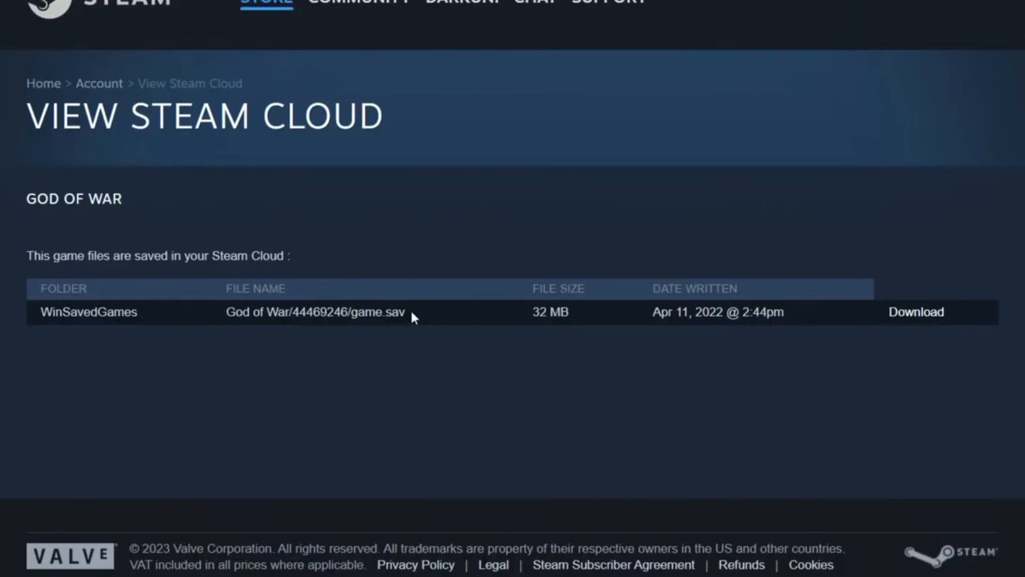
pyautogui.doubleClick(314, 312)
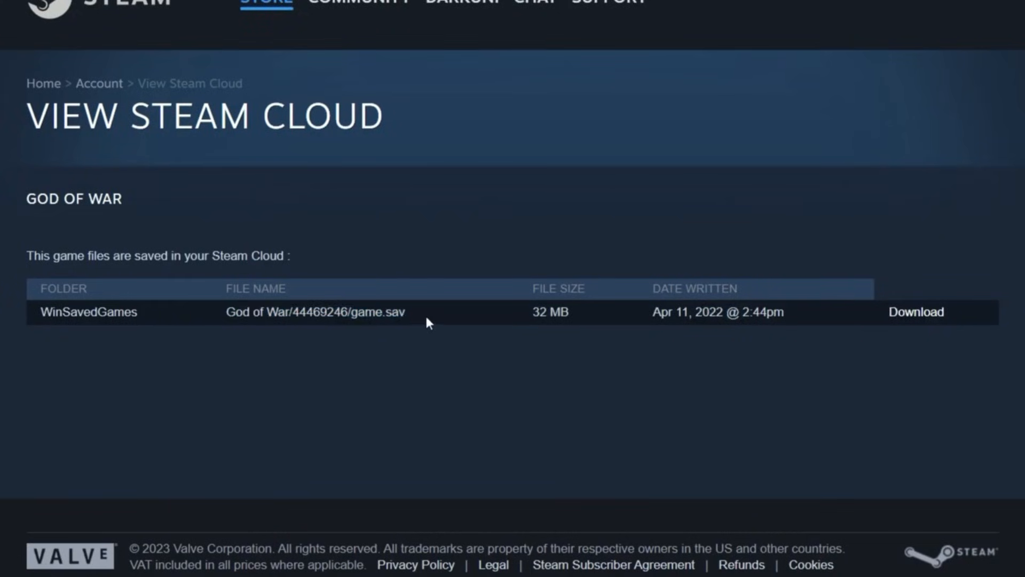
pyautogui.doubleClick(314, 311)
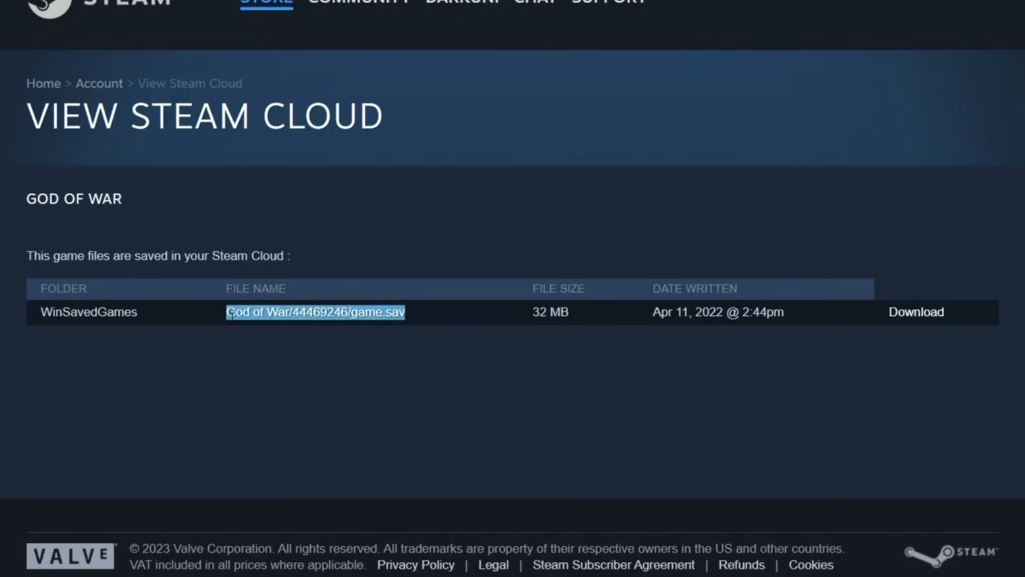
pyautogui.click(314, 347)
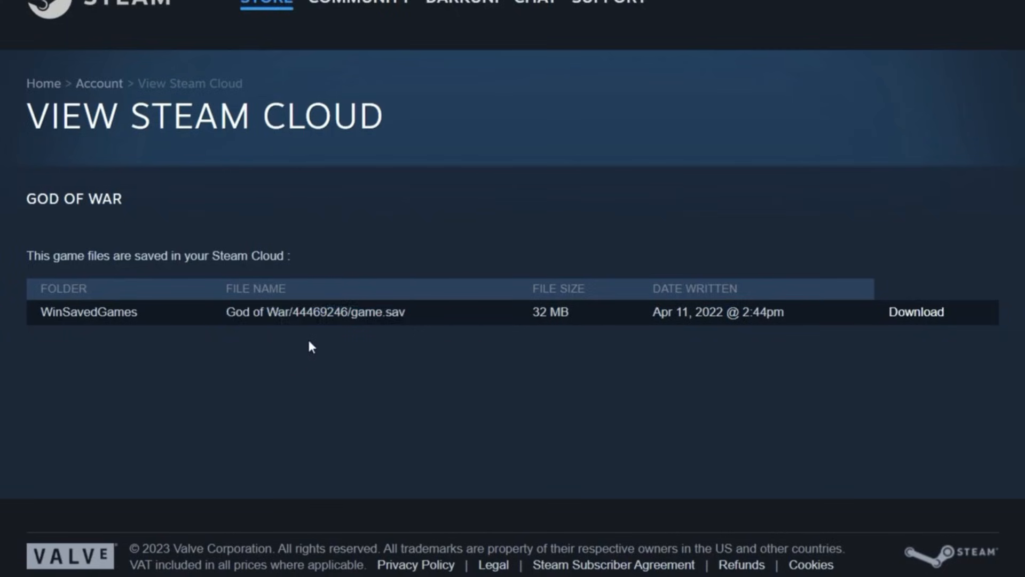
pyautogui.doubleClick(314, 312)
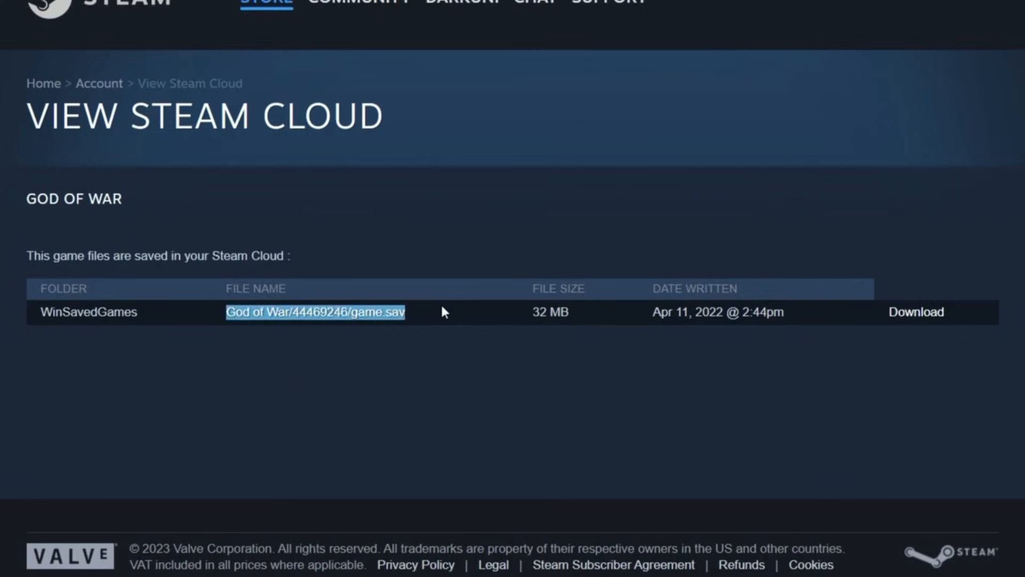
pyautogui.click(448, 315)
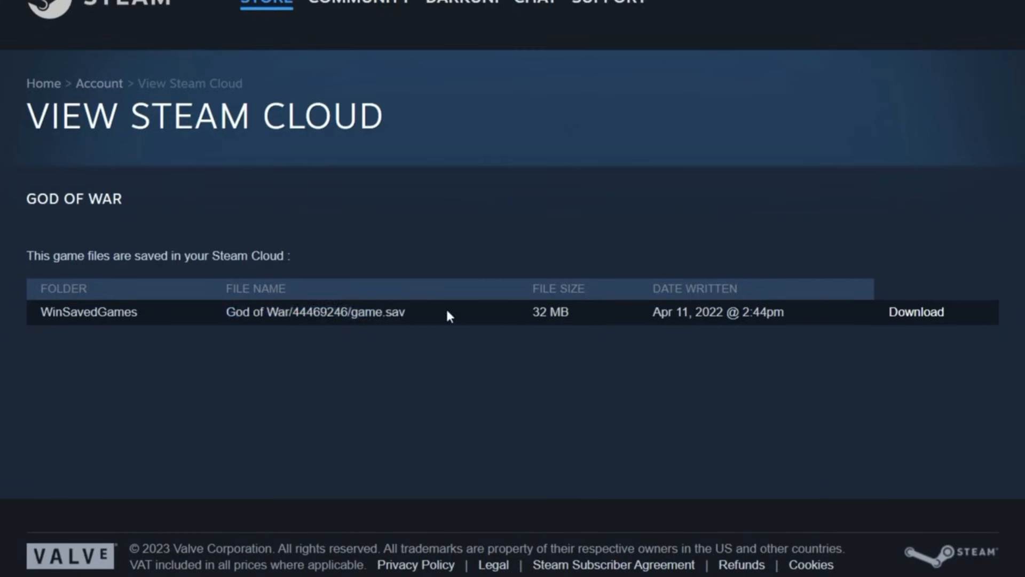
pyautogui.moveTo(393, 367)
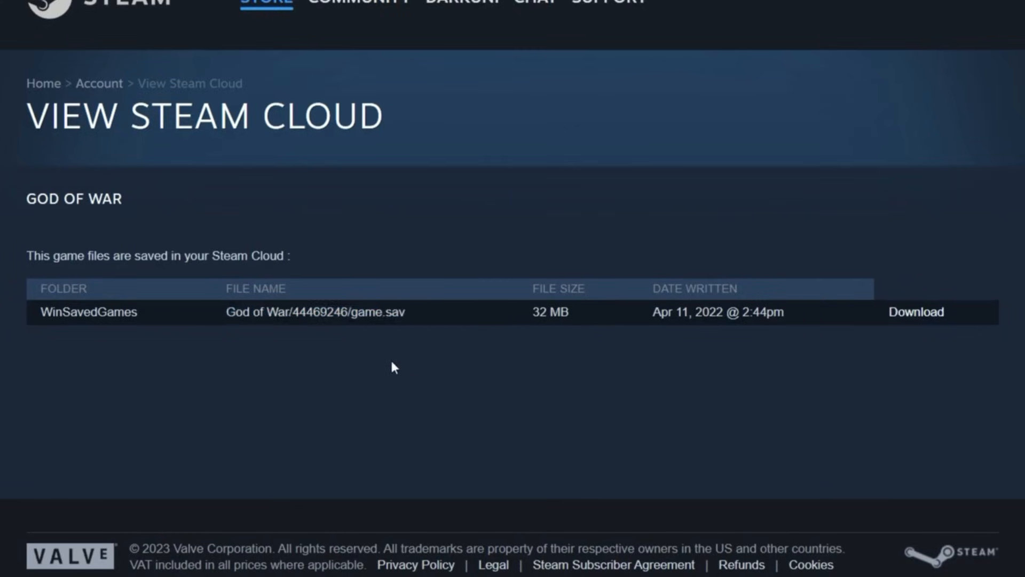
pyautogui.moveTo(389, 400)
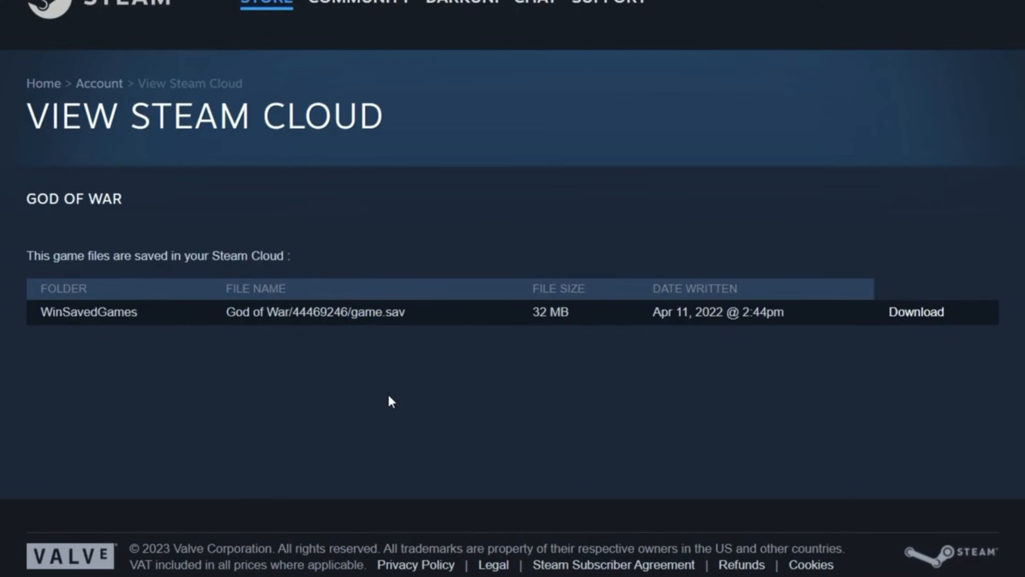
pyautogui.doubleClick(314, 312)
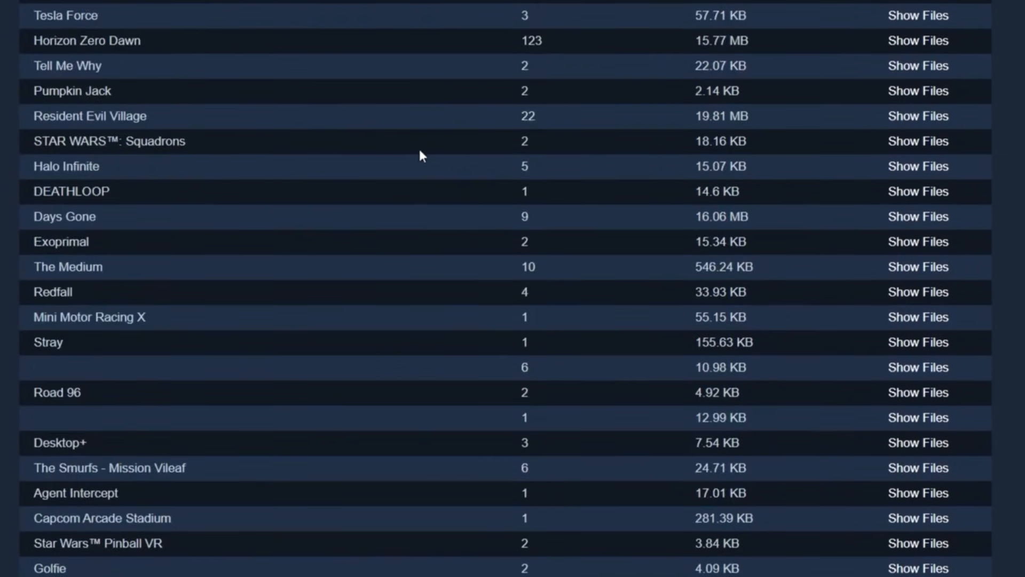
pyautogui.scroll(3)
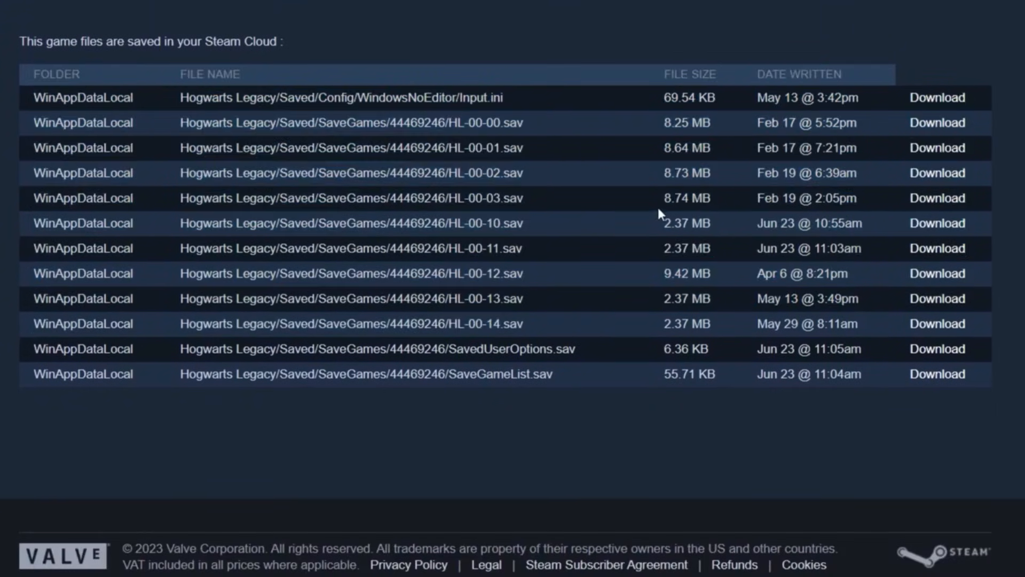
pyautogui.scroll(3)
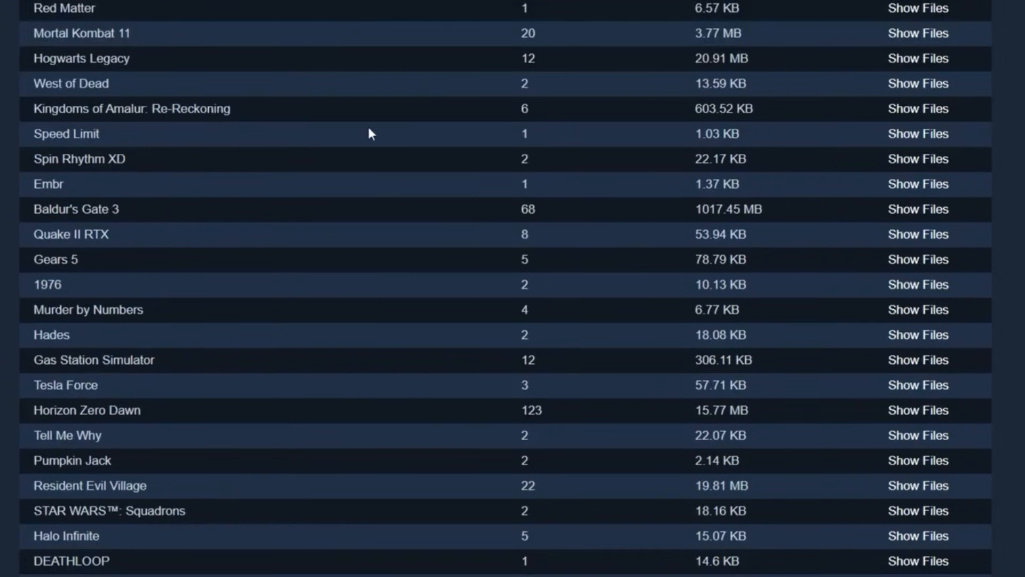
pyautogui.scroll(3)
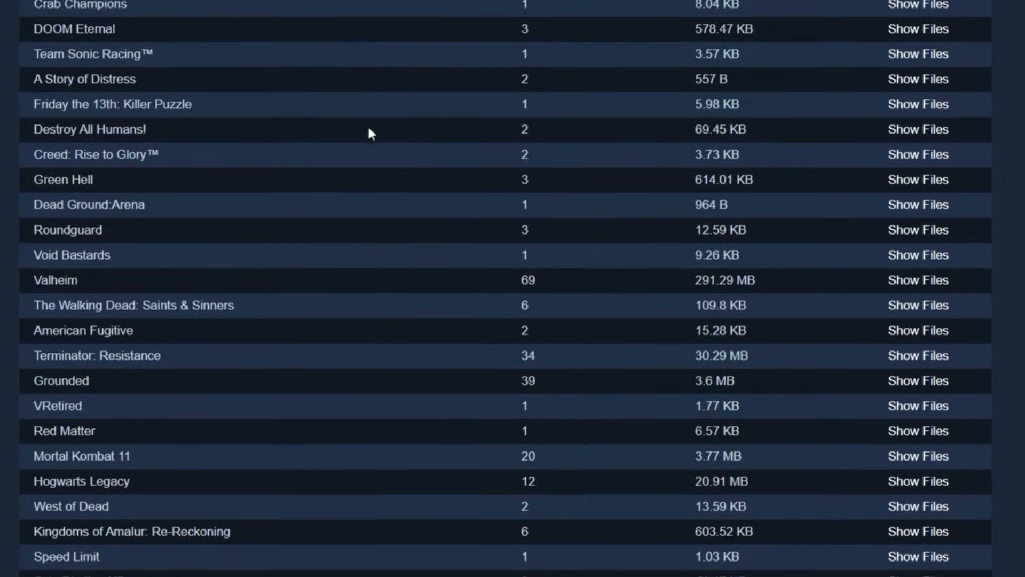
pyautogui.scroll(-3)
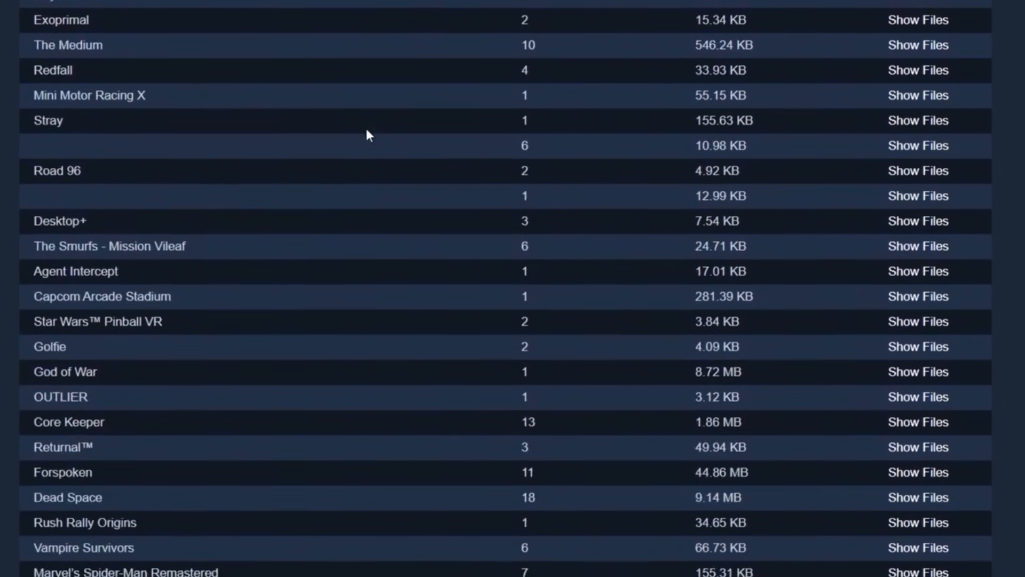
pyautogui.moveTo(163, 201)
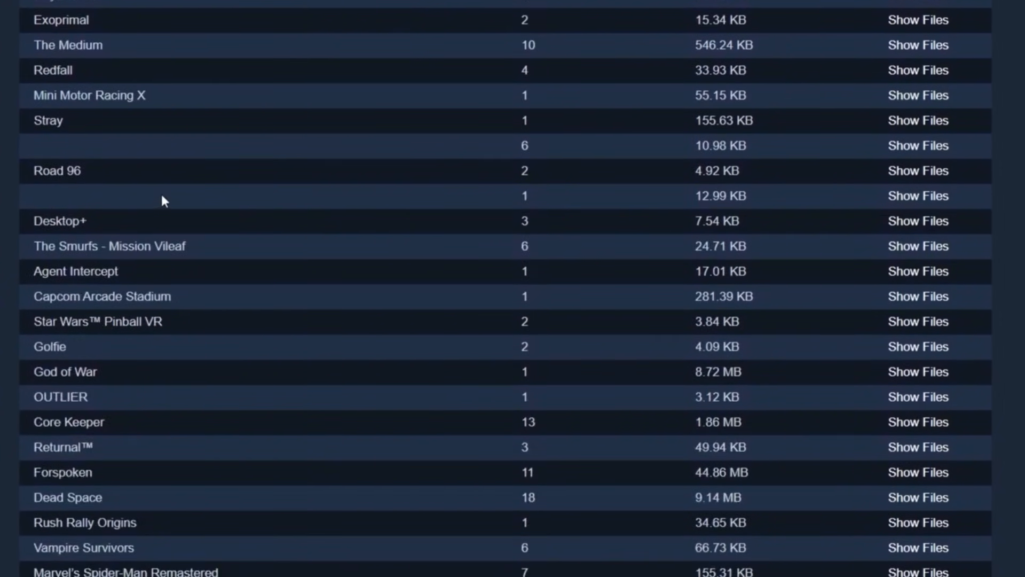
pyautogui.moveTo(81, 156)
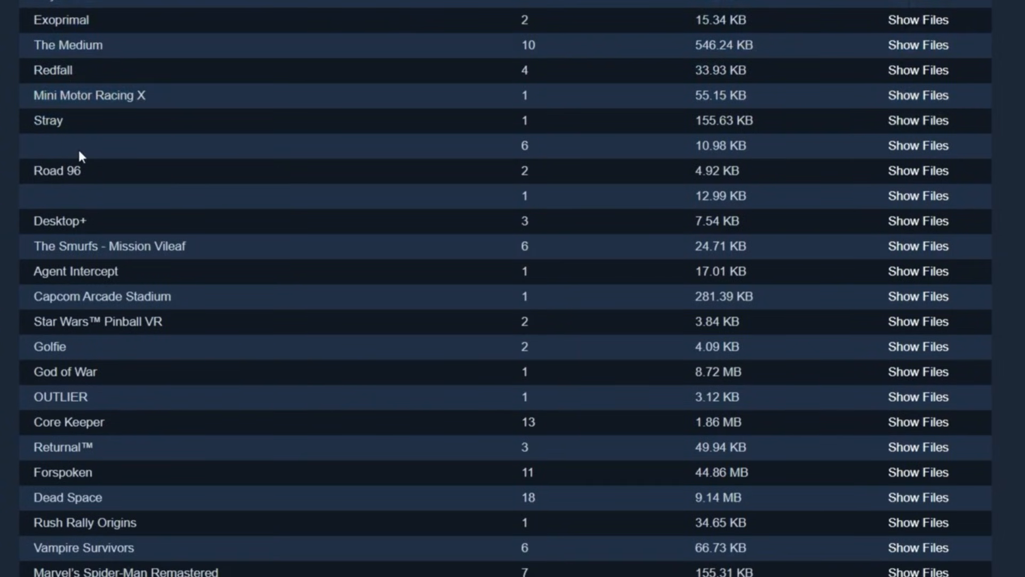
pyautogui.moveTo(821, 170)
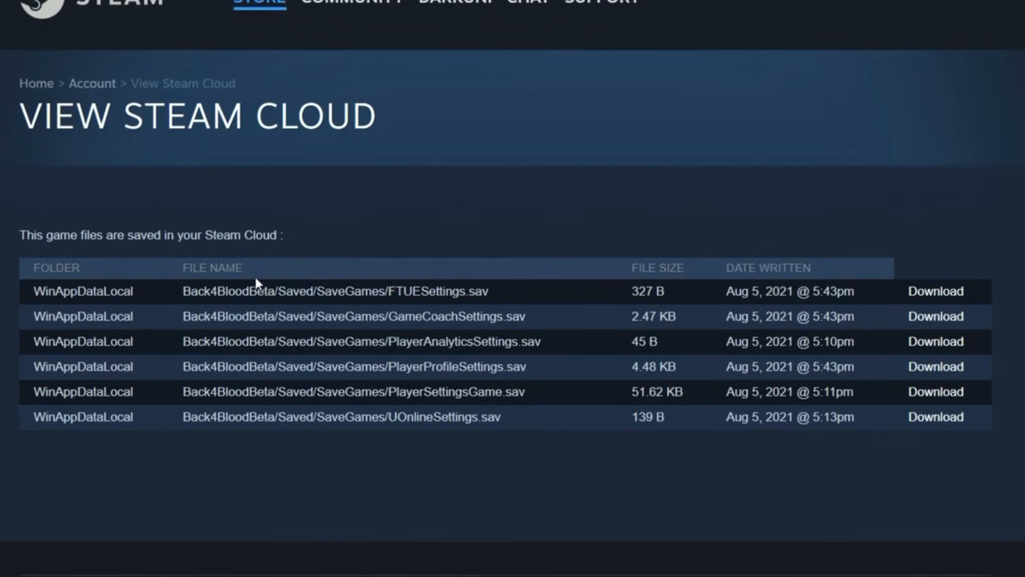
pyautogui.doubleClick(227, 291)
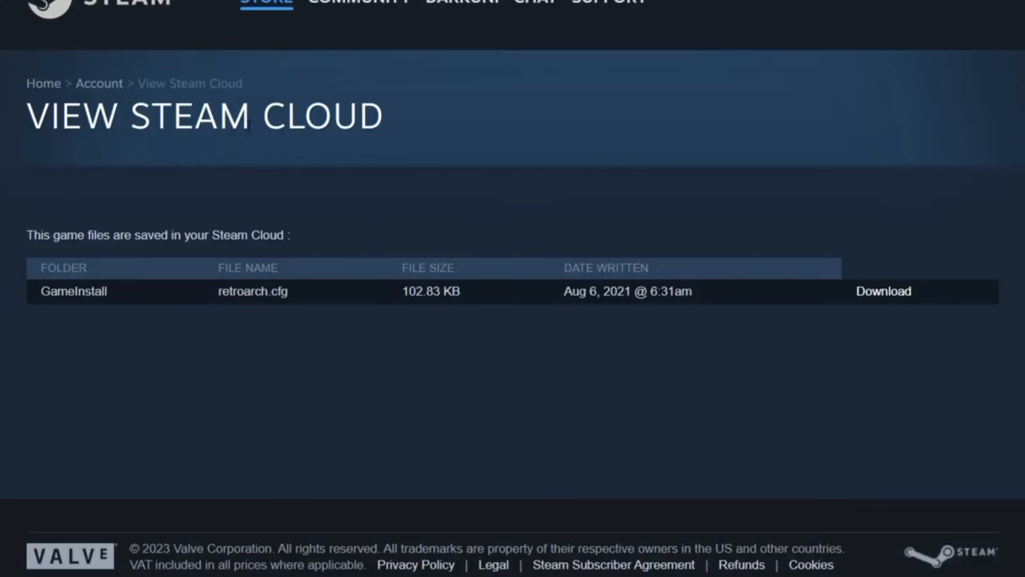
pyautogui.doubleClick(251, 291)
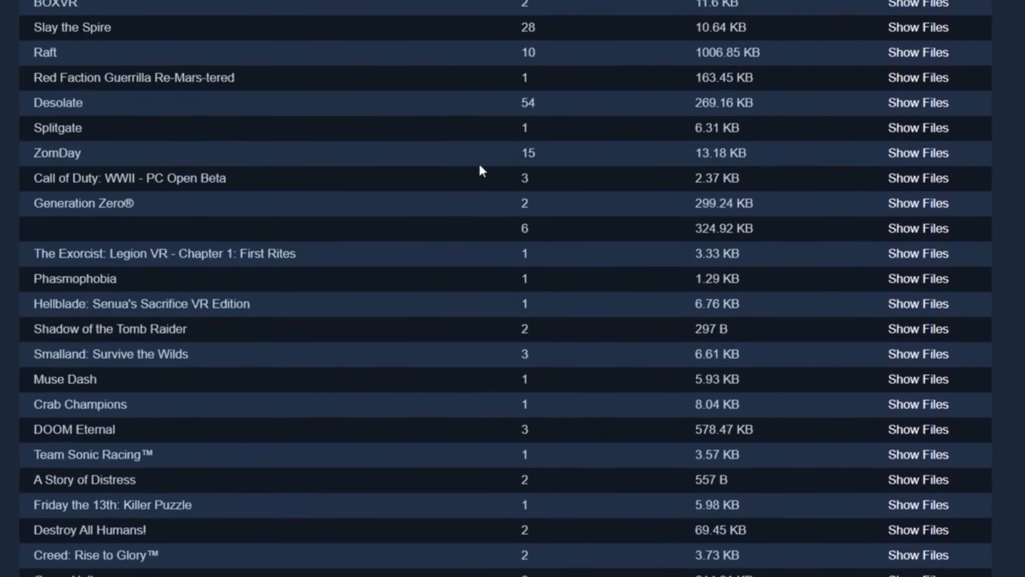
pyautogui.moveTo(142, 230)
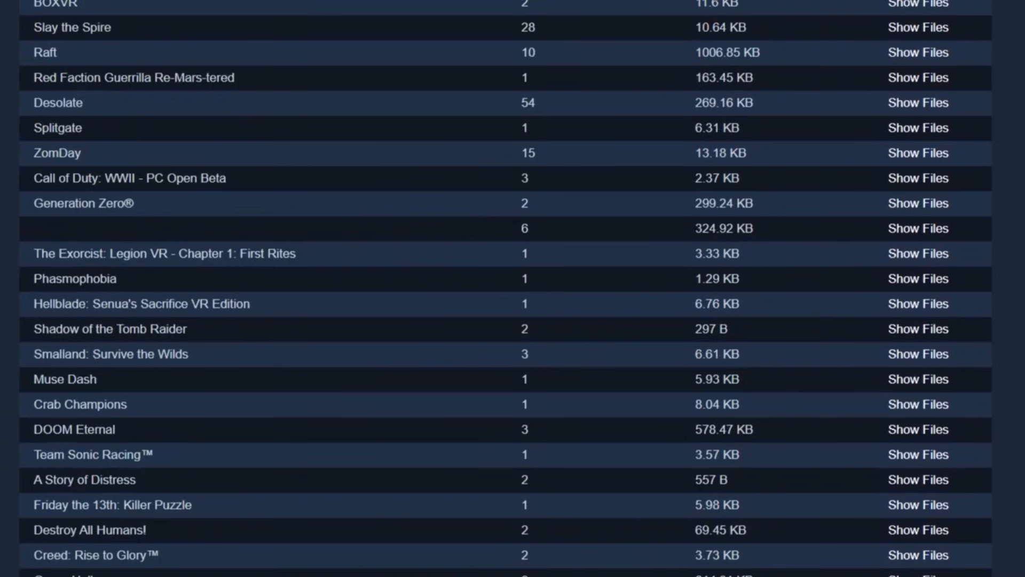
pyautogui.scroll(-3)
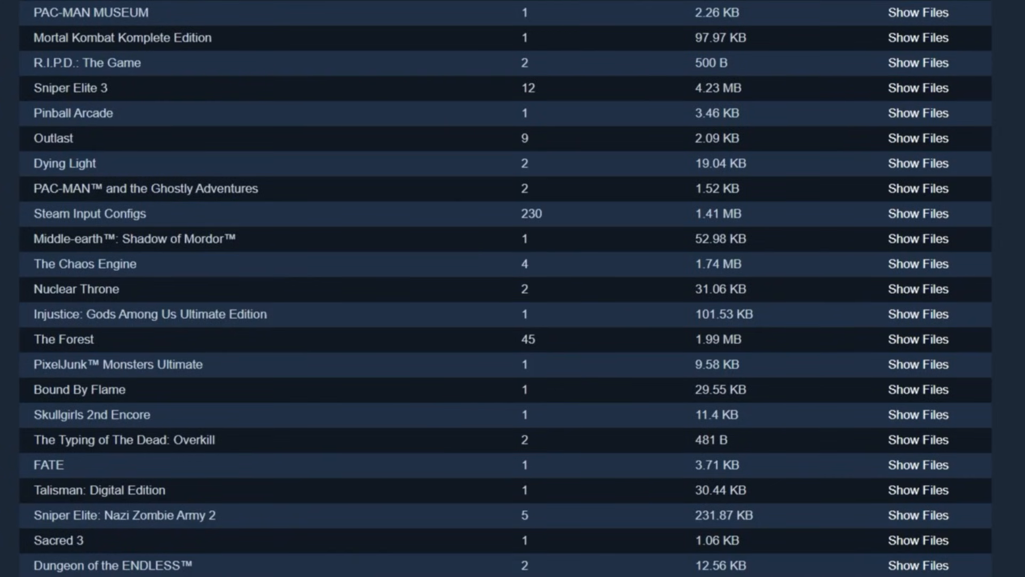
pyautogui.scroll(-3)
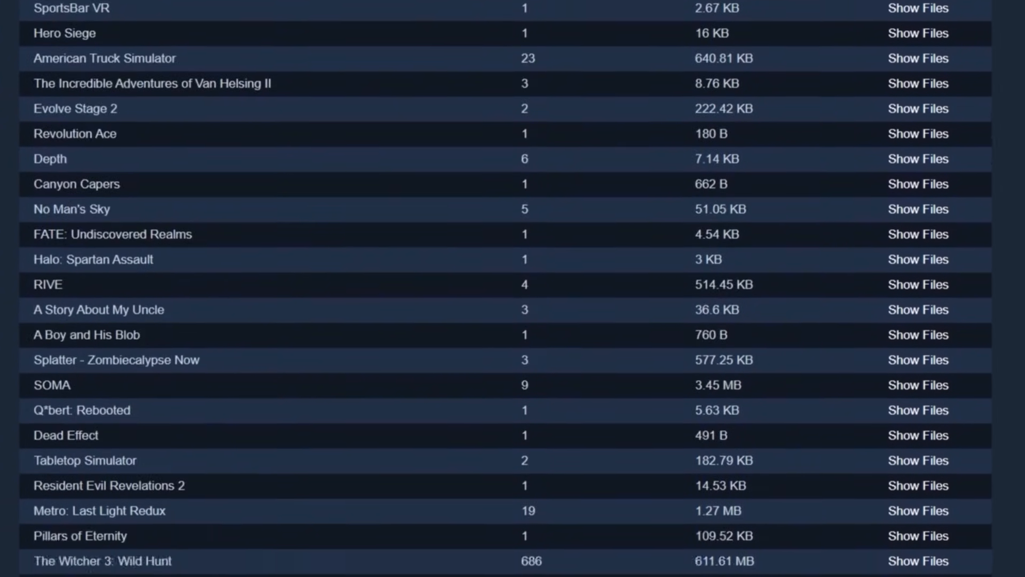
pyautogui.scroll(3)
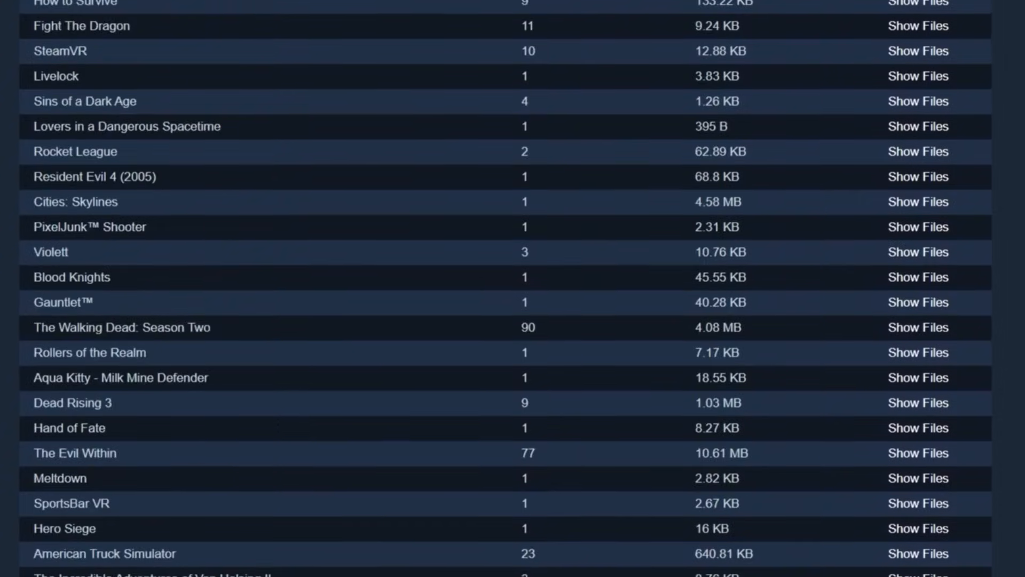
pyautogui.scroll(-3)
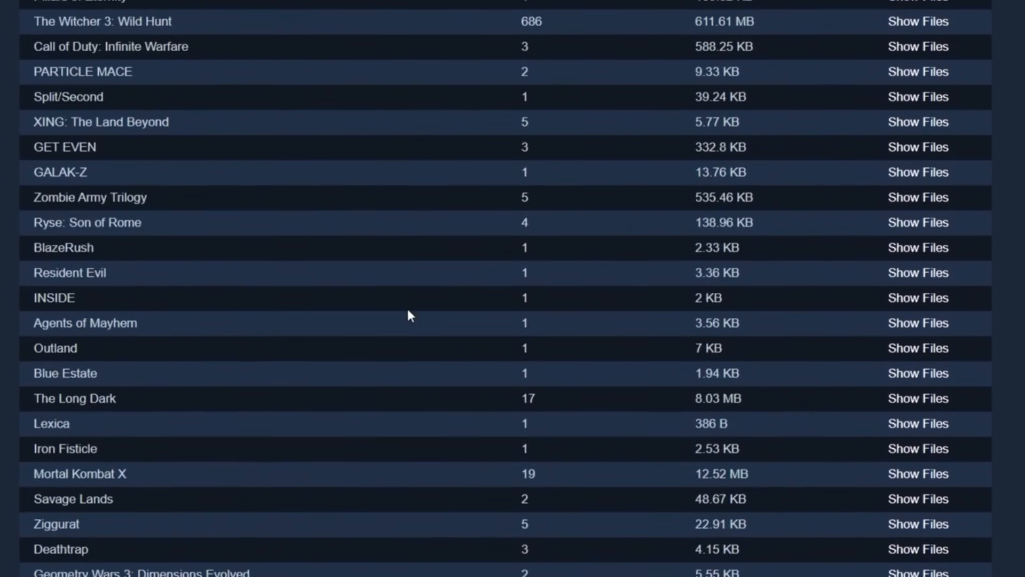
pyautogui.scroll(-3)
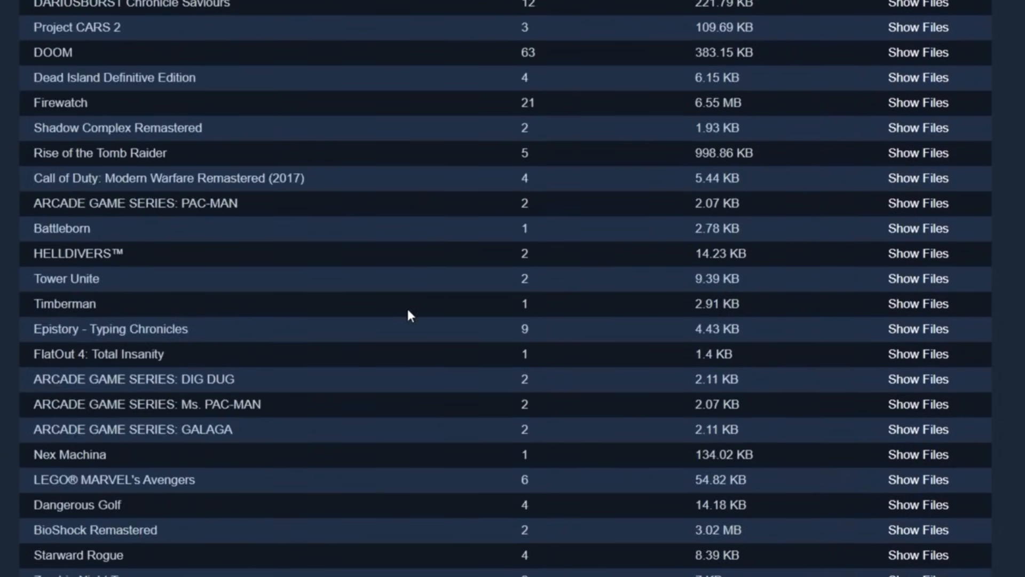
pyautogui.scroll(-3)
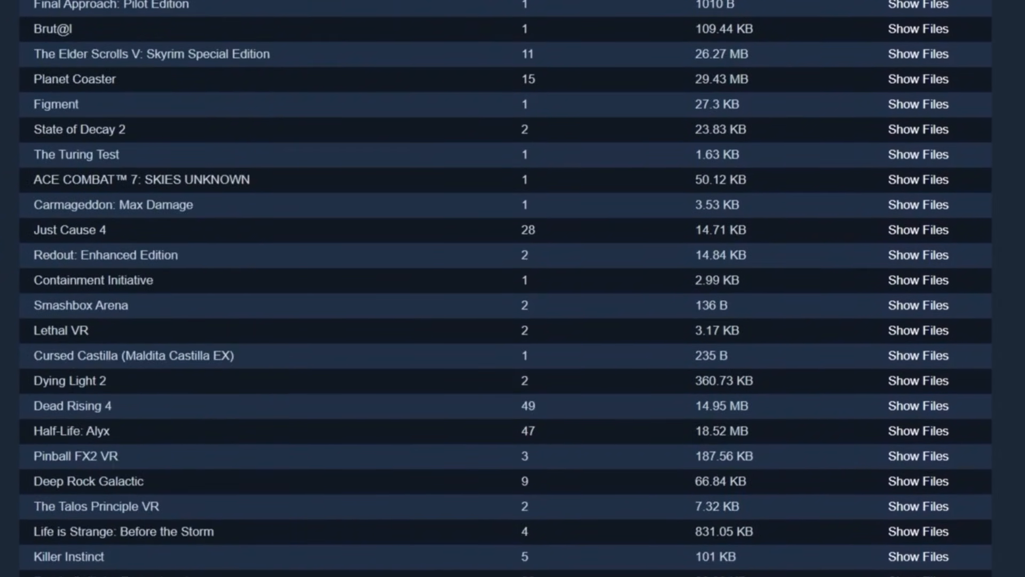
pyautogui.scroll(-3)
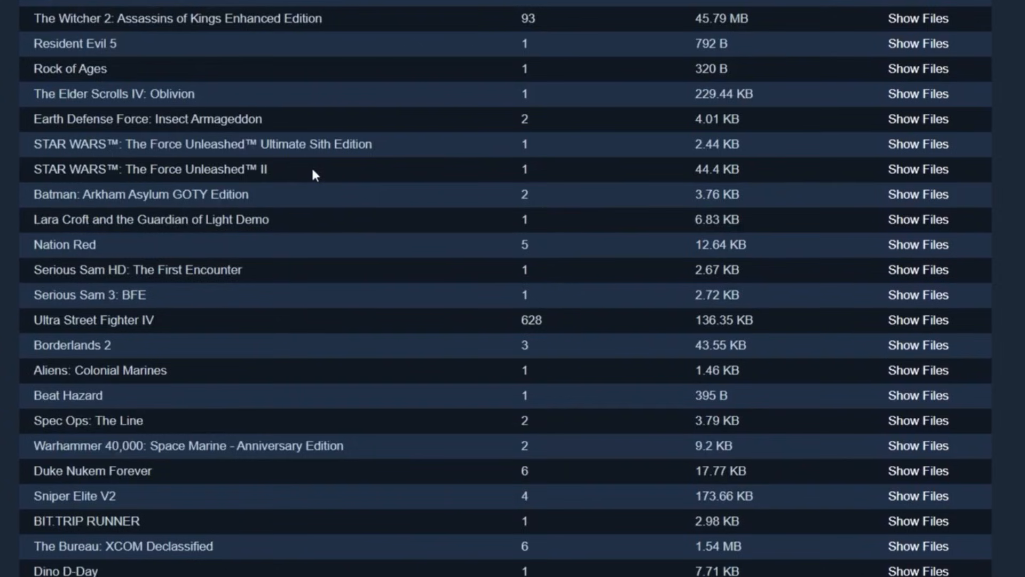
pyautogui.moveTo(60, 265)
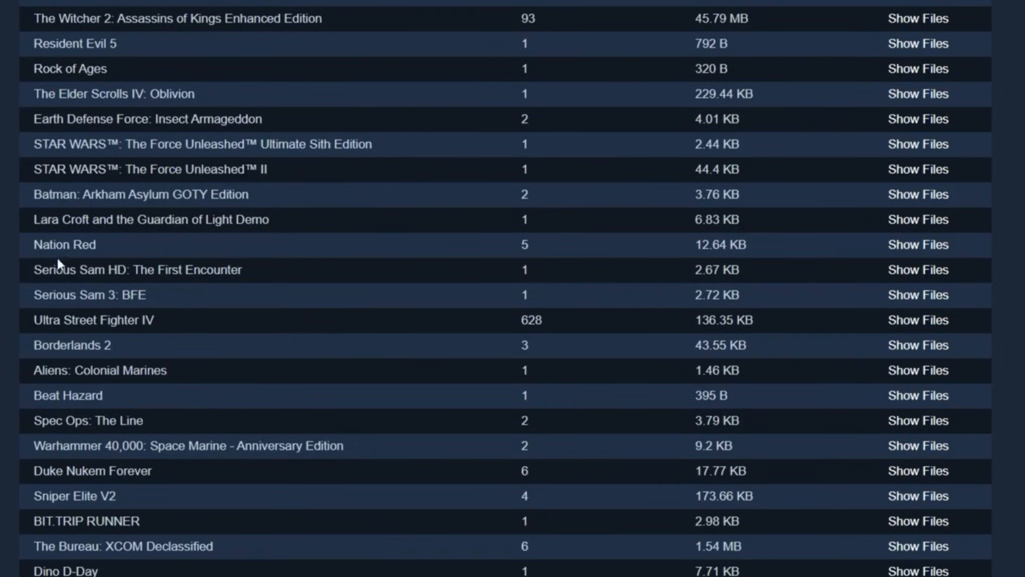
pyautogui.scroll(-3)
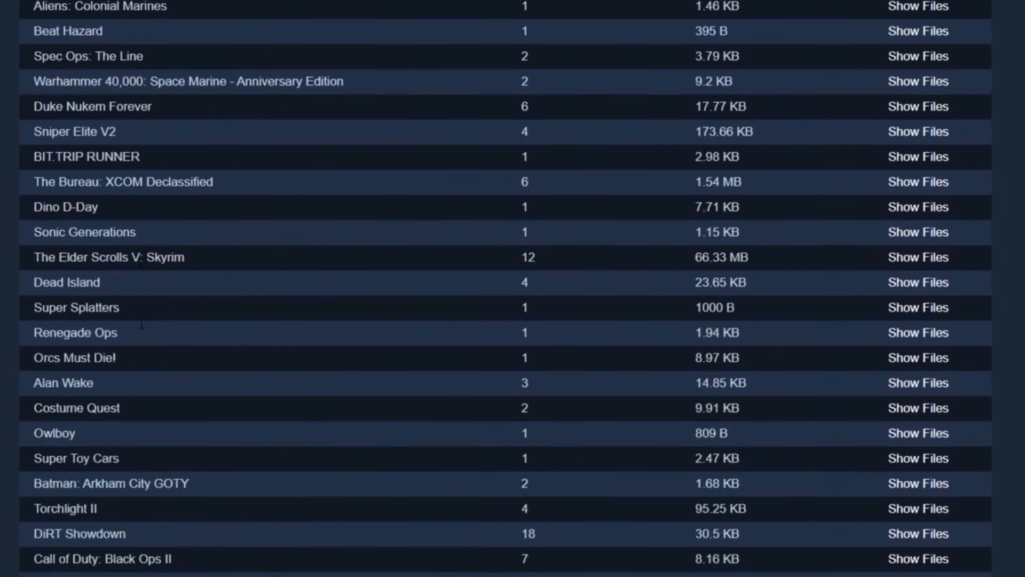
pyautogui.scroll(-3)
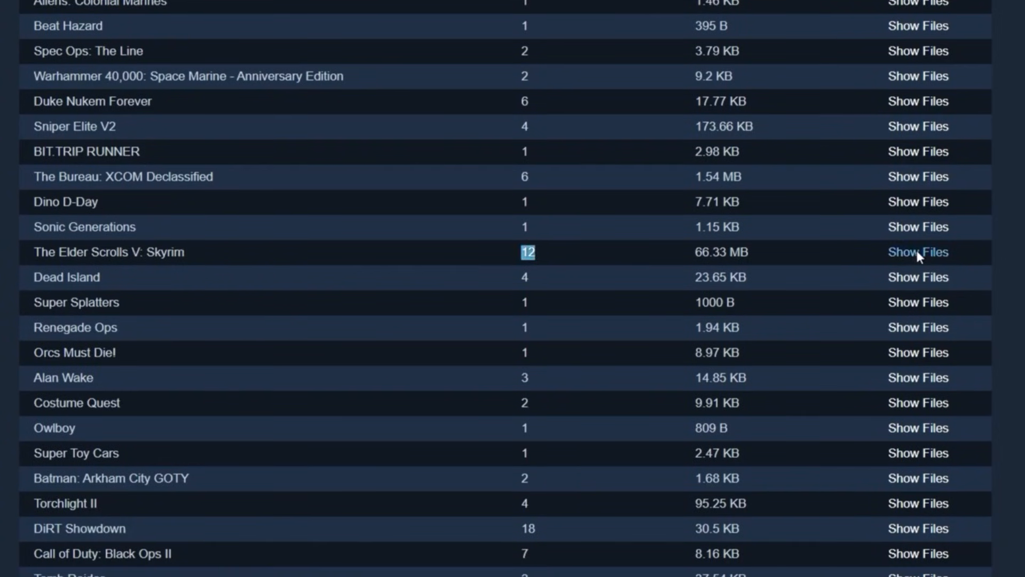
pyautogui.click(917, 252)
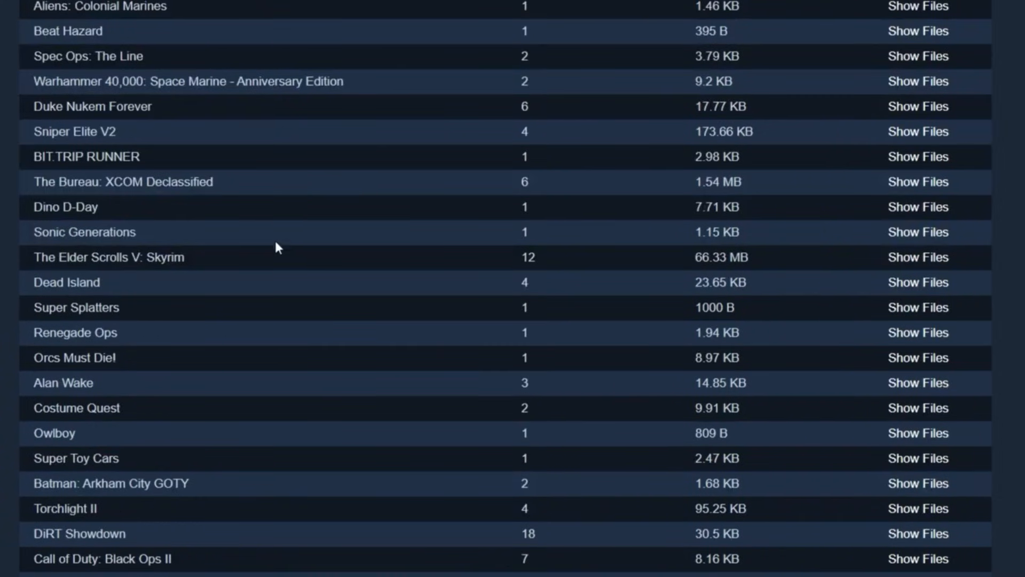
pyautogui.scroll(3)
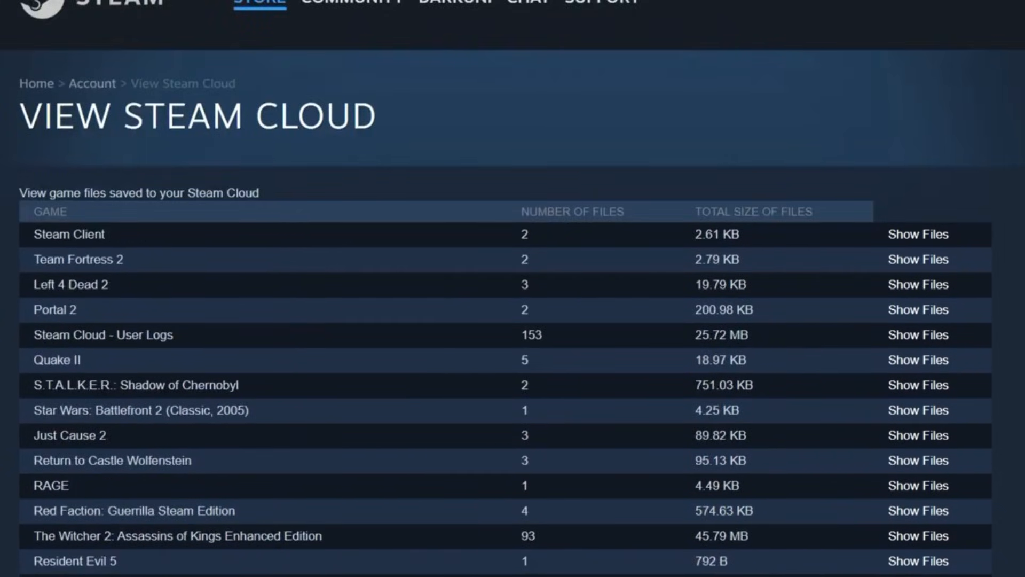
pyautogui.moveTo(721, 282)
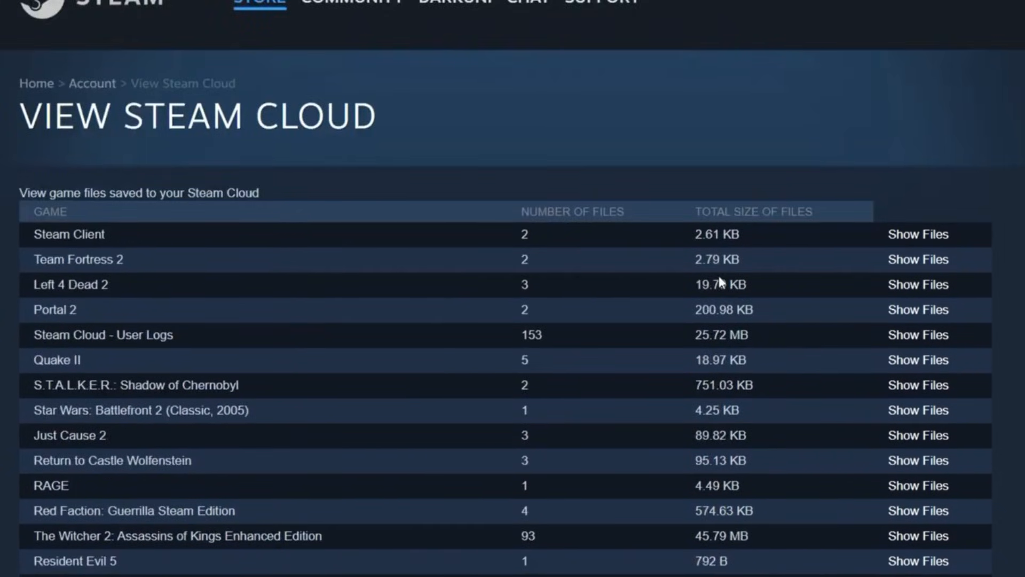
pyautogui.click(917, 284)
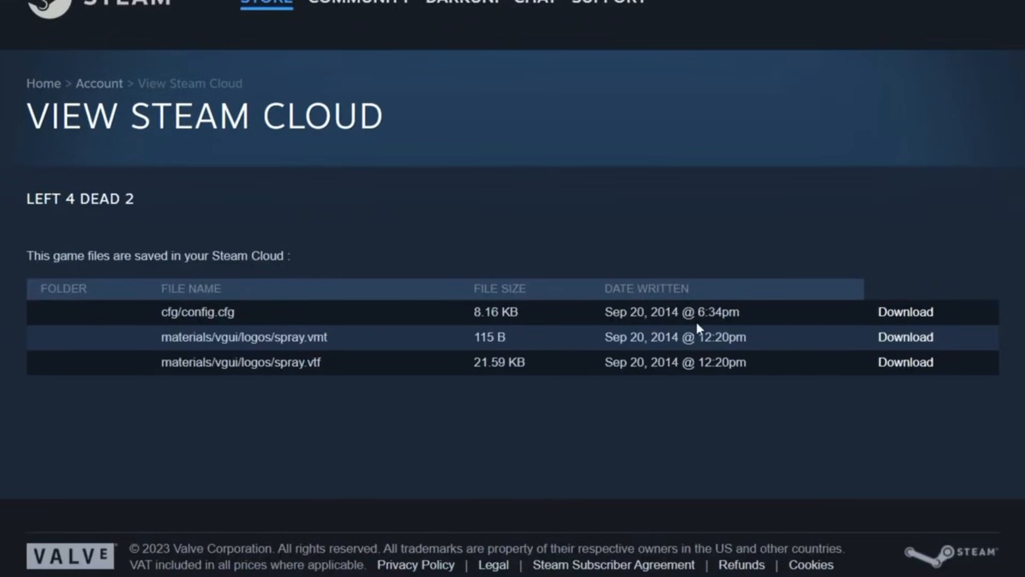
pyautogui.moveTo(358, 397)
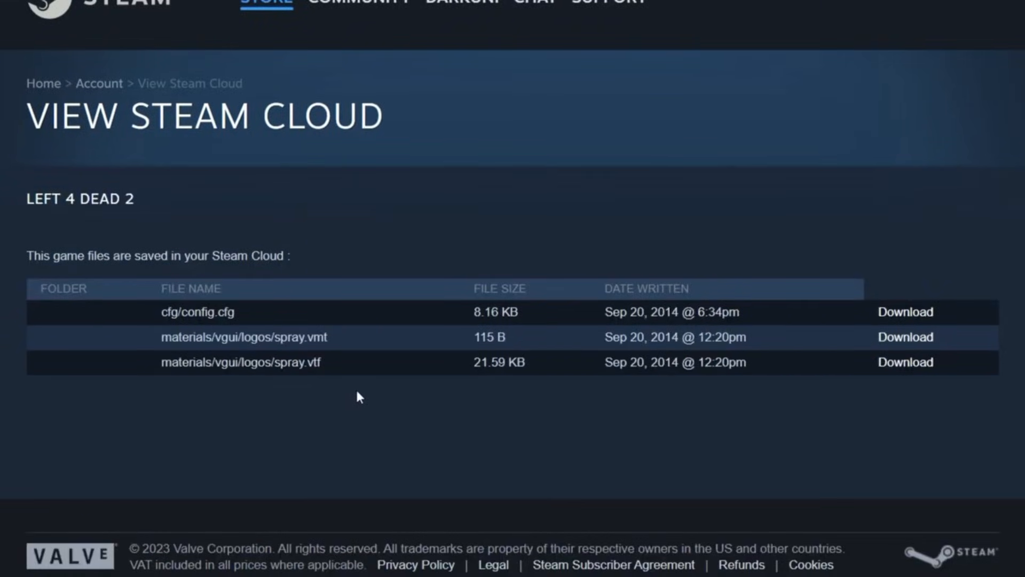
pyautogui.moveTo(180, 326)
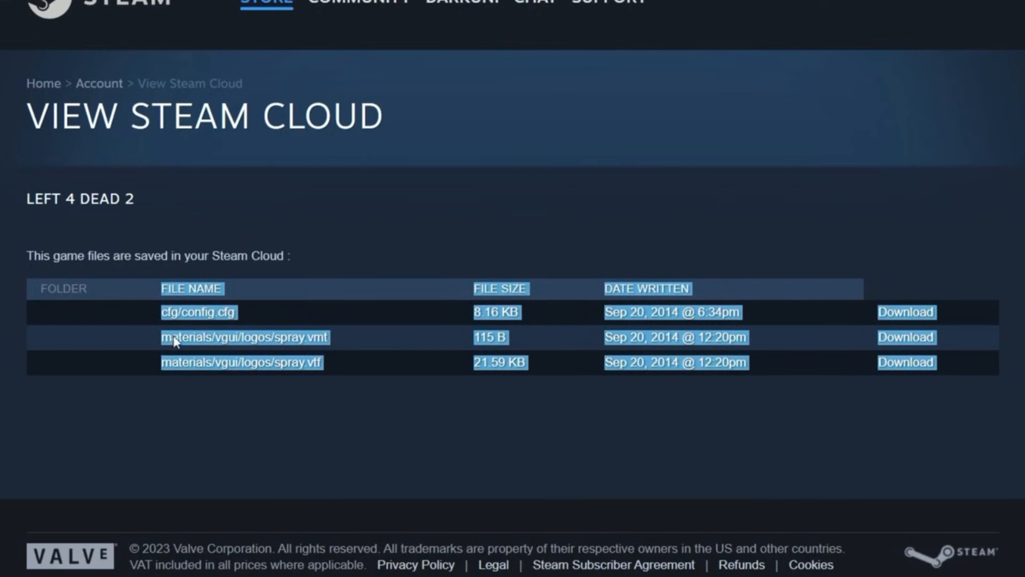
pyautogui.moveTo(444, 382)
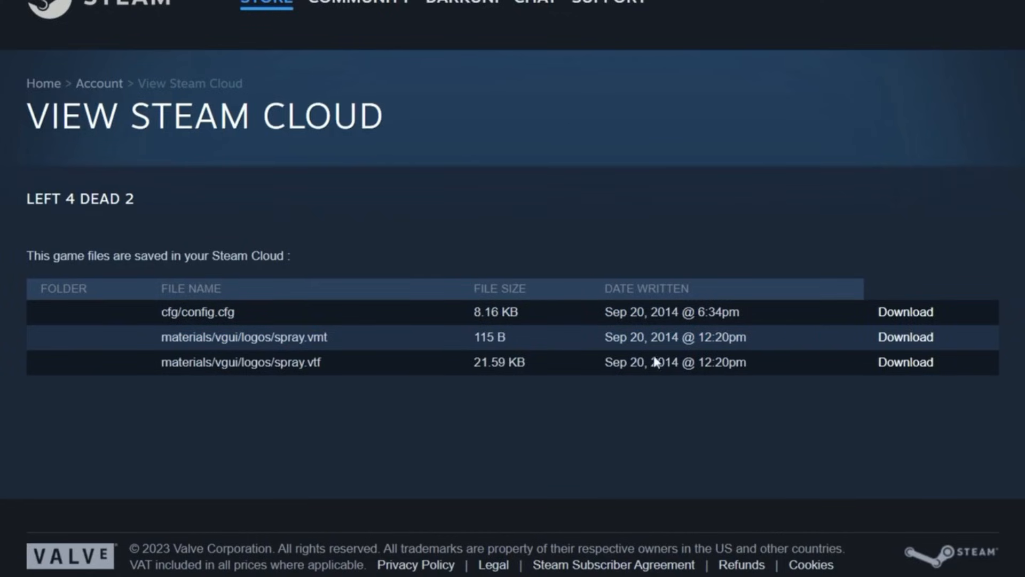
pyautogui.doubleClick(495, 311)
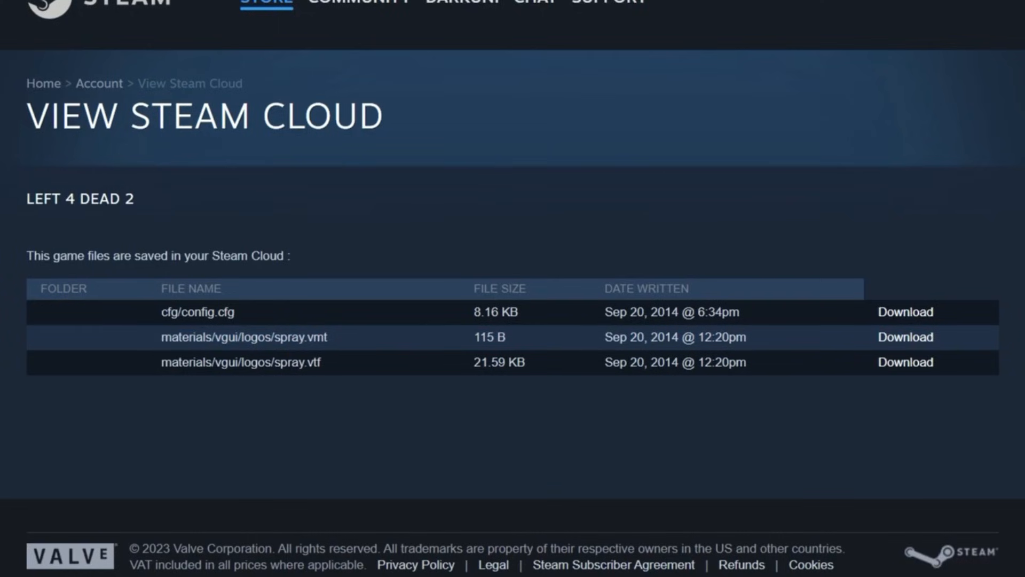
pyautogui.moveTo(713, 206)
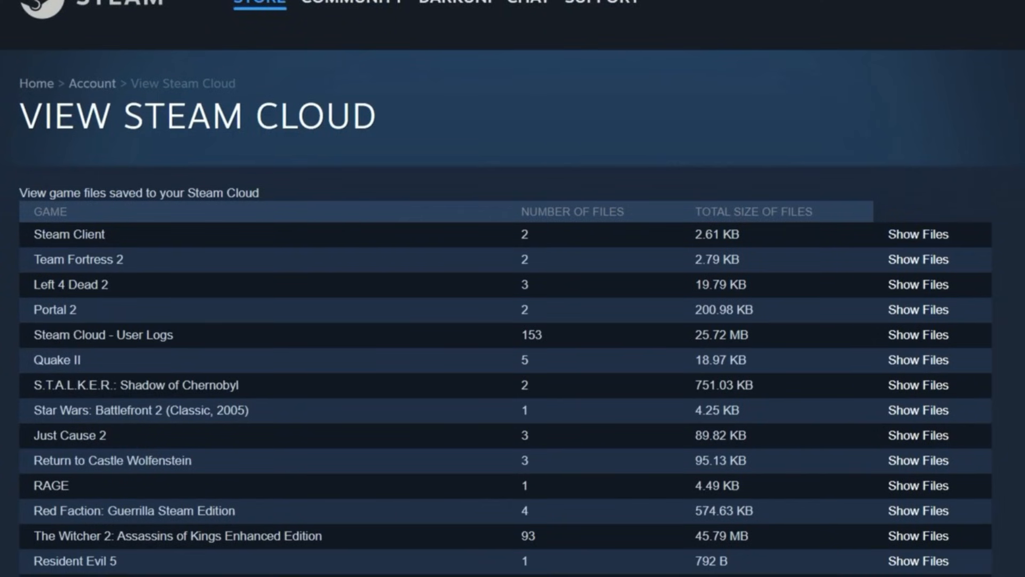
pyautogui.scroll(-3)
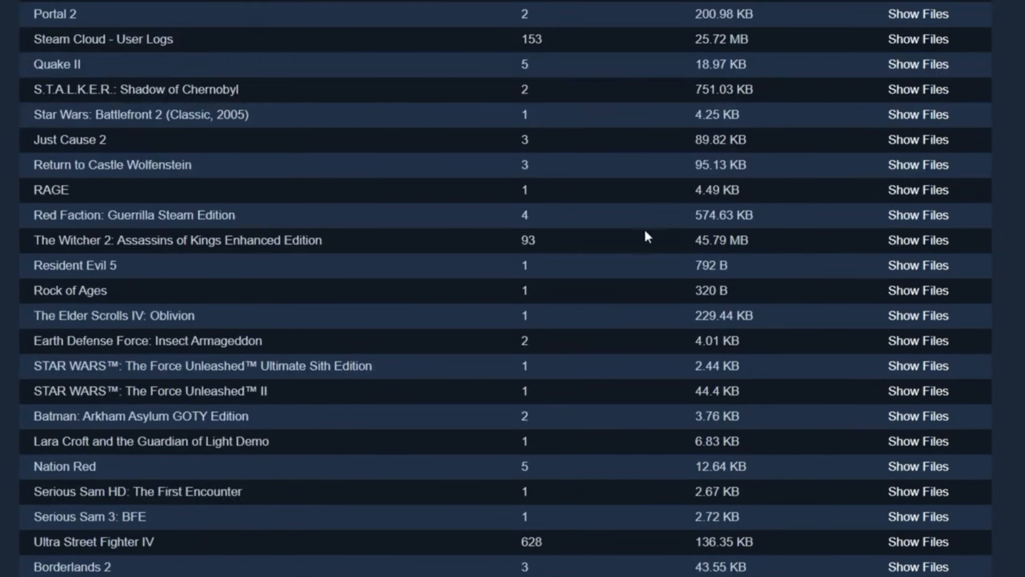
pyautogui.click(917, 189)
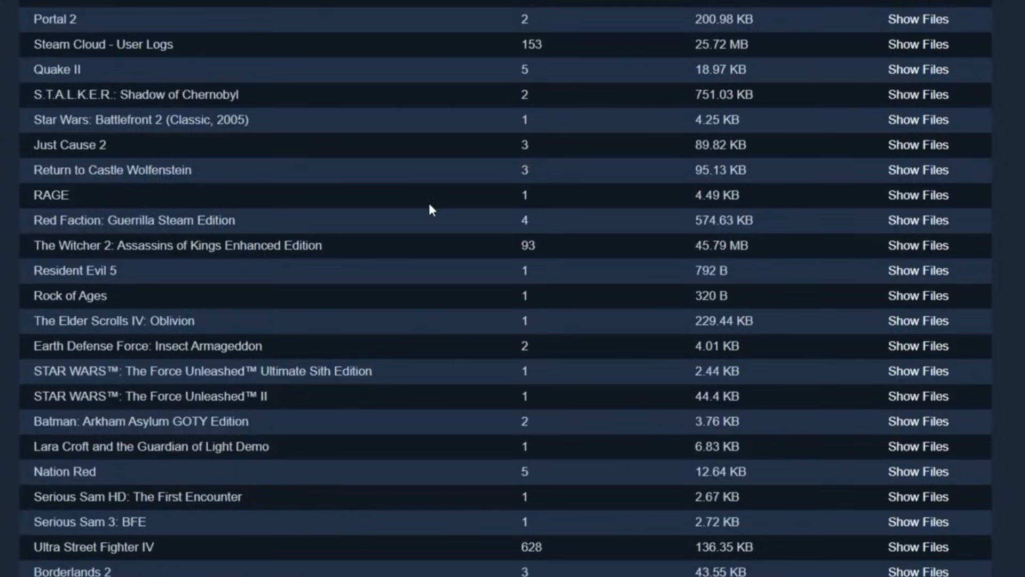
pyautogui.scroll(-3)
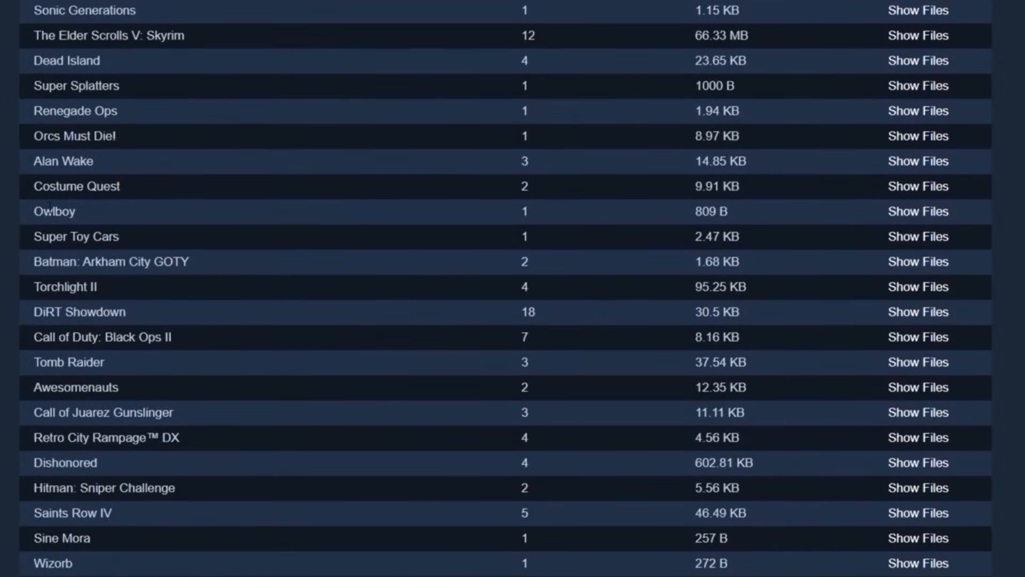
pyautogui.scroll(-3)
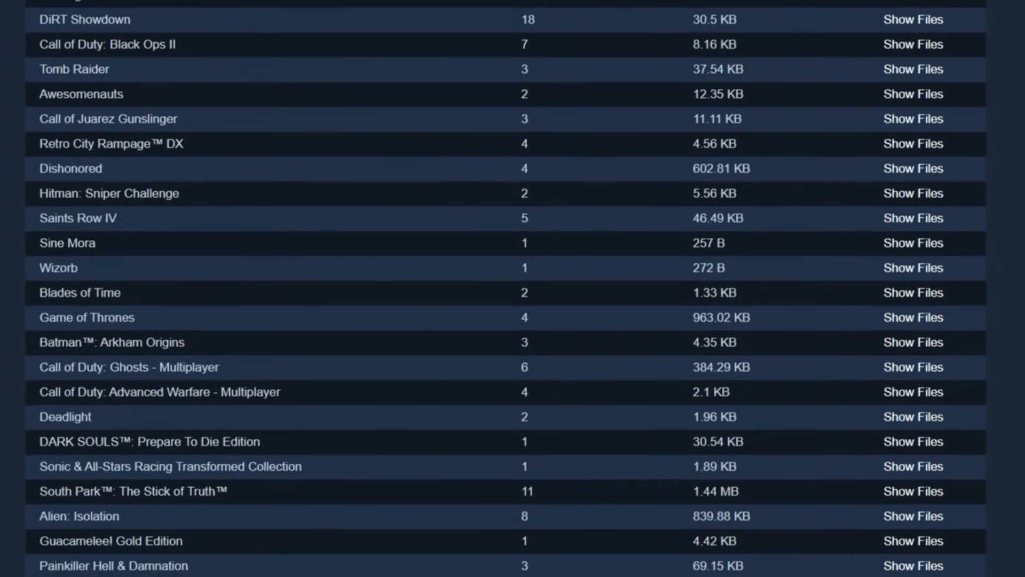
pyautogui.scroll(3)
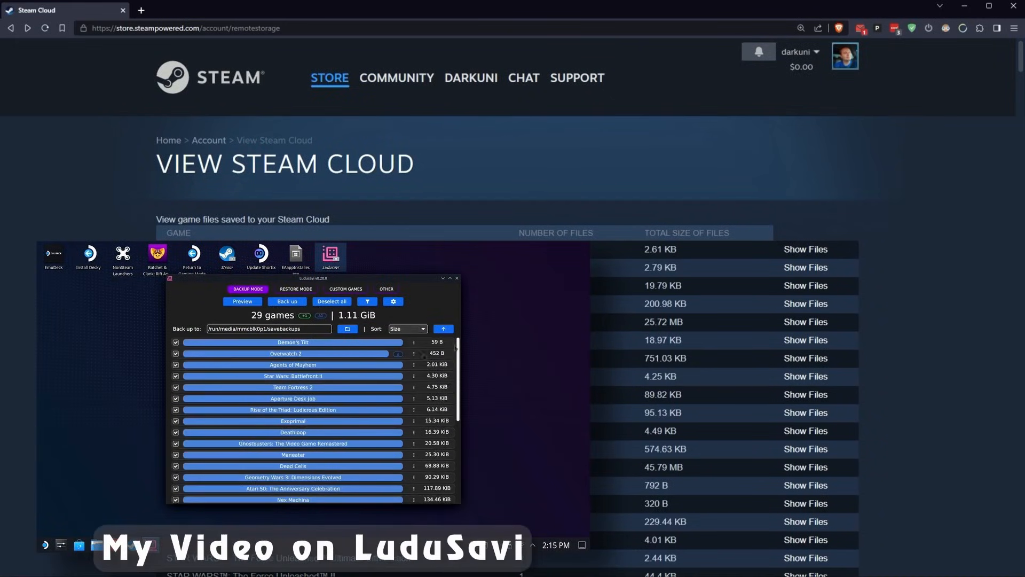
pyautogui.click(287, 301)
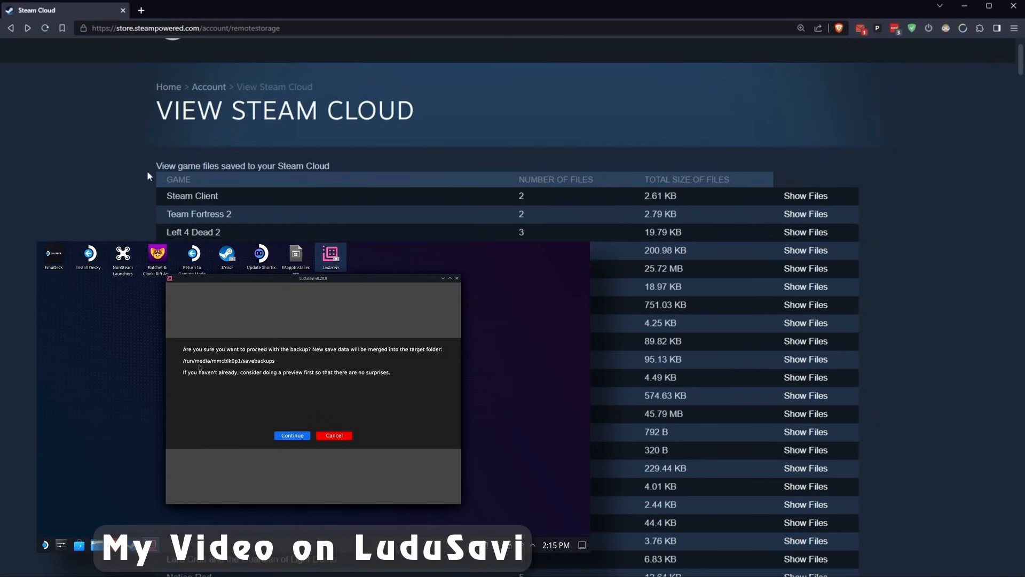
pyautogui.click(292, 435)
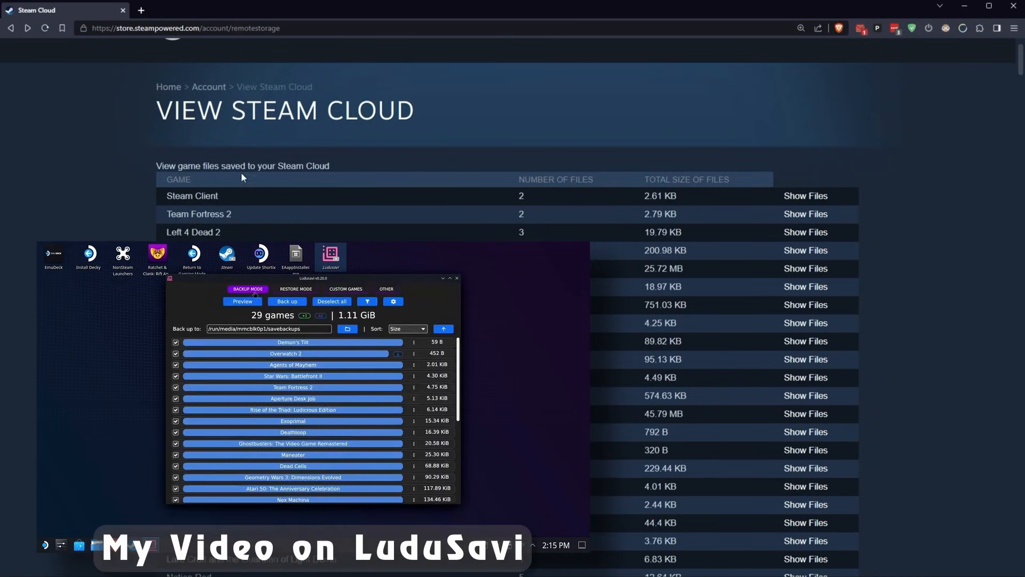
pyautogui.scroll(-3)
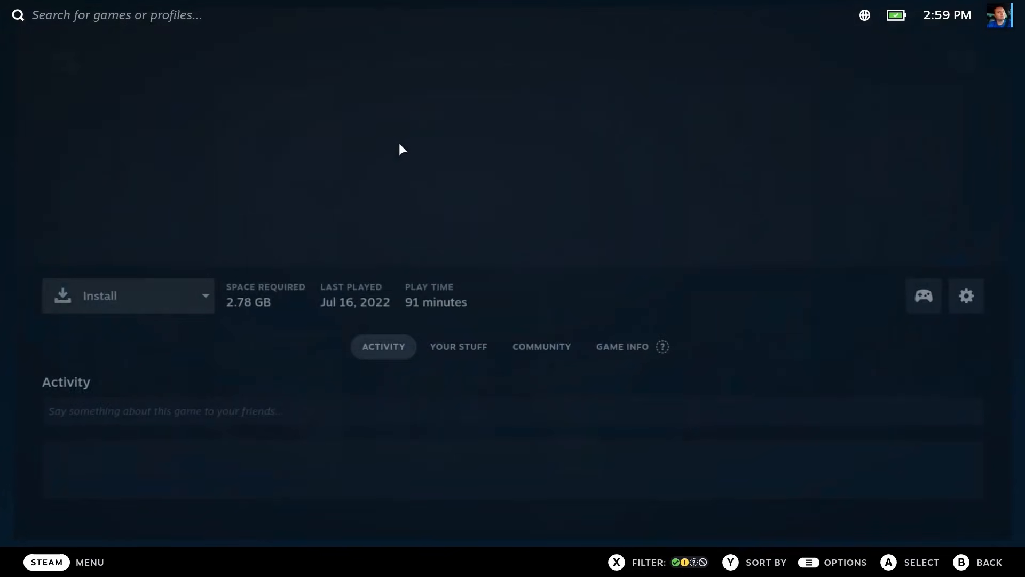
# Cancel Agent Intercept's install, view its properties, then open Overwatch 2's Compatibility settings
pyautogui.click(99, 295)
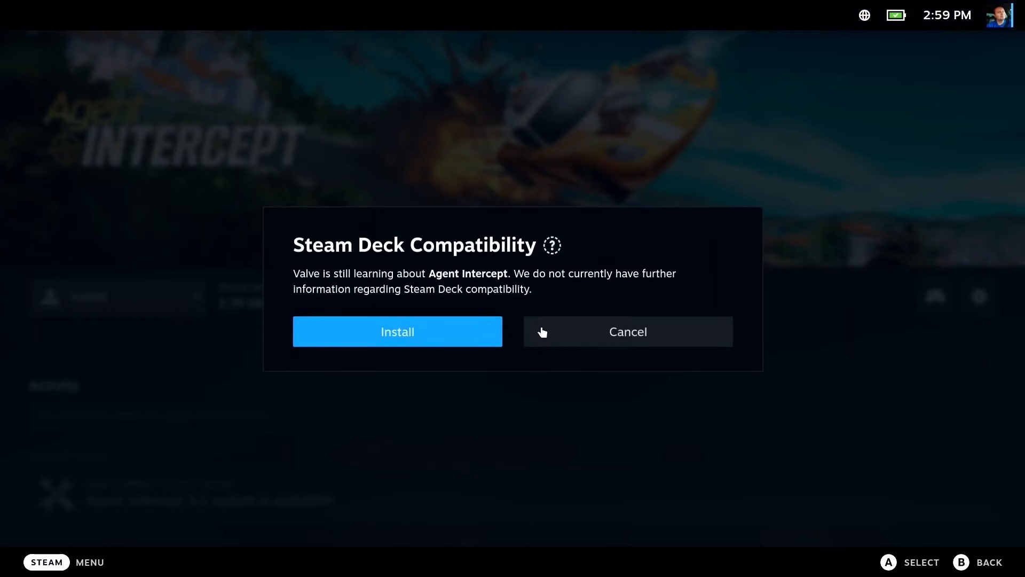
pyautogui.click(625, 332)
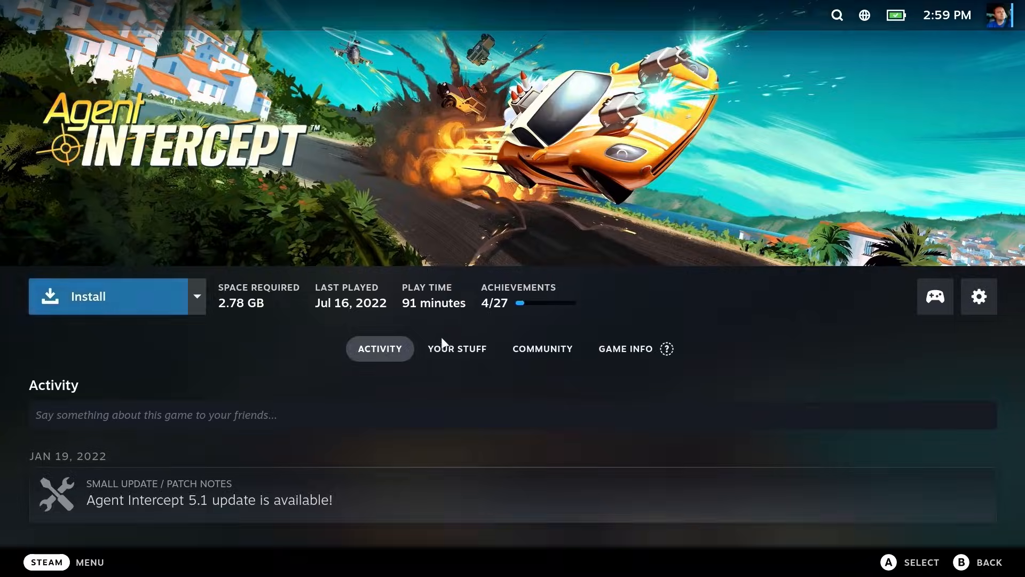
pyautogui.click(108, 296)
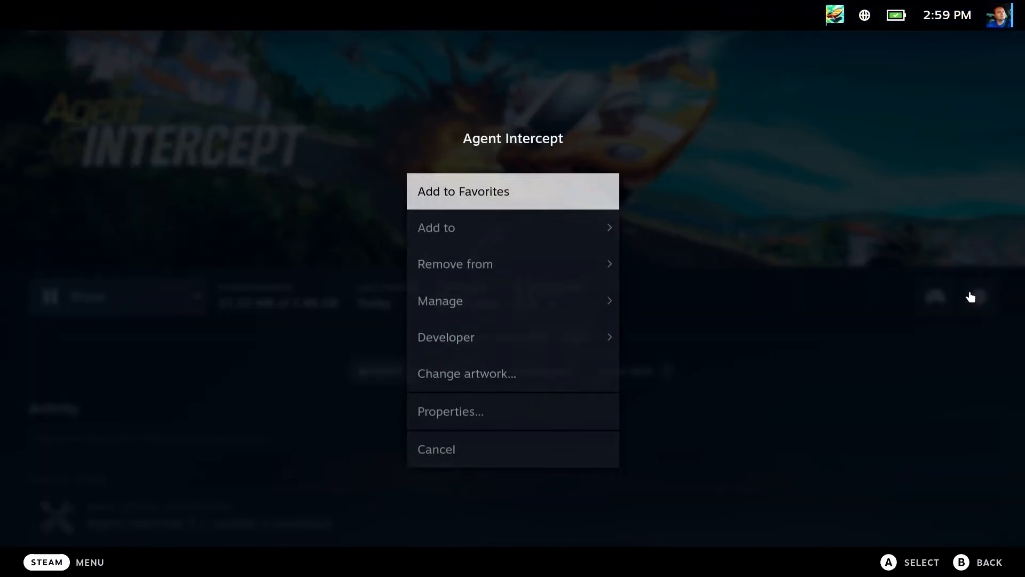
pyautogui.click(449, 410)
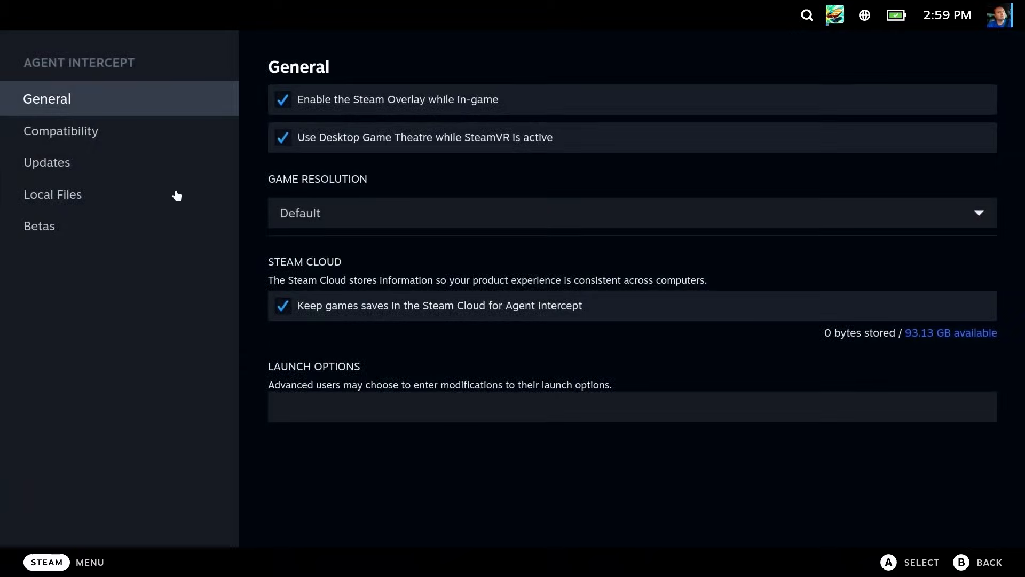
pyautogui.click(64, 131)
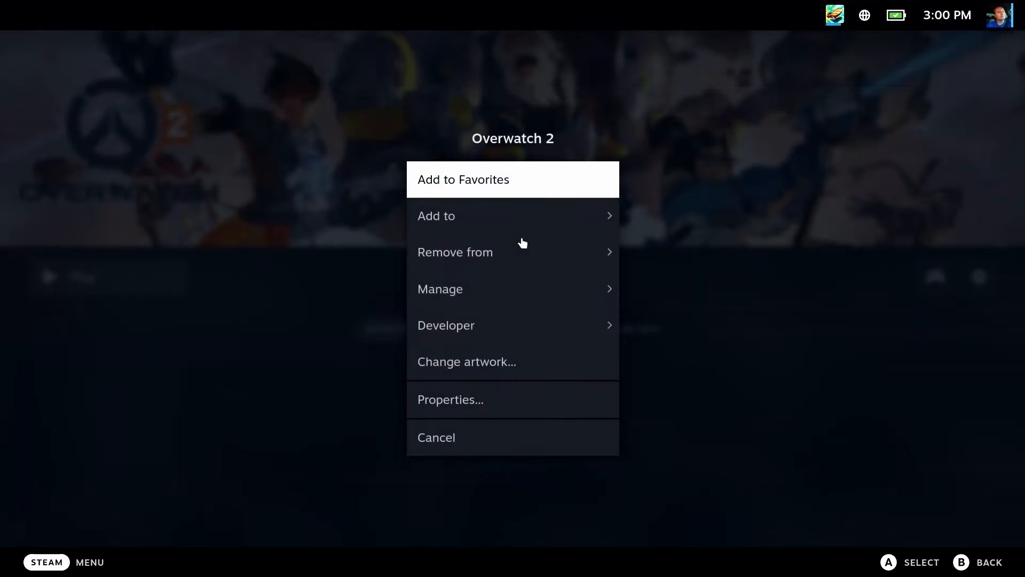
pyautogui.click(450, 399)
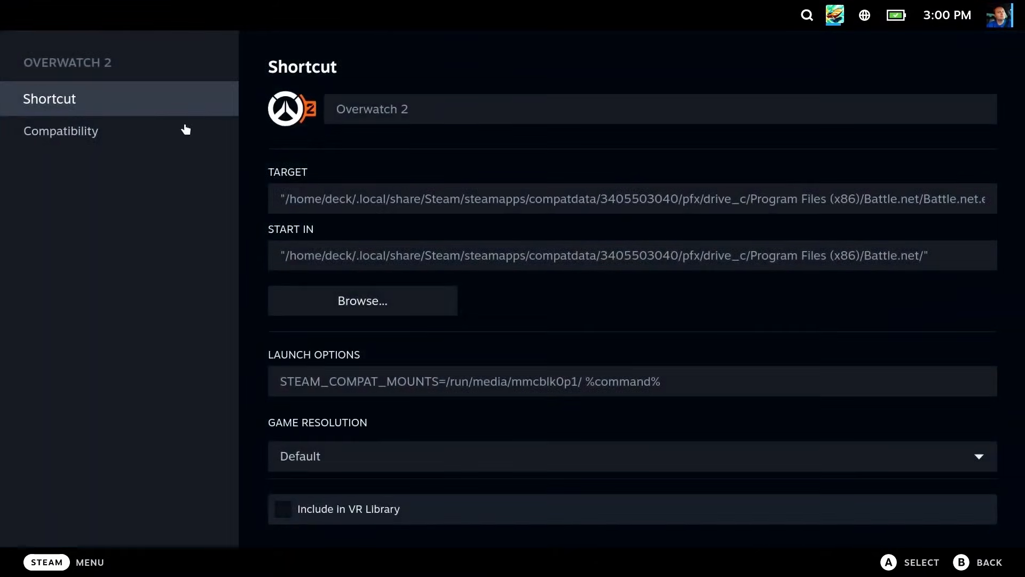
pyautogui.click(60, 131)
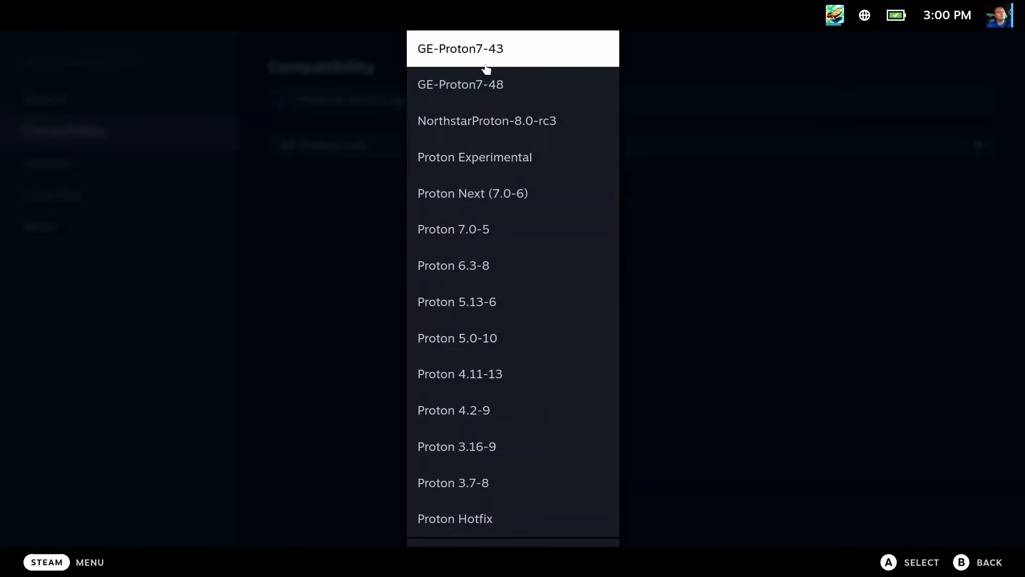
pyautogui.moveTo(480, 269)
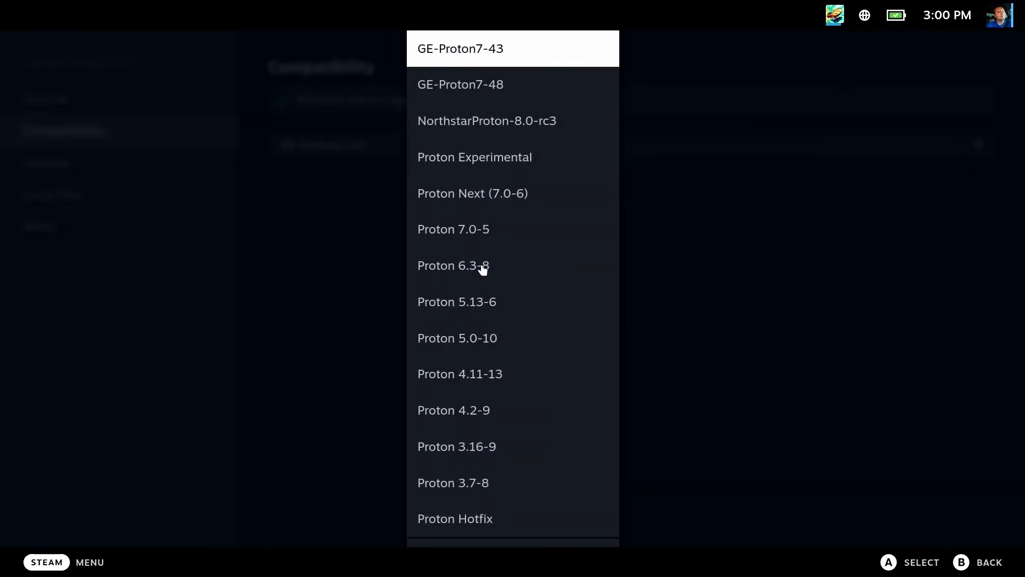
pyautogui.moveTo(485, 449)
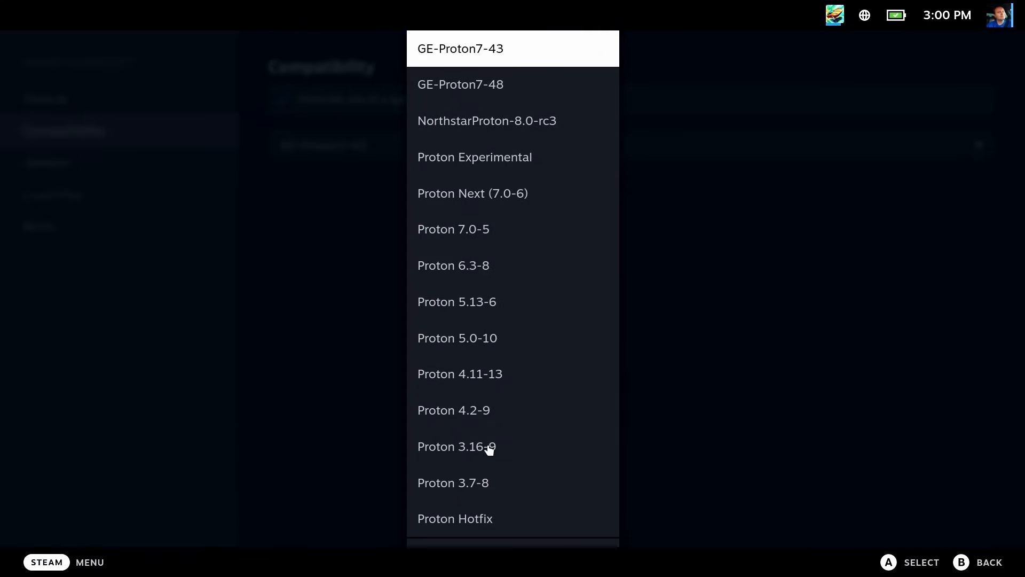
pyautogui.moveTo(475, 171)
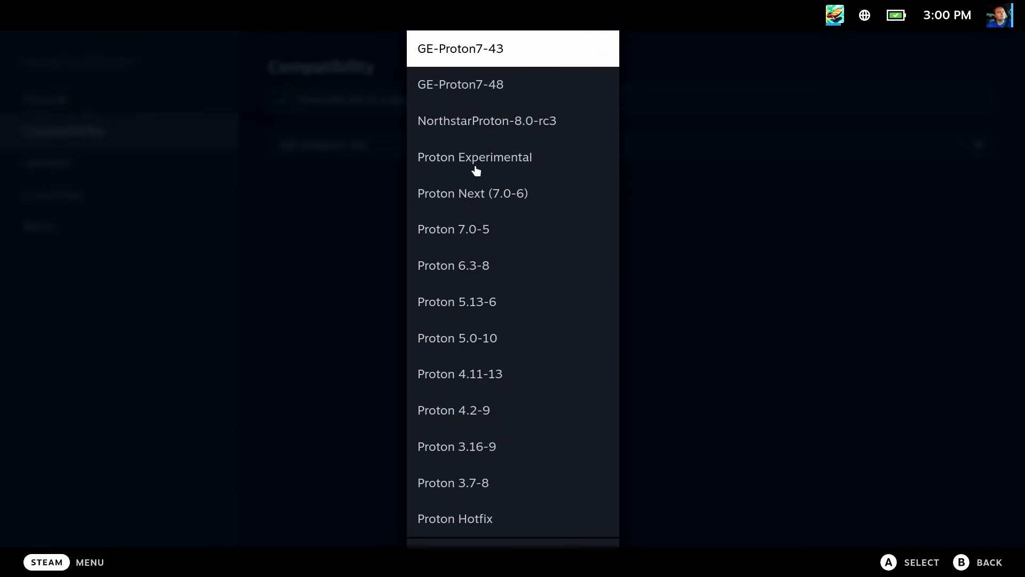
pyautogui.moveTo(495, 429)
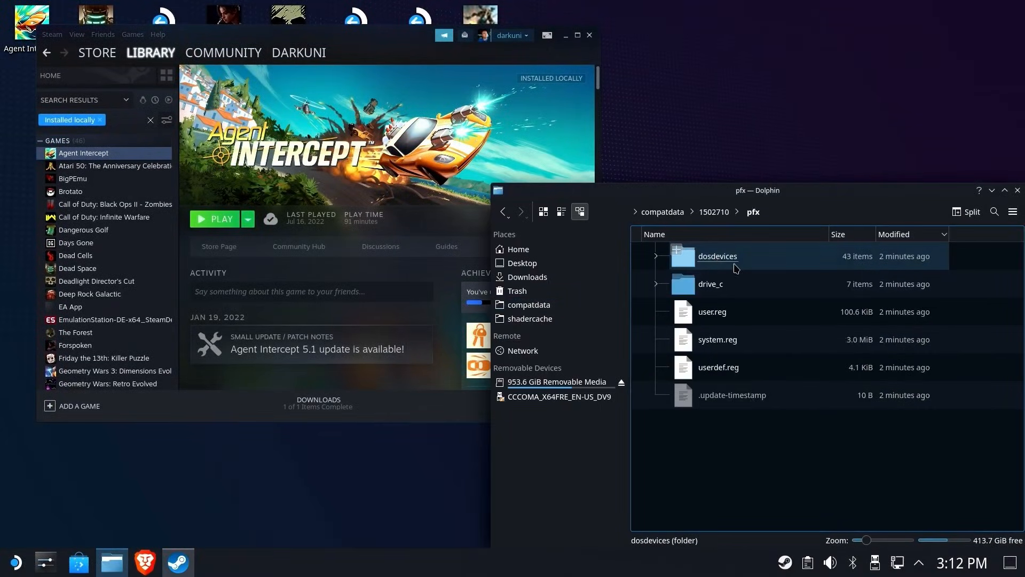
# Open drive_c inside compatdata/1502710/pfx in Dolphin
pyautogui.doubleClick(710, 283)
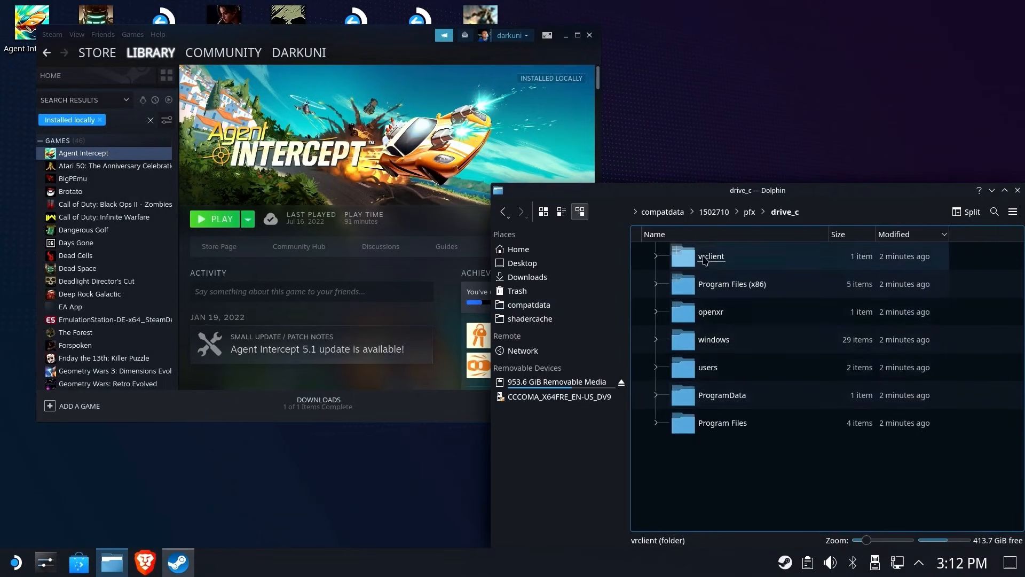
pyautogui.click(722, 395)
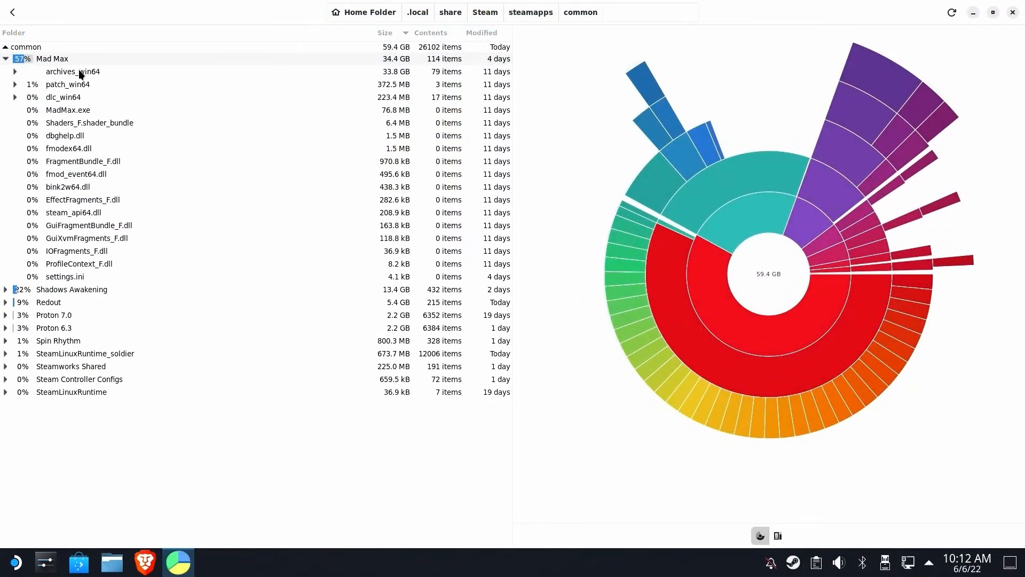
# Drill into Mad Max's archives_win64 folder in Filelight, showing 33.8 GB of archives
pyautogui.doubleClick(72, 71)
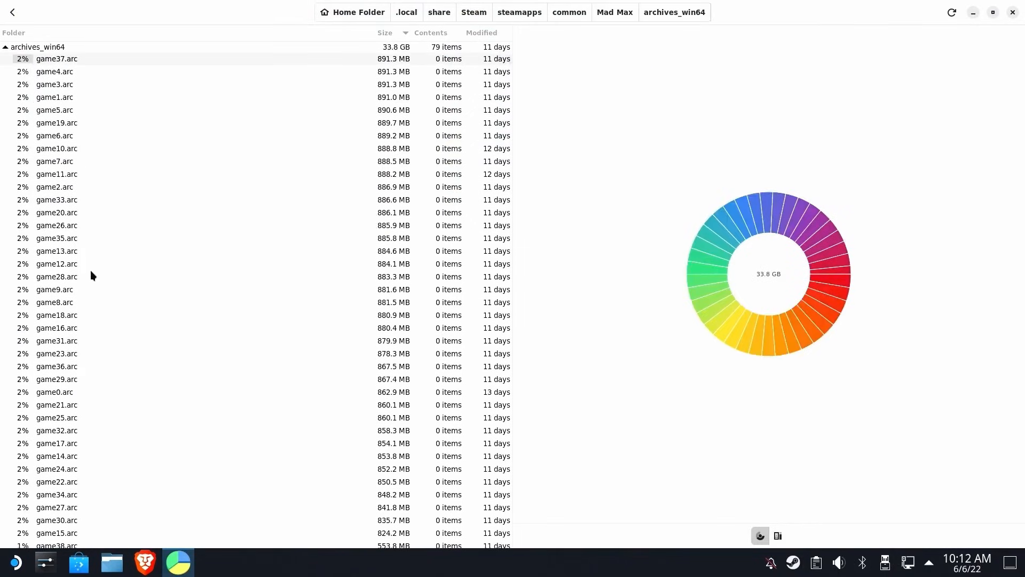
pyautogui.click(614, 12)
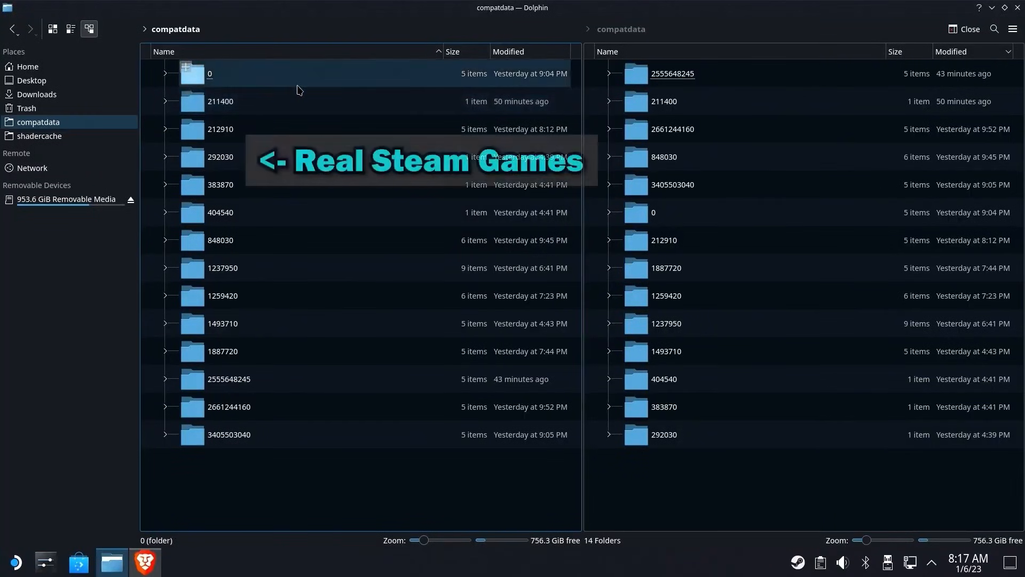
pyautogui.click(222, 296)
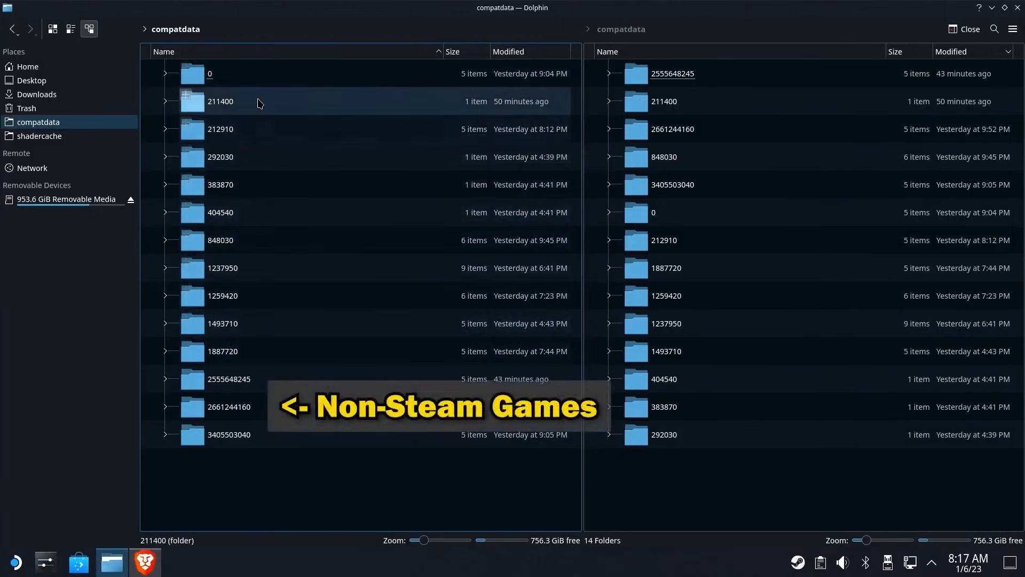
pyautogui.click(229, 406)
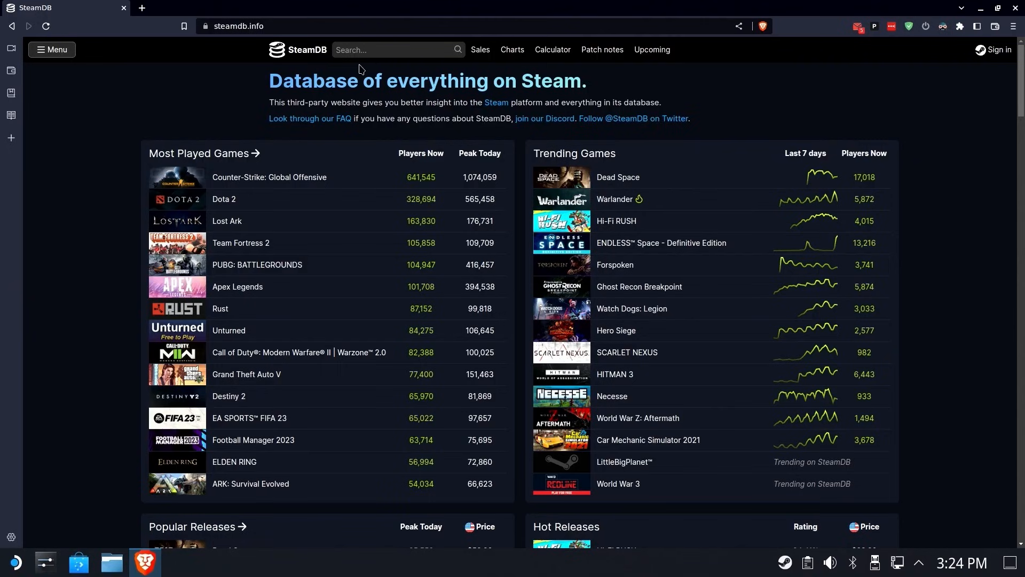
pyautogui.moveTo(331, 72)
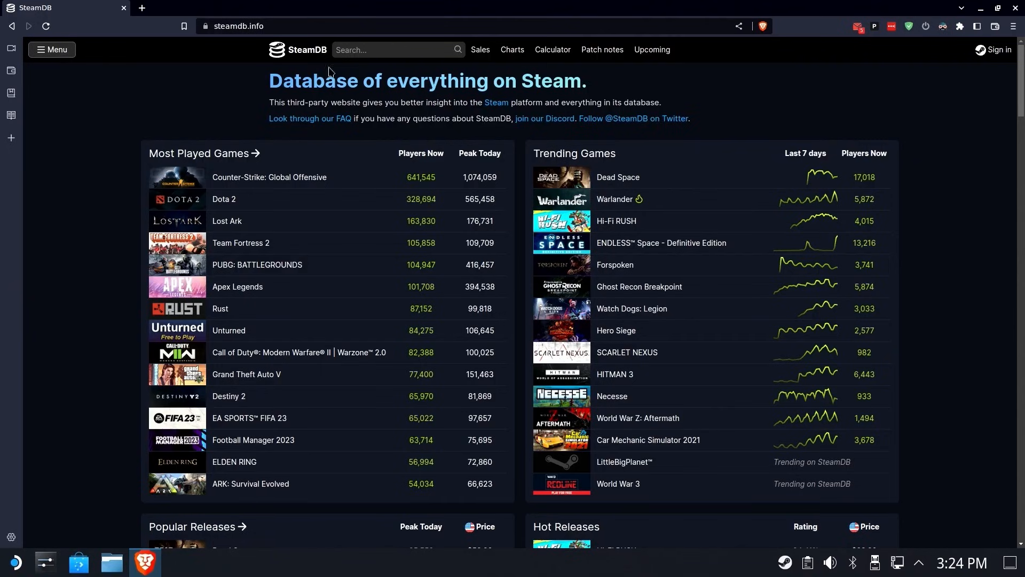
# Search SteamDB for 'titanfall 2' and open its app page with App ID 1237970
pyautogui.click(237, 26)
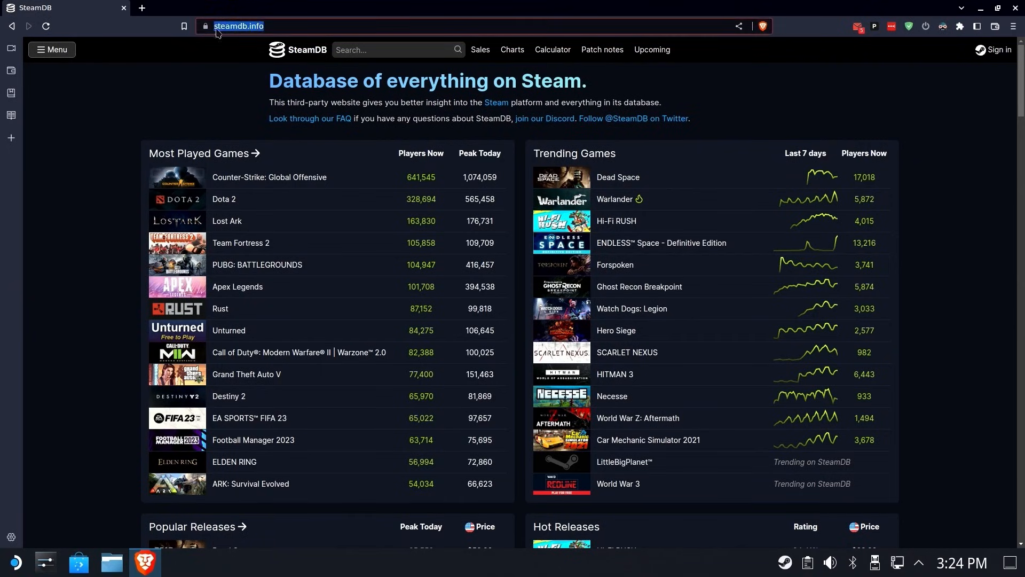
pyautogui.click(385, 49)
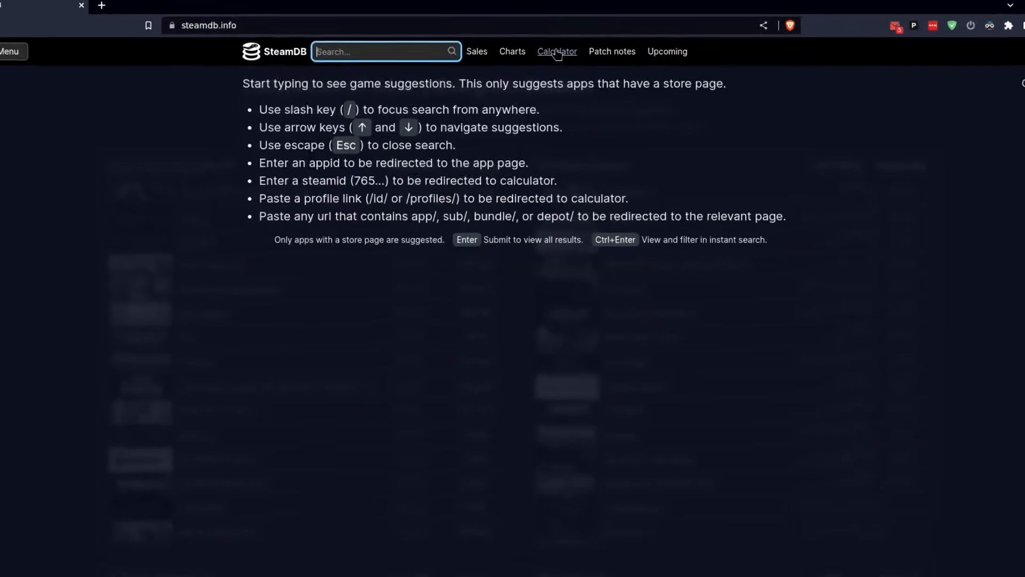
pyautogui.write('titanfall 2')
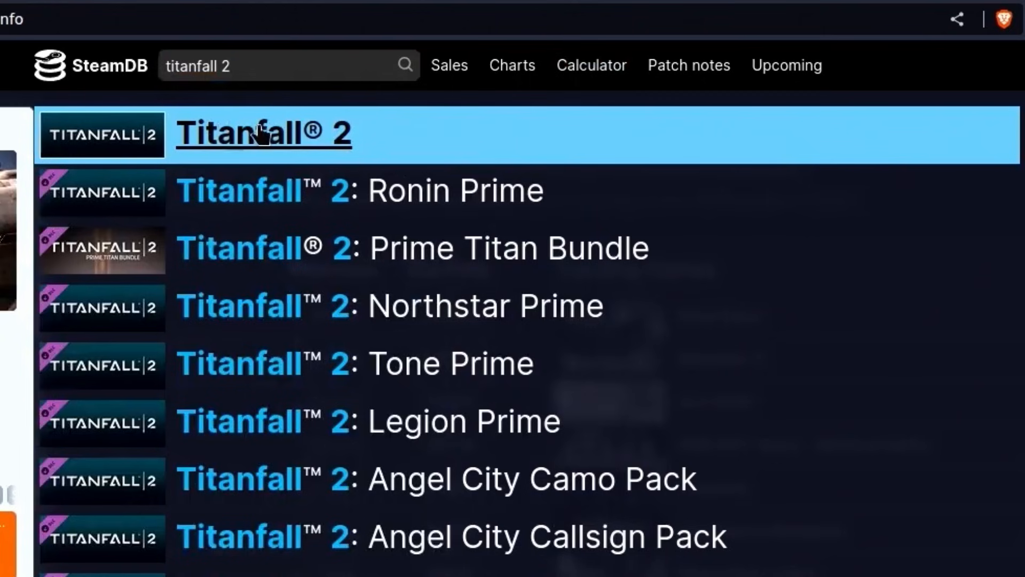
pyautogui.click(263, 133)
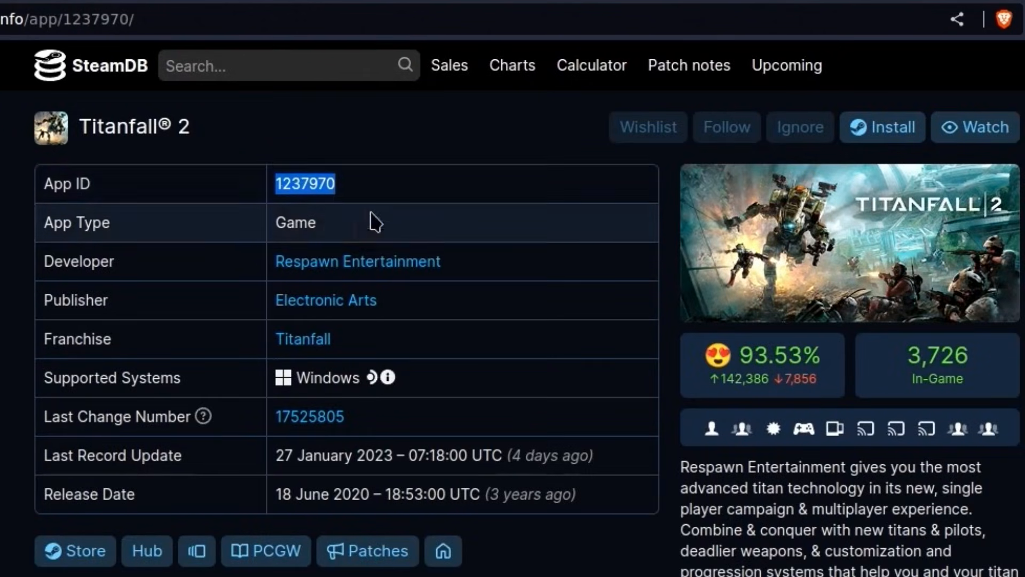
pyautogui.moveTo(826, 457)
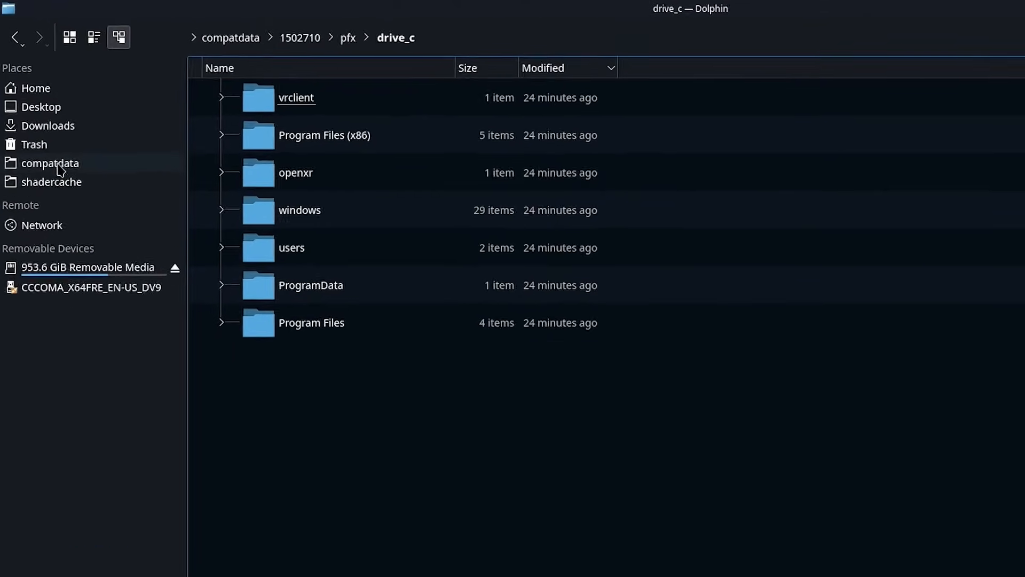
# Return to compatdata, sort the folders by name, and open folder 1237970
pyautogui.click(55, 163)
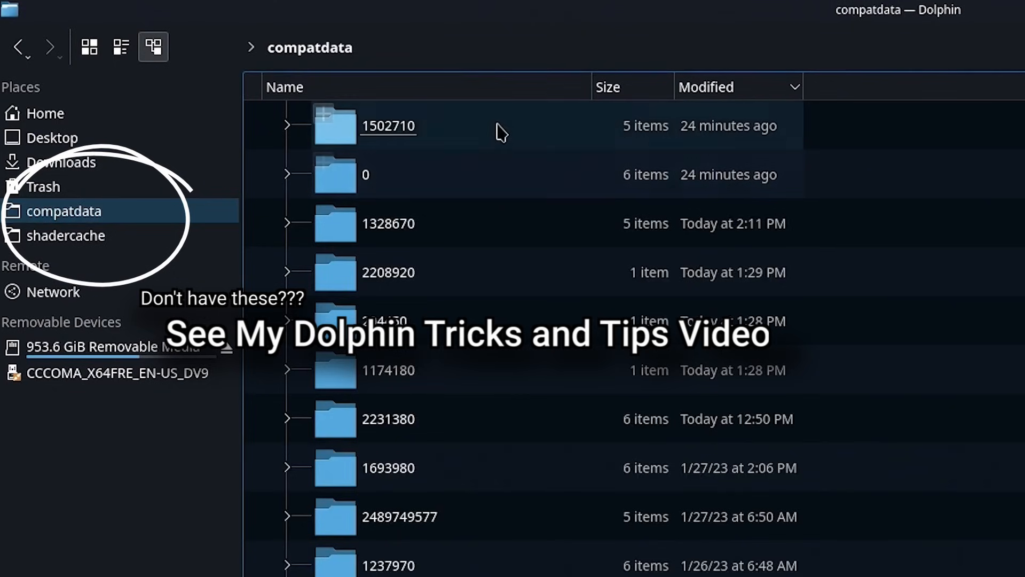
pyautogui.click(311, 47)
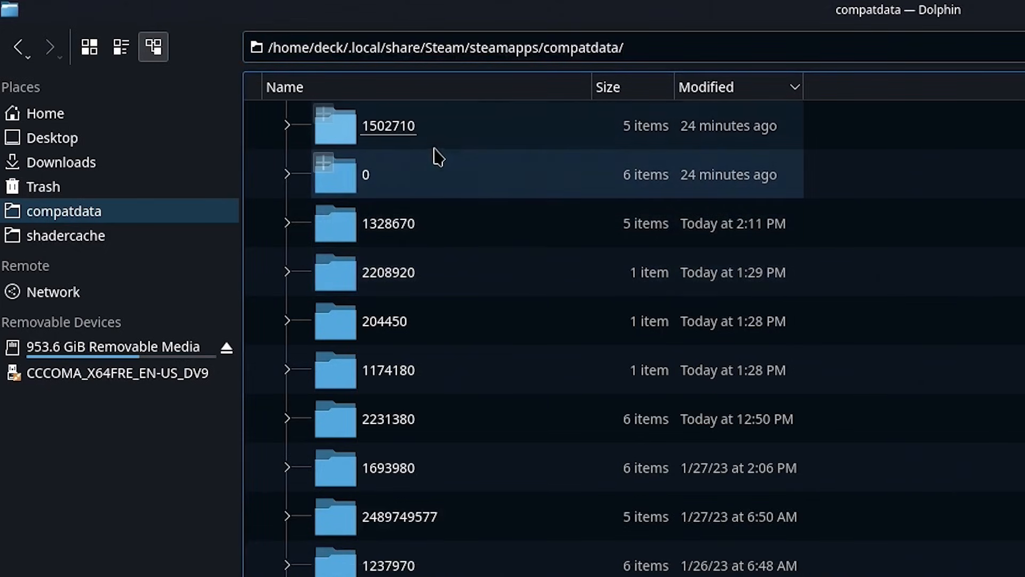
pyautogui.click(284, 86)
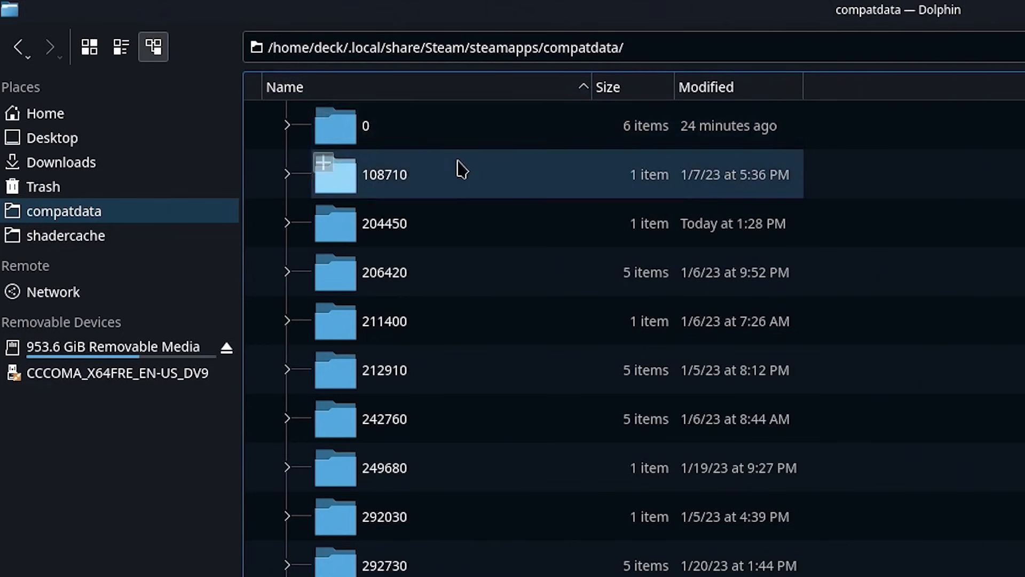
pyautogui.scroll(-3)
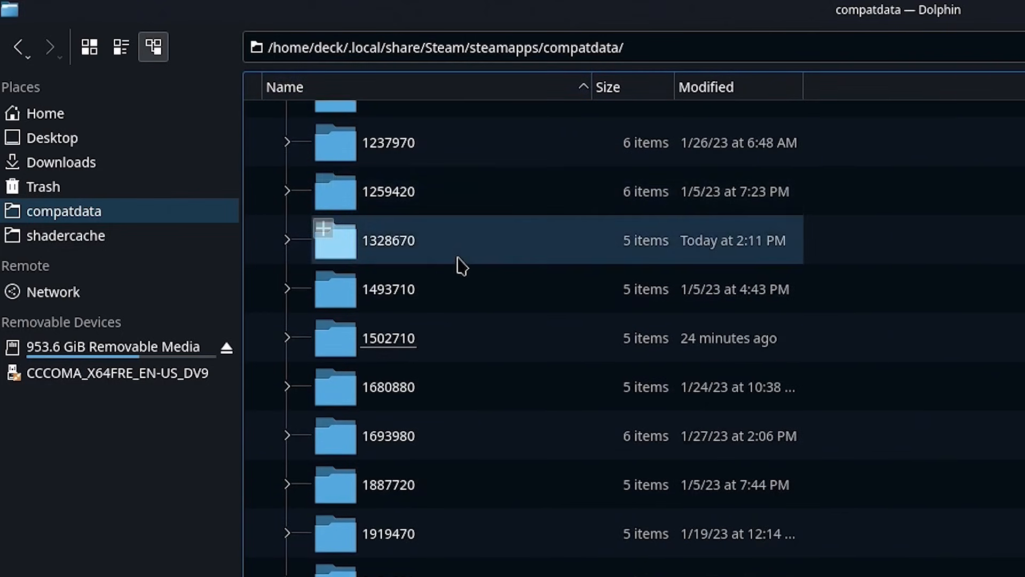
pyautogui.scroll(3)
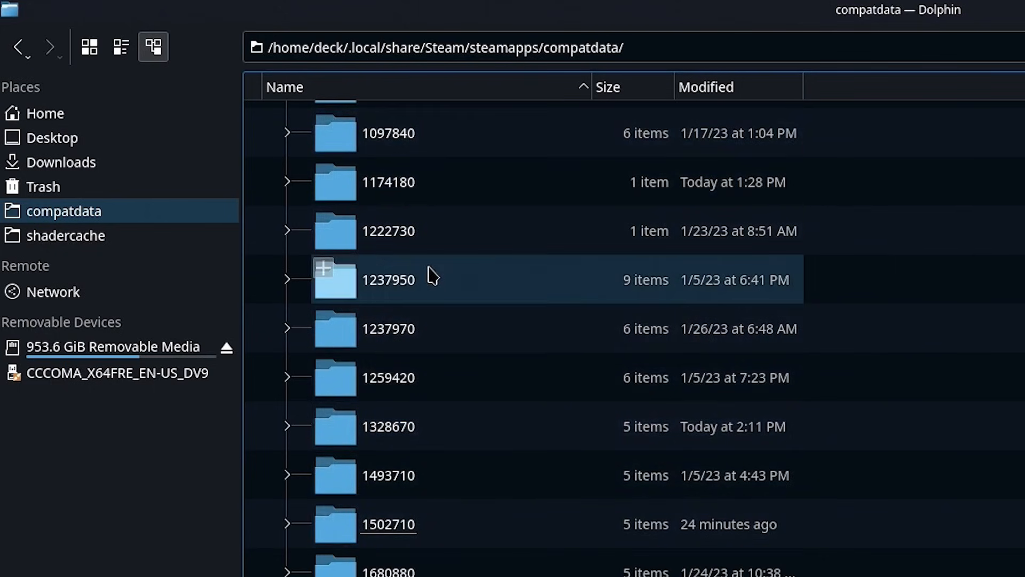
pyautogui.moveTo(398, 364)
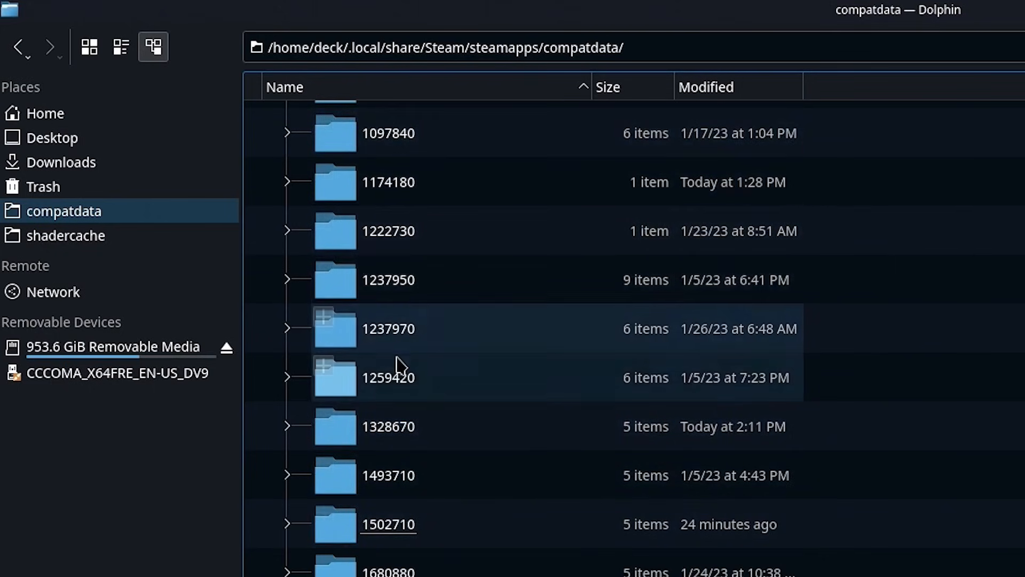
pyautogui.doubleClick(388, 328)
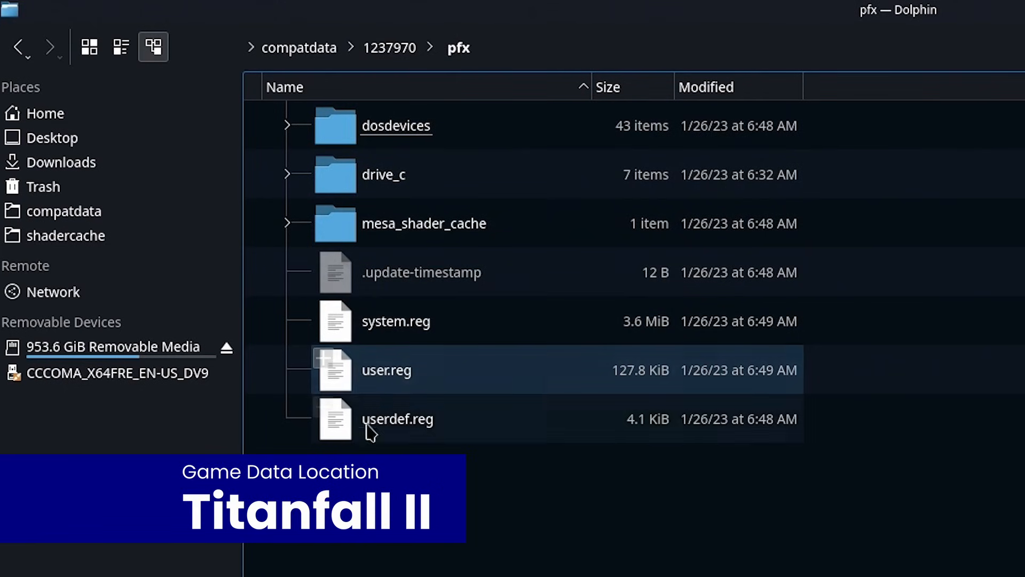
pyautogui.moveTo(417, 339)
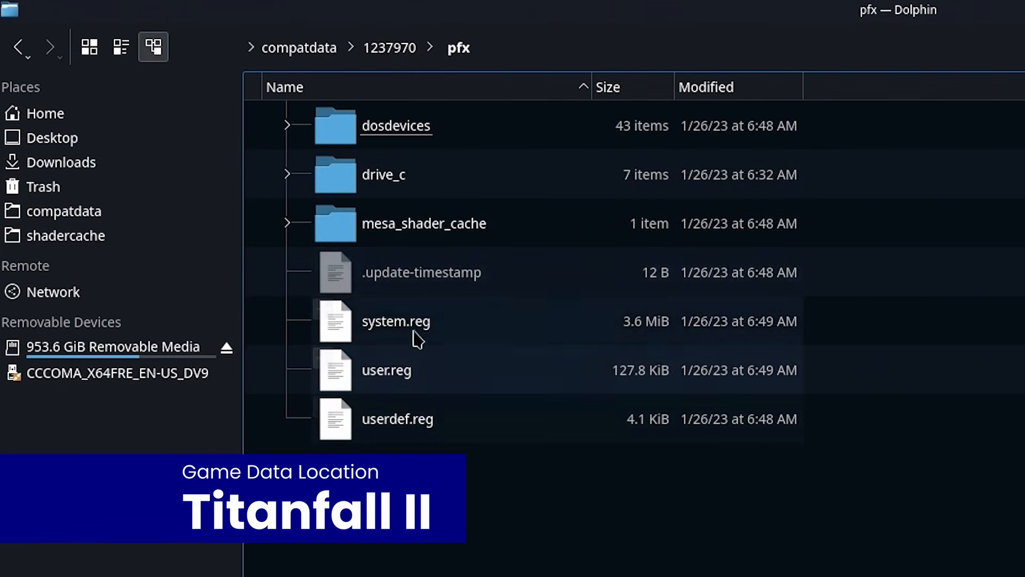
# Select and open drive_c in Titanfall 2's pfx prefix
pyautogui.click(384, 174)
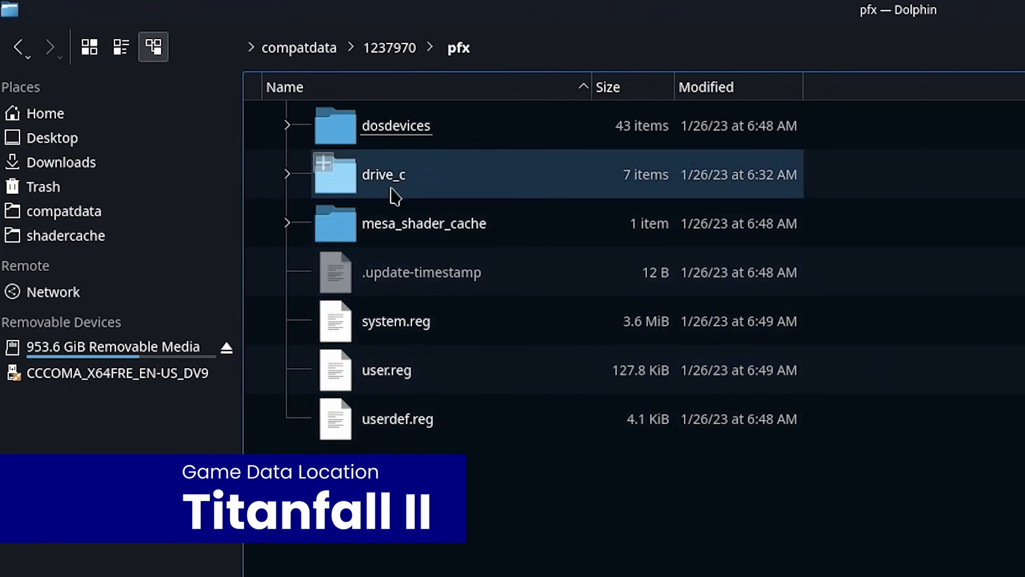
pyautogui.moveTo(416, 182)
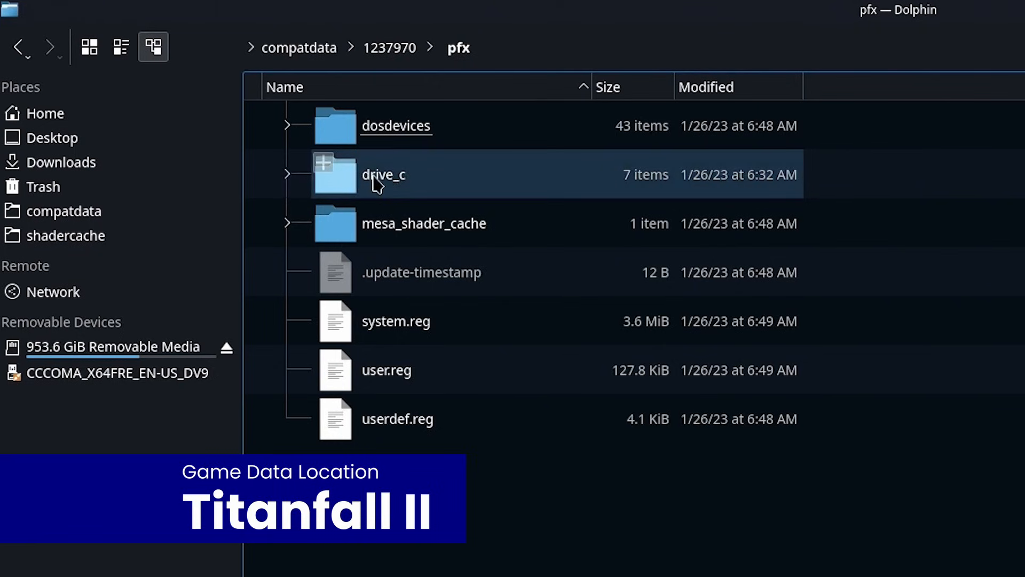
pyautogui.moveTo(395, 190)
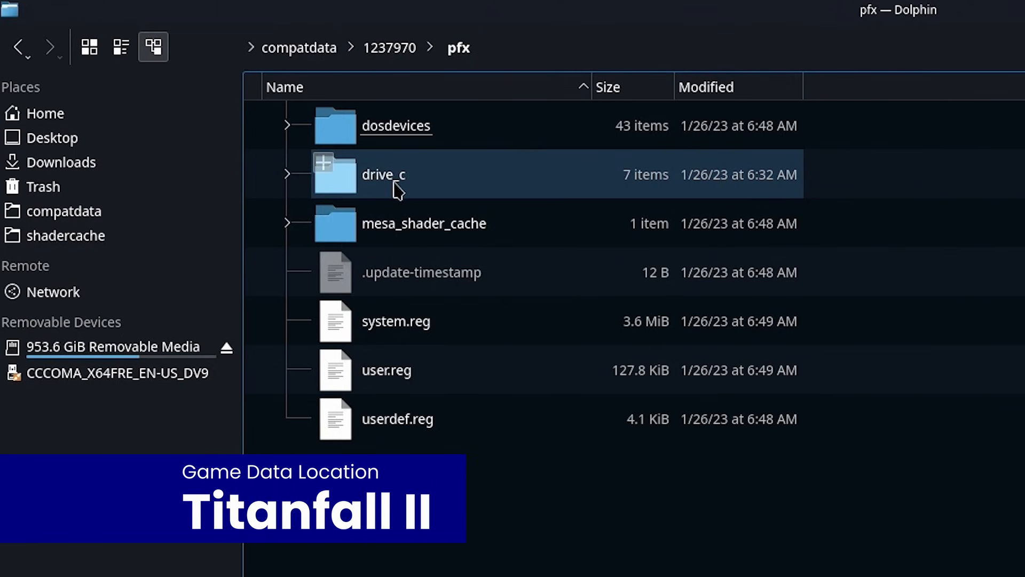
pyautogui.doubleClick(383, 175)
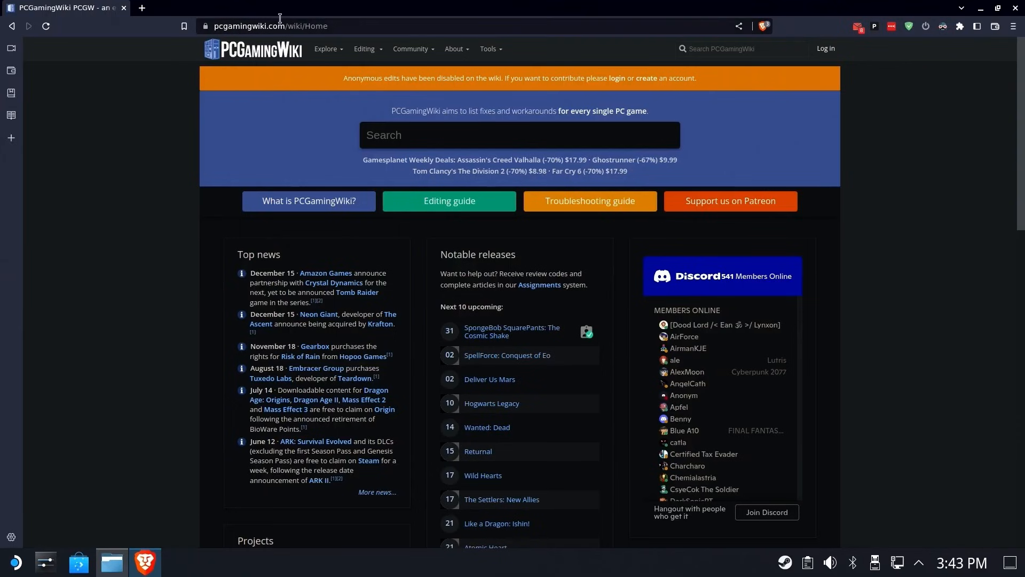
pyautogui.moveTo(789, 209)
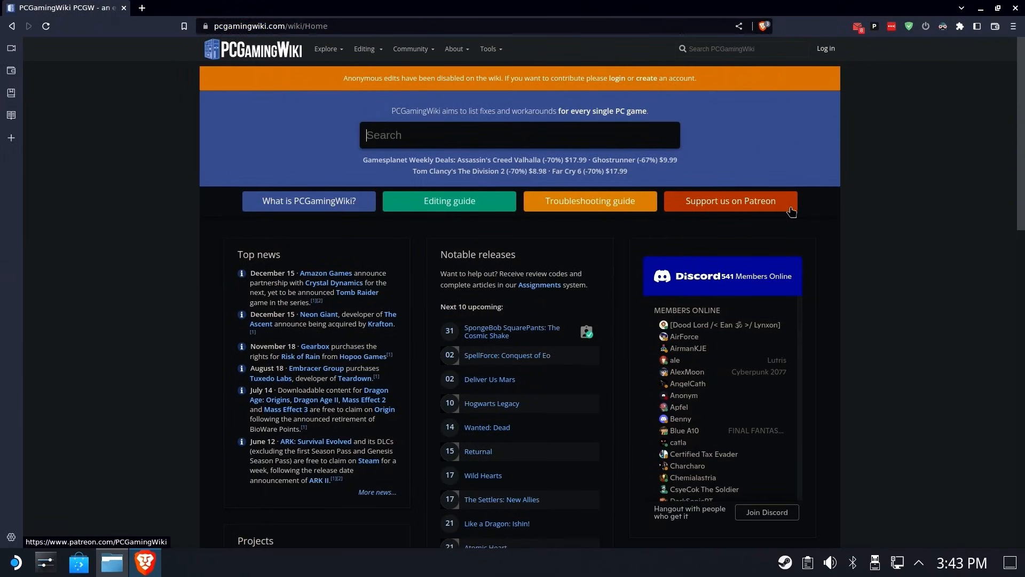
# Search PCGamingWiki for 'titanfall 2' and scroll to the Windows save location
pyautogui.write('titanfall 2')
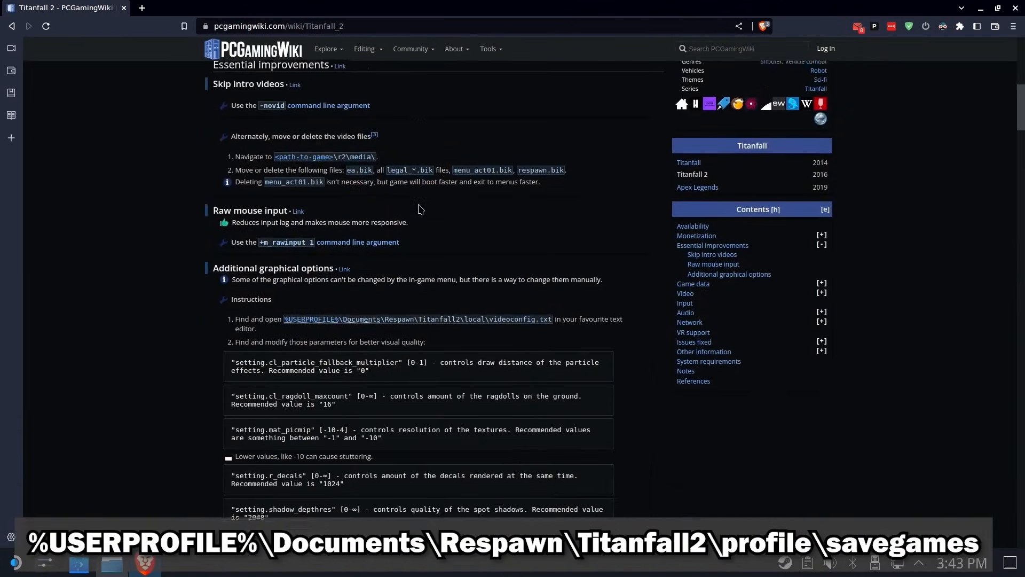
pyautogui.scroll(-3)
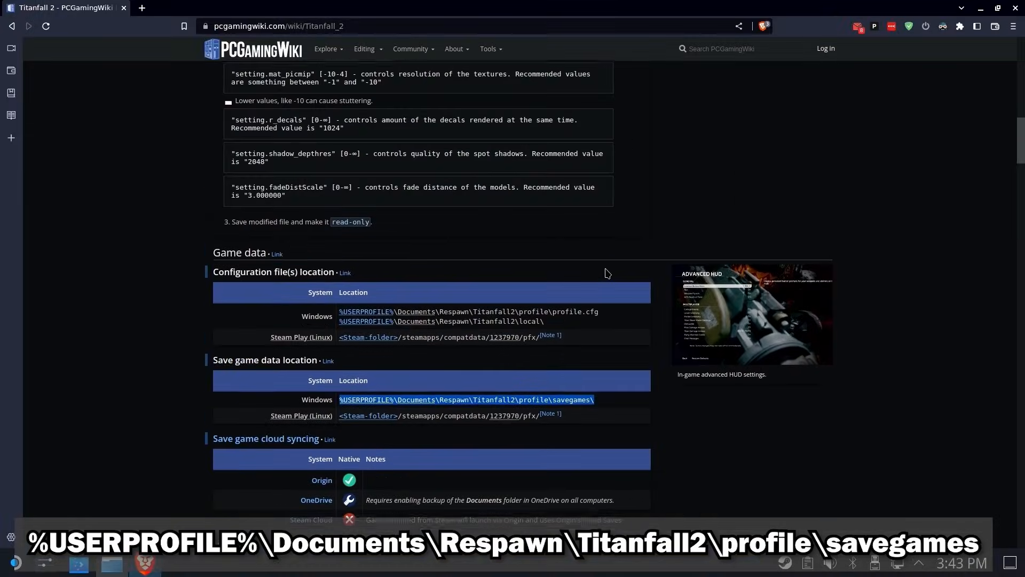
pyautogui.click(111, 562)
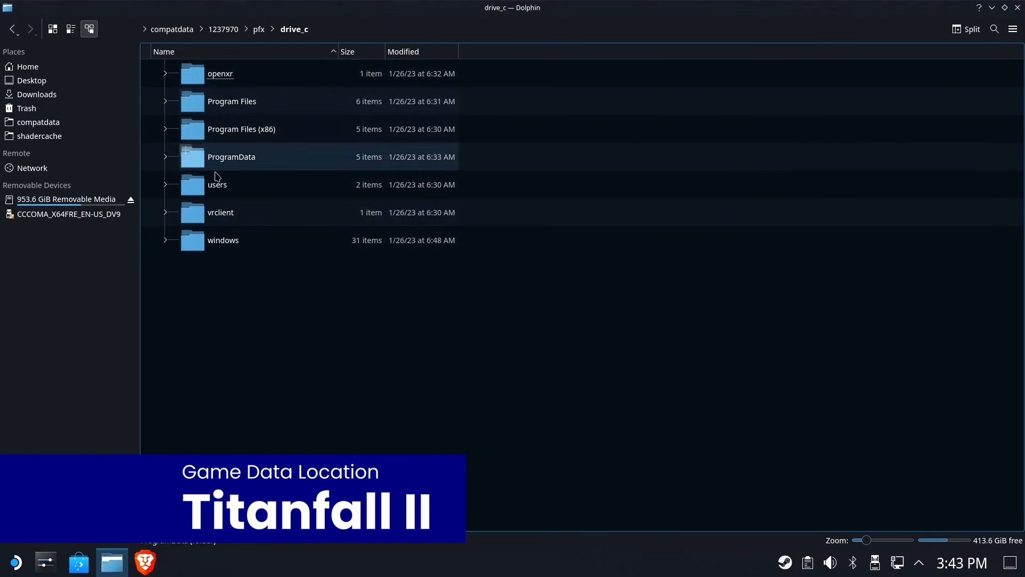
# Follow users, steamuser, Documents down to Titanfall2\profile\savegames and select savegame.sav (25.9 MiB)
pyautogui.doubleClick(216, 184)
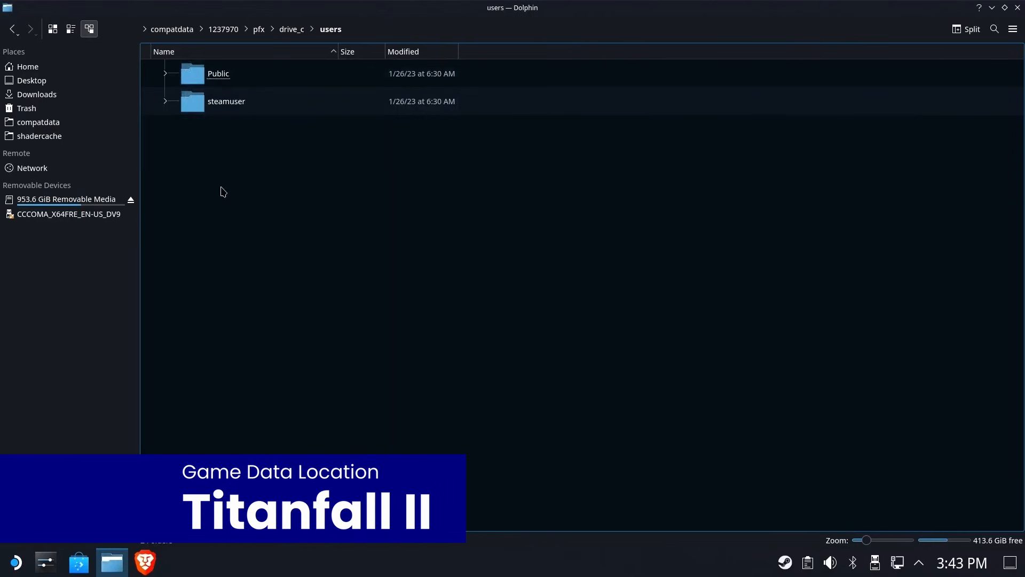
pyautogui.doubleClick(225, 101)
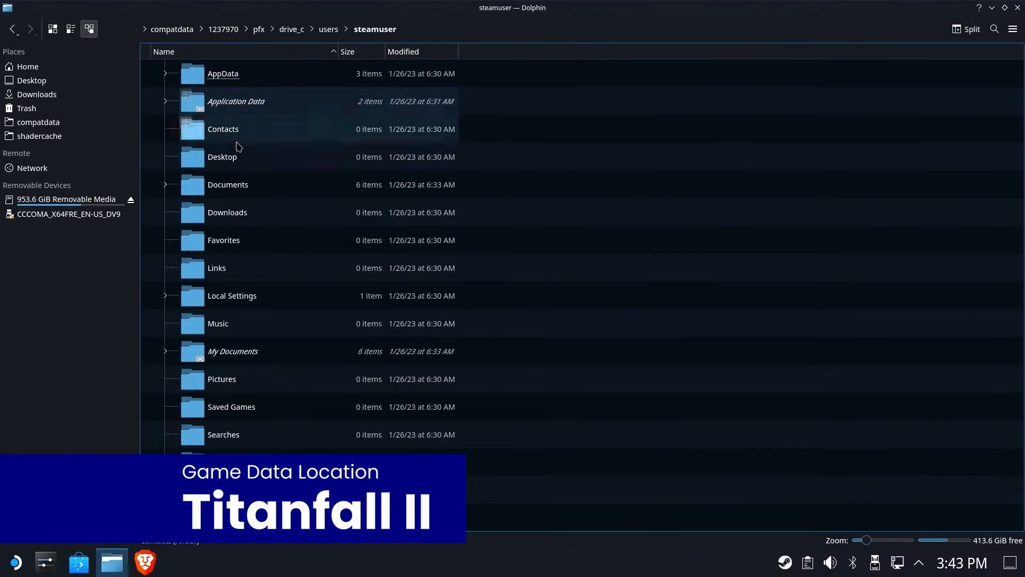
pyautogui.doubleClick(227, 184)
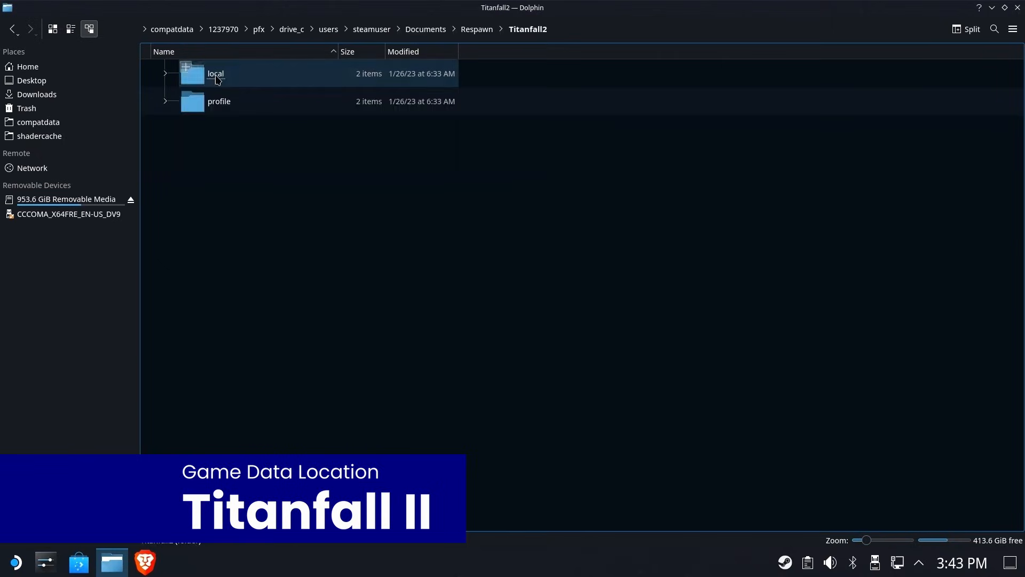
pyautogui.doubleClick(219, 101)
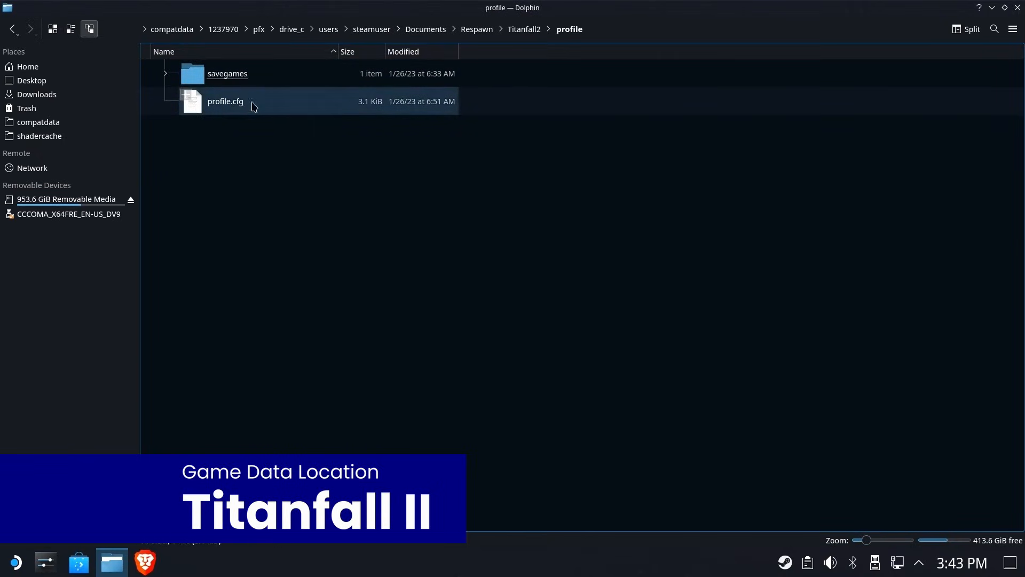
pyautogui.doubleClick(227, 74)
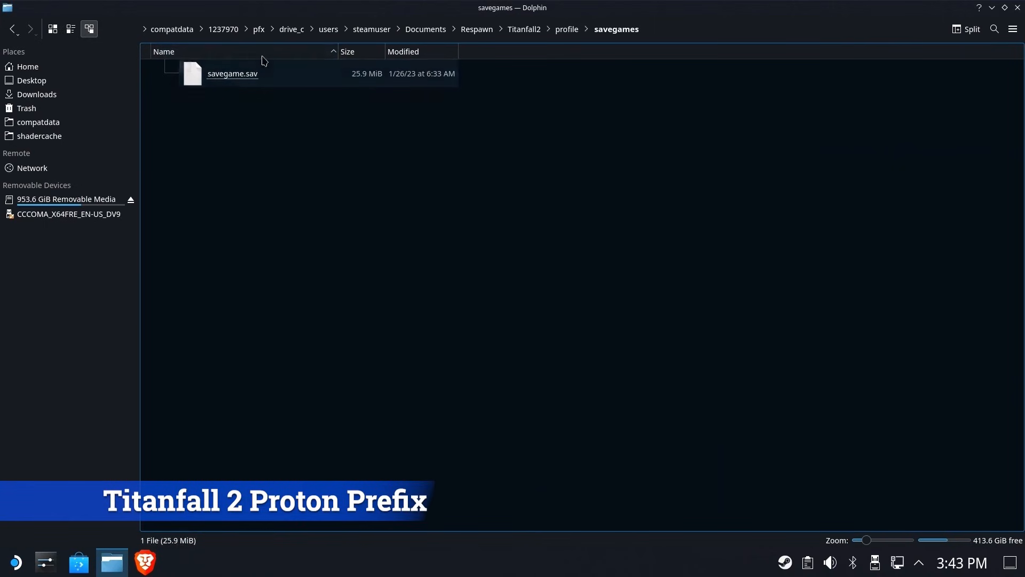
pyautogui.click(232, 73)
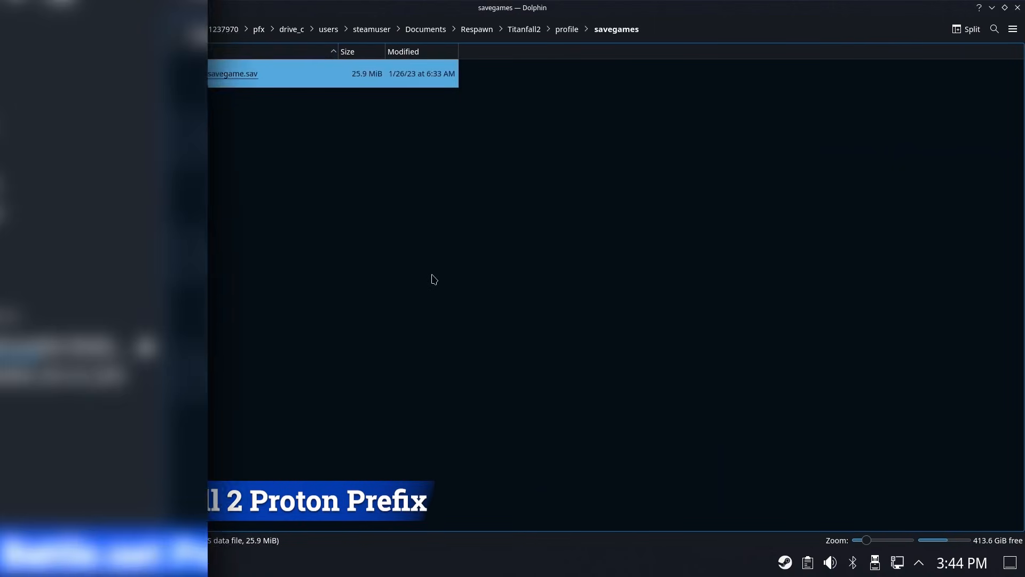